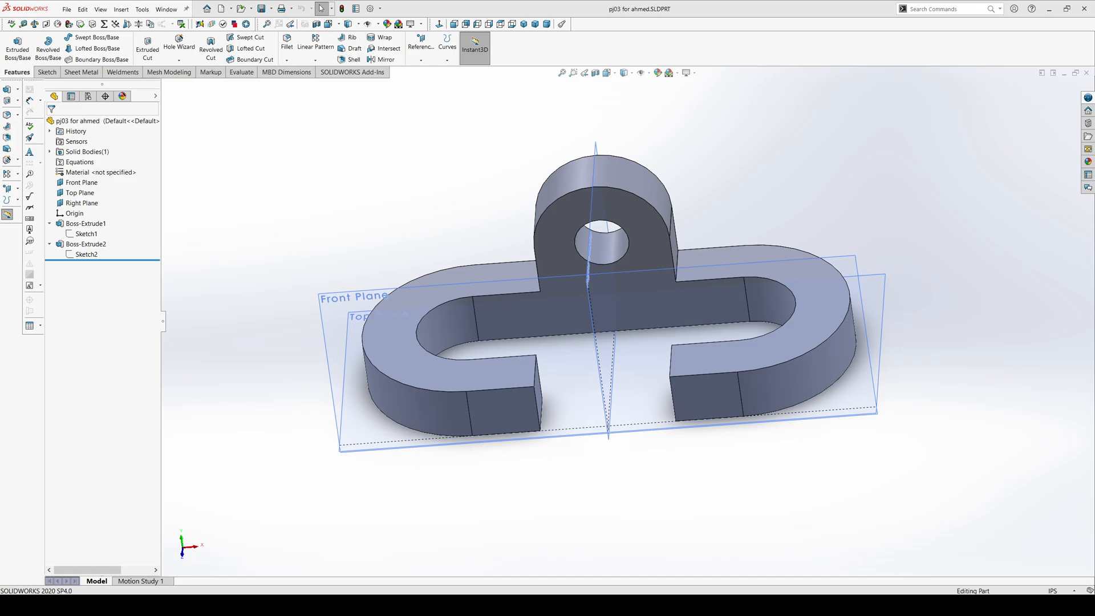
Start a new part document from the File menu
left_click(206, 8)
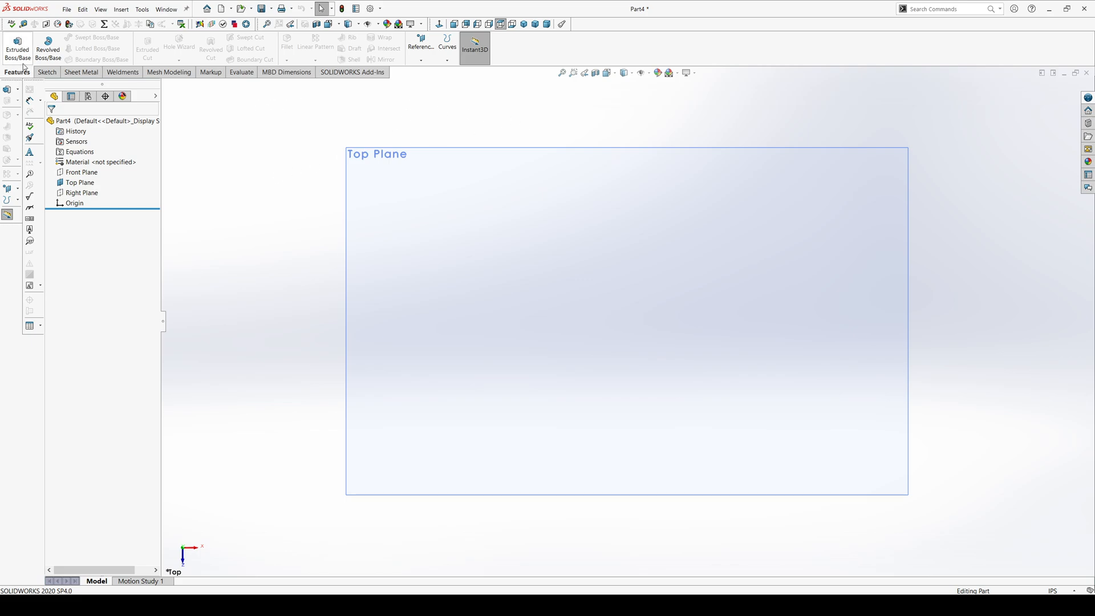
Sketch the slot's top line, tangent end arcs and short bottom lines with a middle gap
left_click(17, 49)
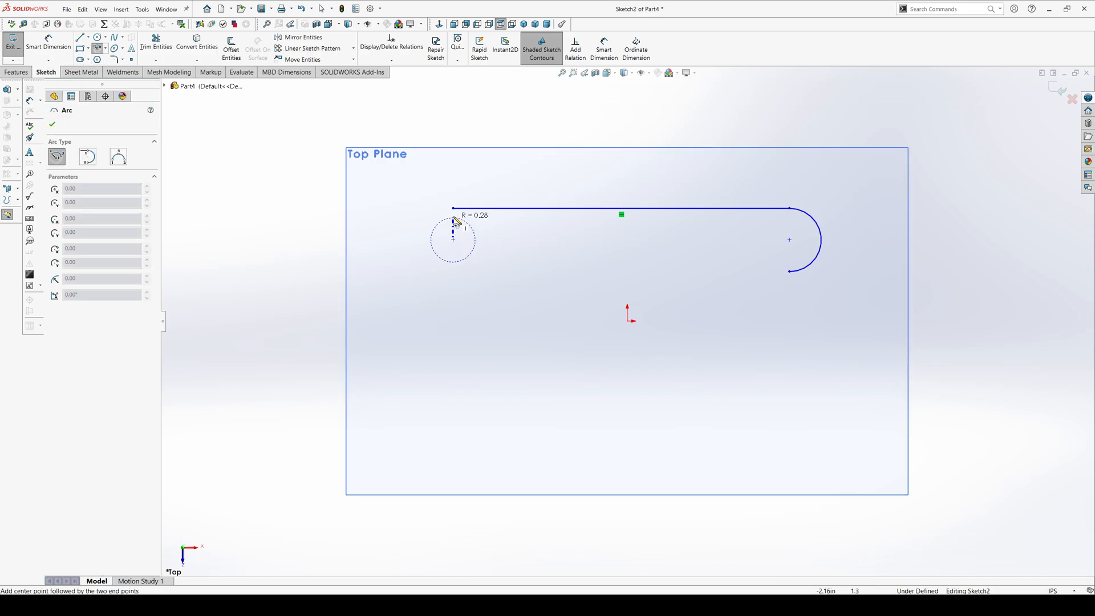
left_click(453, 271)
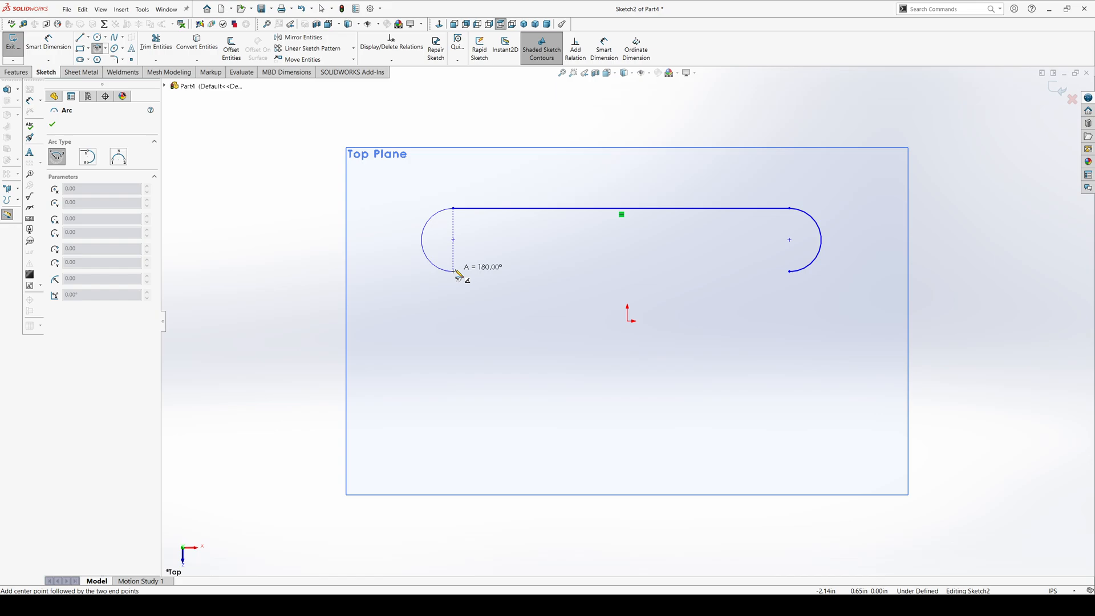
left_click(52, 124)
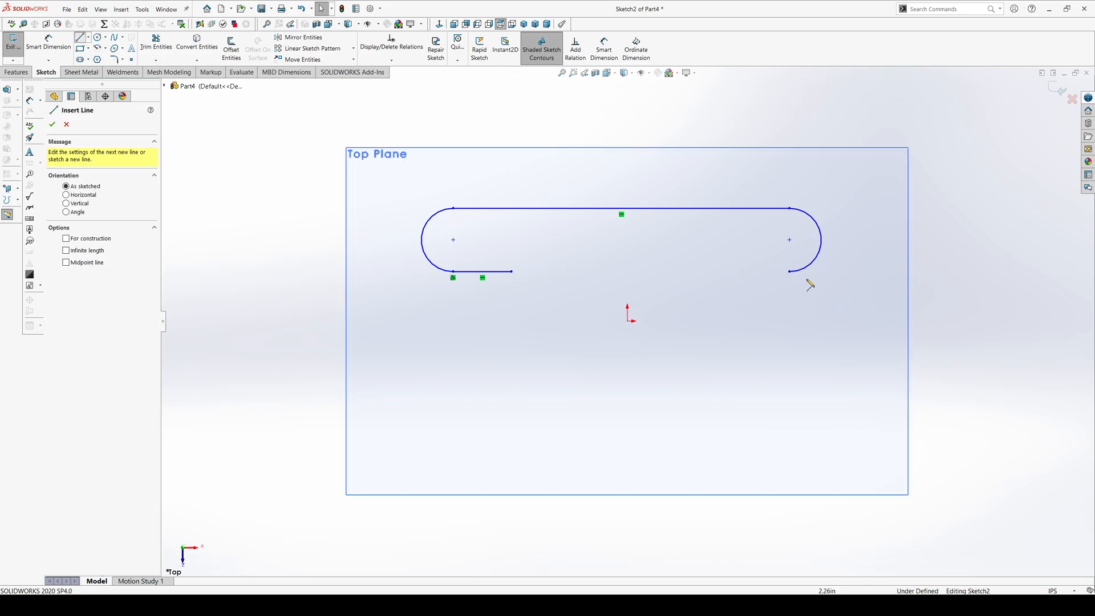
left_click(789, 251)
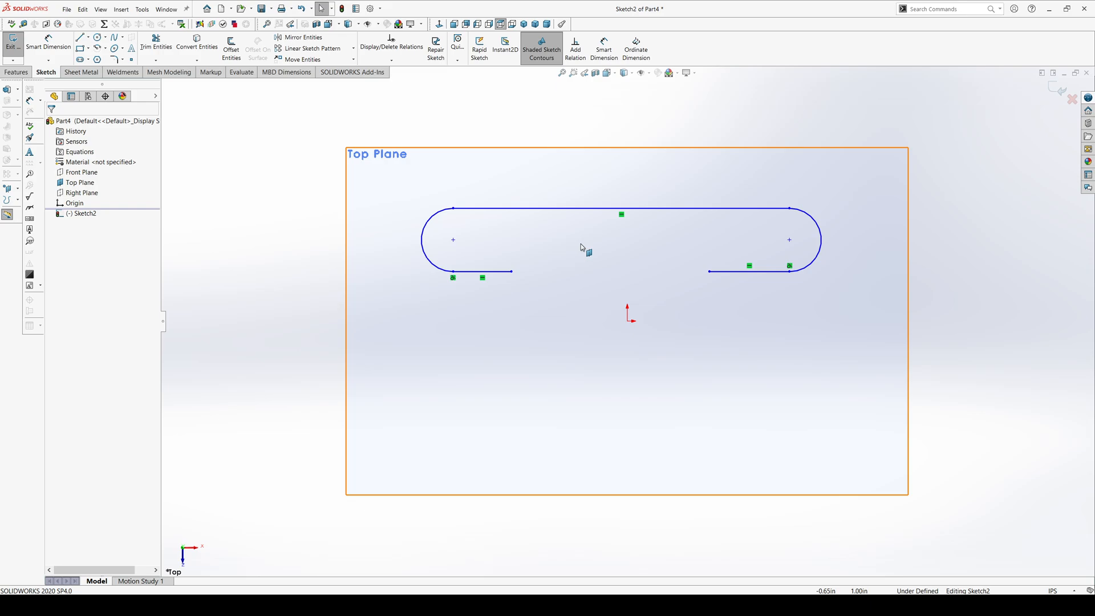
mouse_move(538, 244)
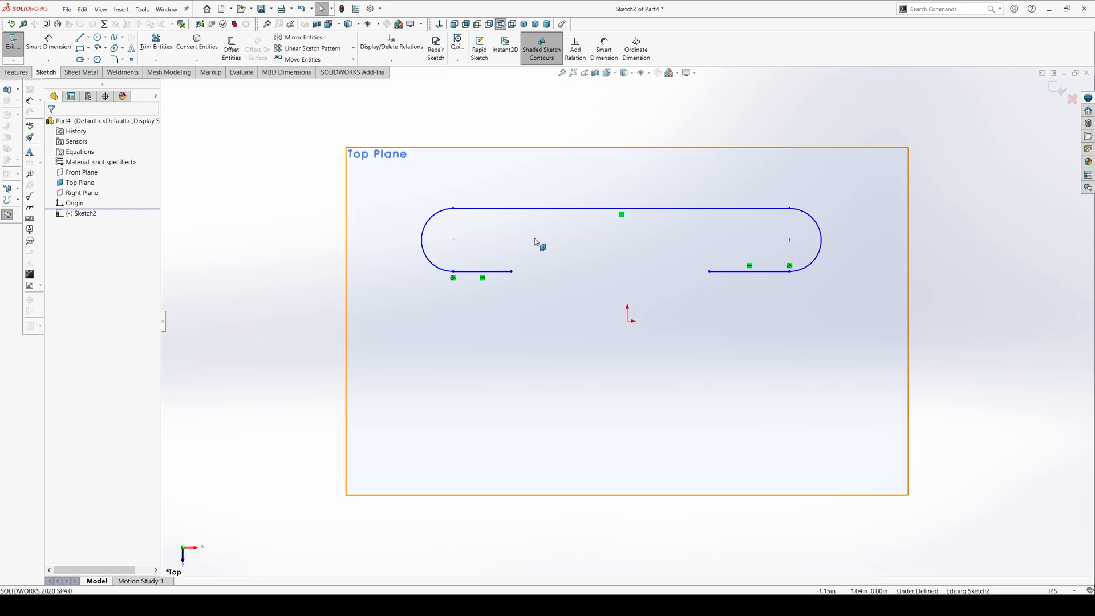
Make a bottom line of the outline collinear with the Front Plane
left_click(482, 271)
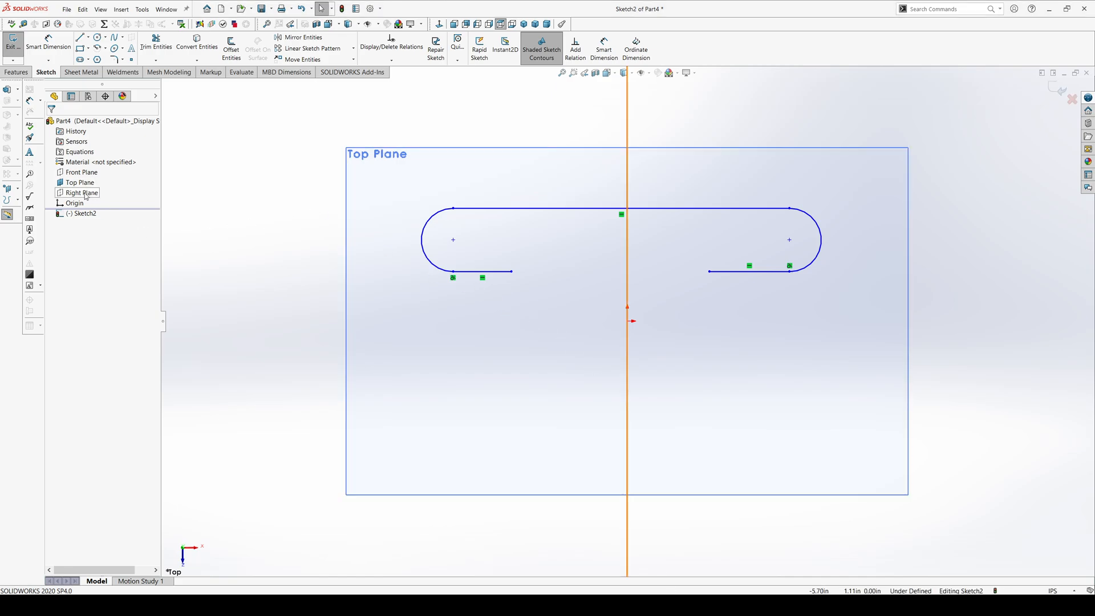
left_click(82, 172)
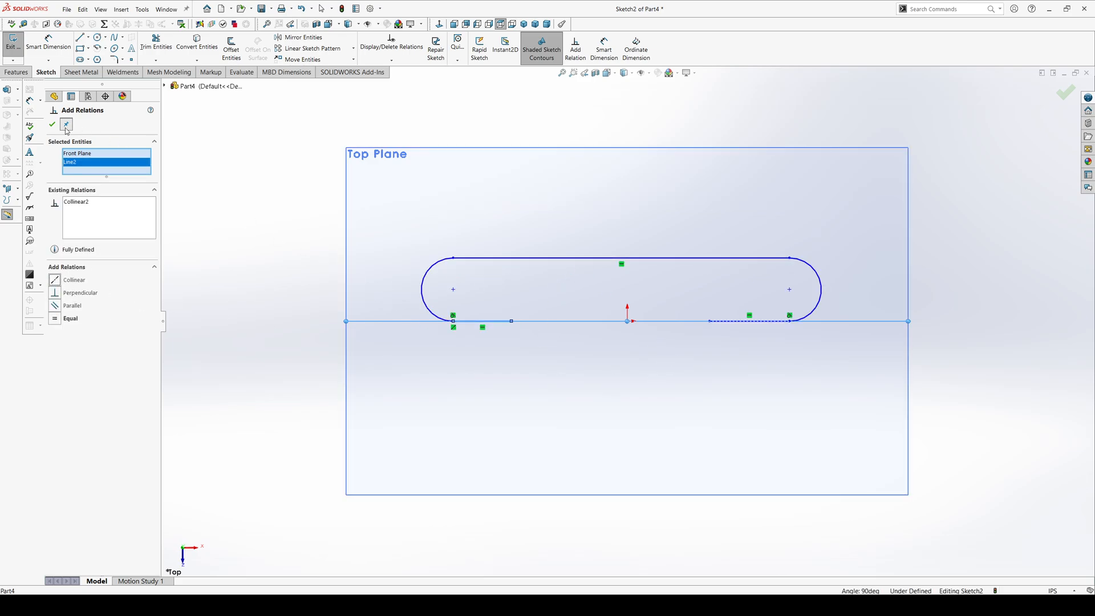
left_click(53, 126)
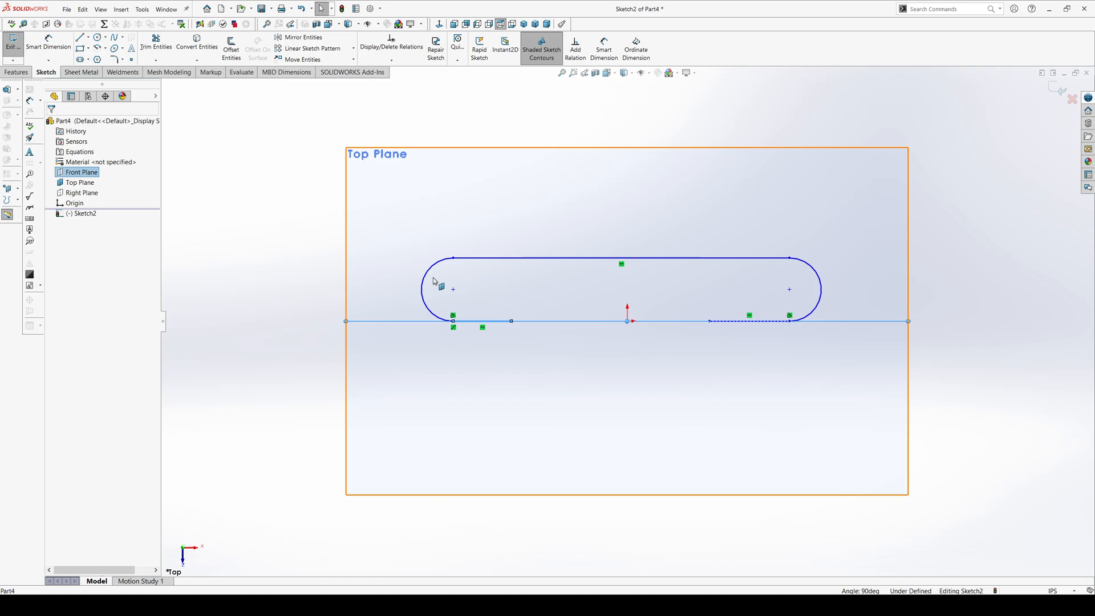
mouse_move(705, 316)
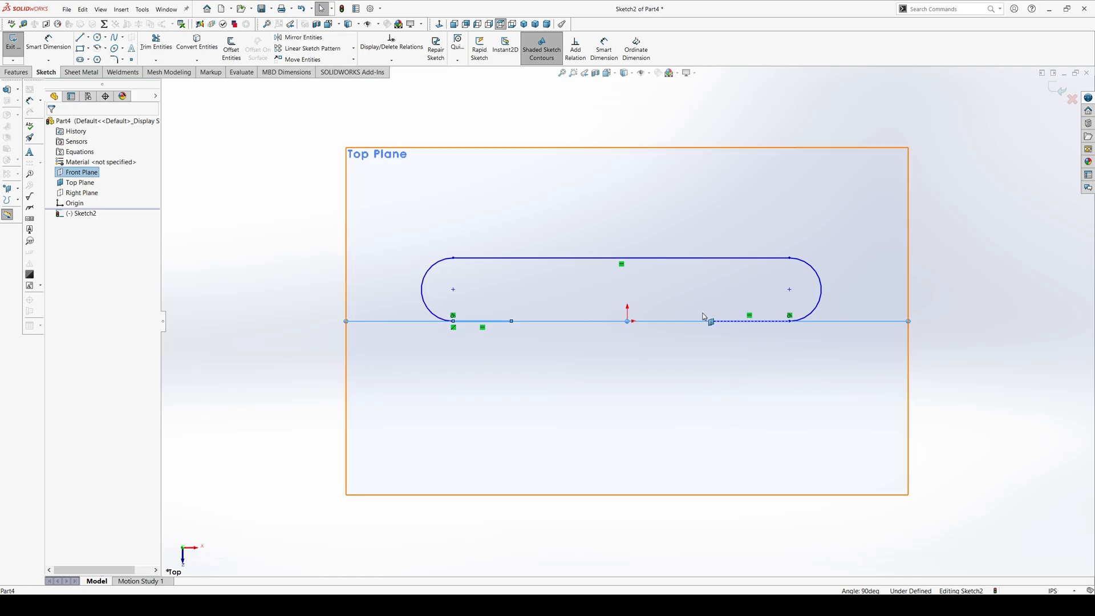
mouse_move(473, 284)
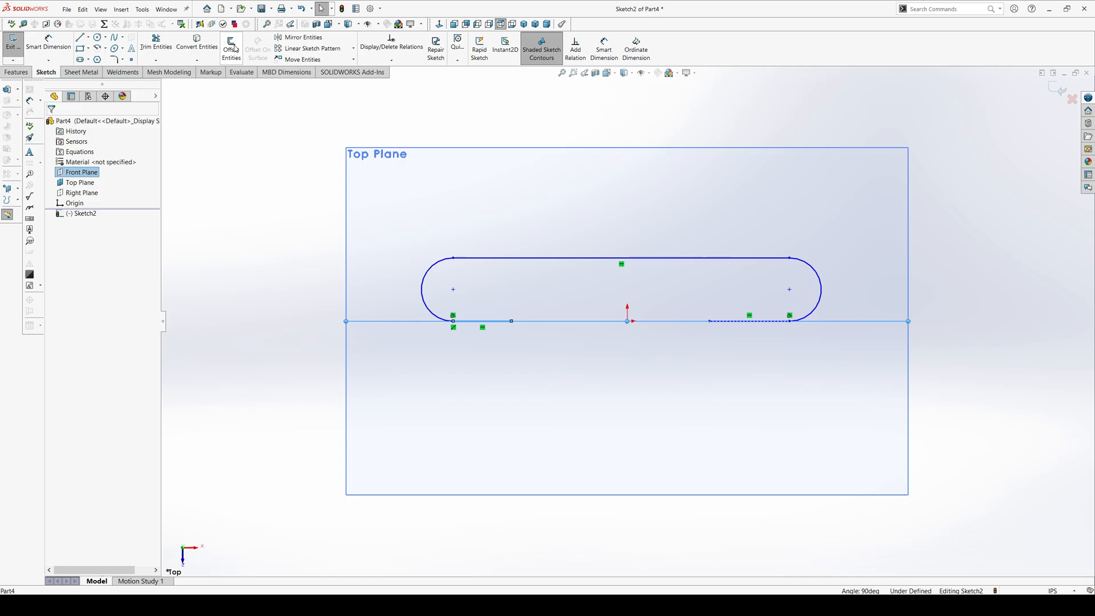
Offset the whole outline chain outward to create a larger parallel copy
left_click(231, 49)
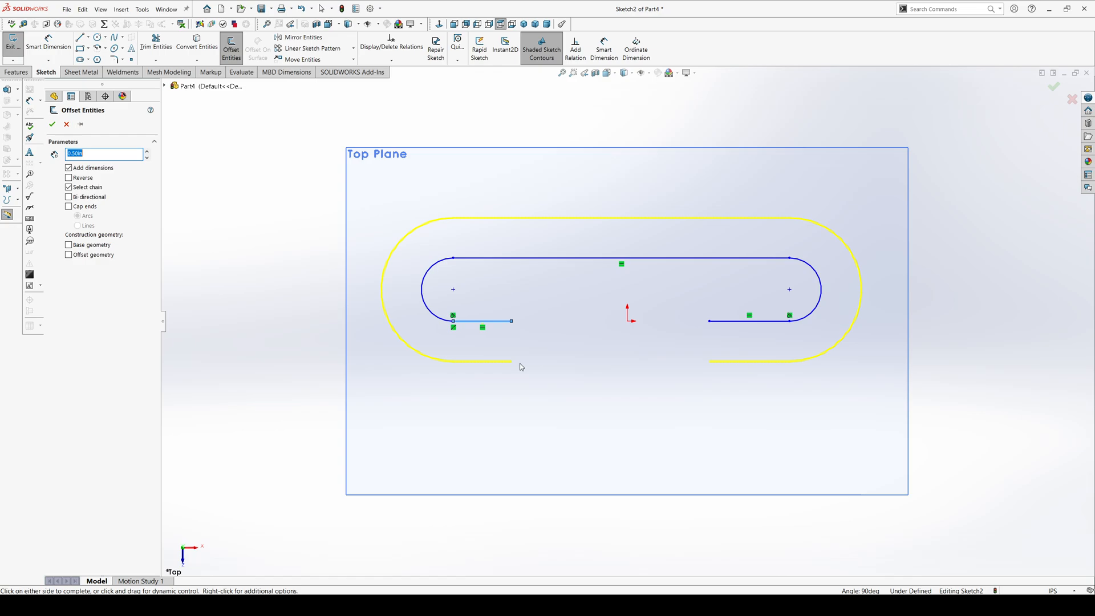
mouse_move(468, 256)
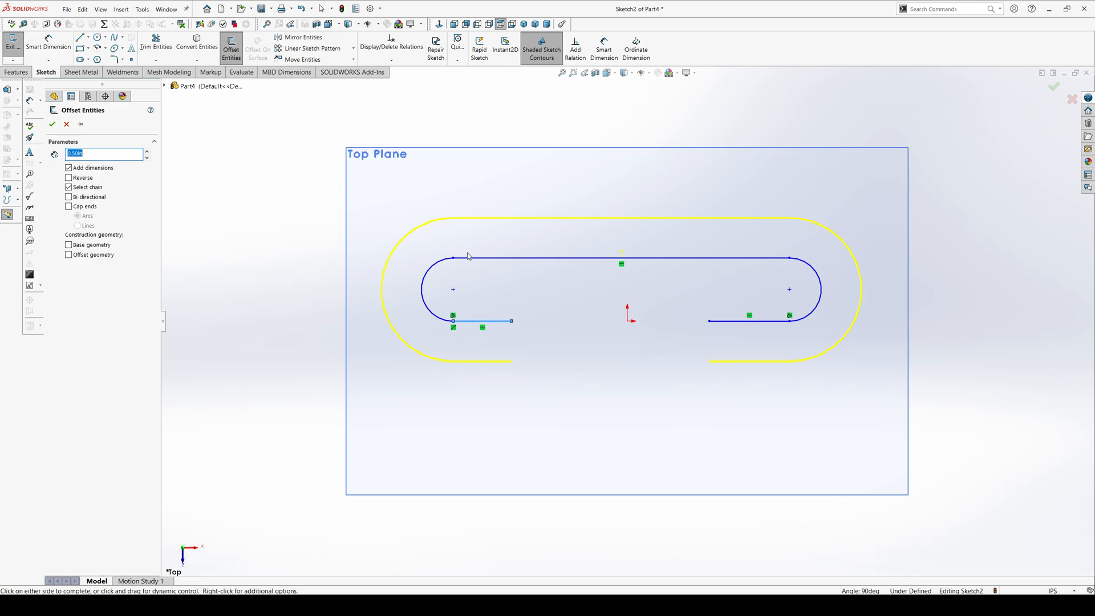
left_click(104, 154)
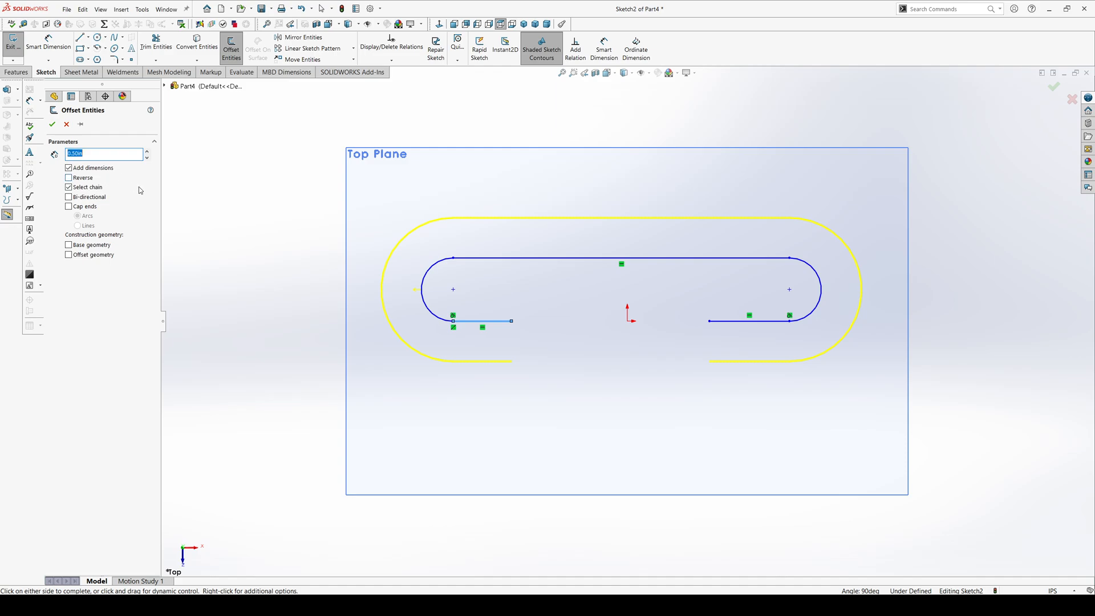
mouse_move(467, 289)
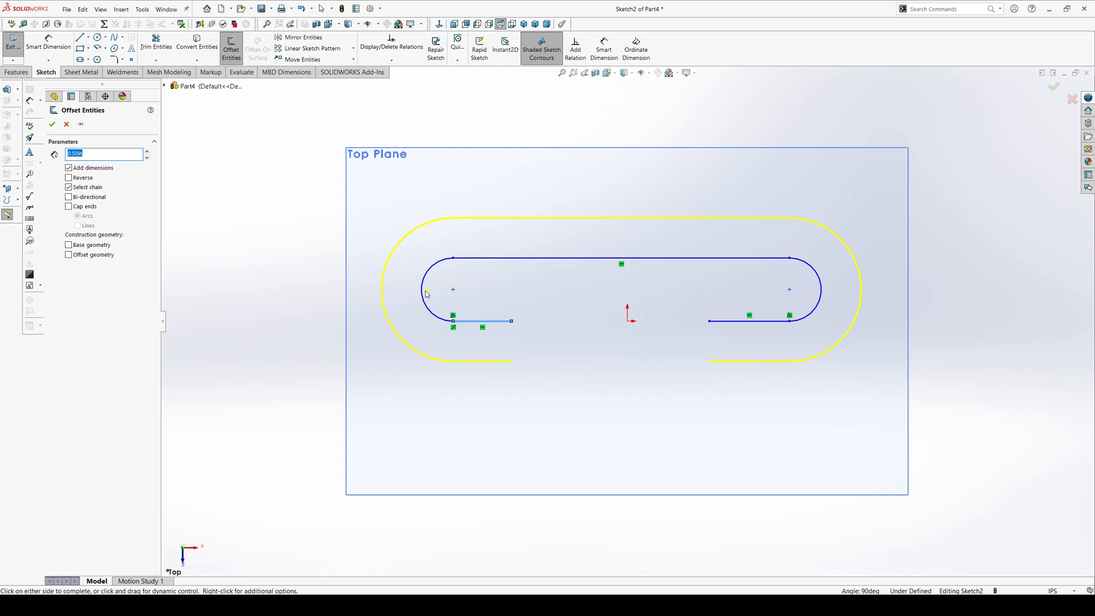
mouse_move(470, 269)
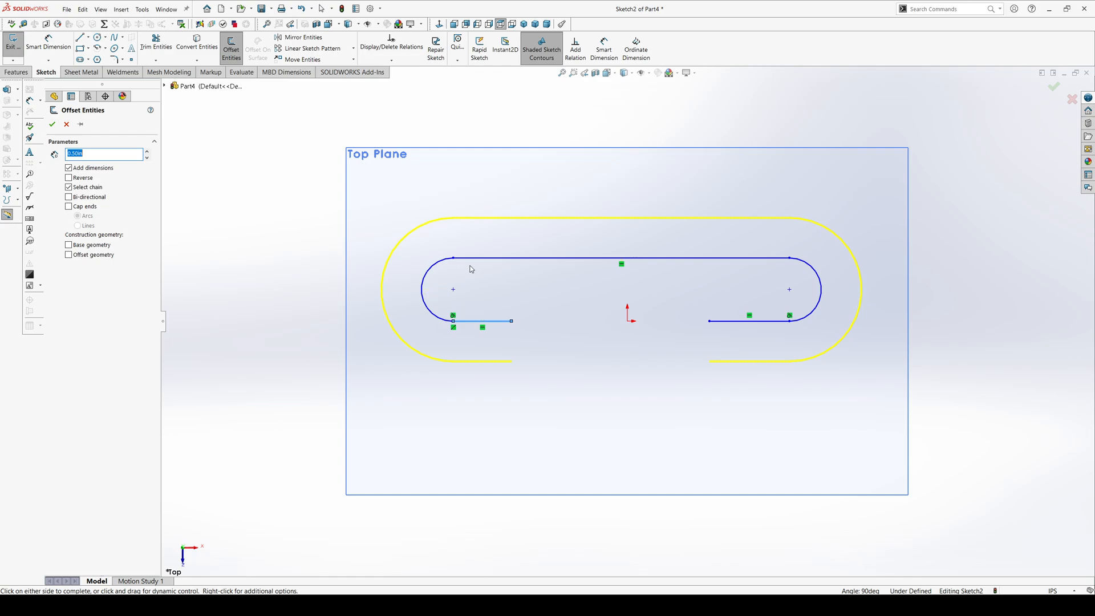
mouse_move(151, 204)
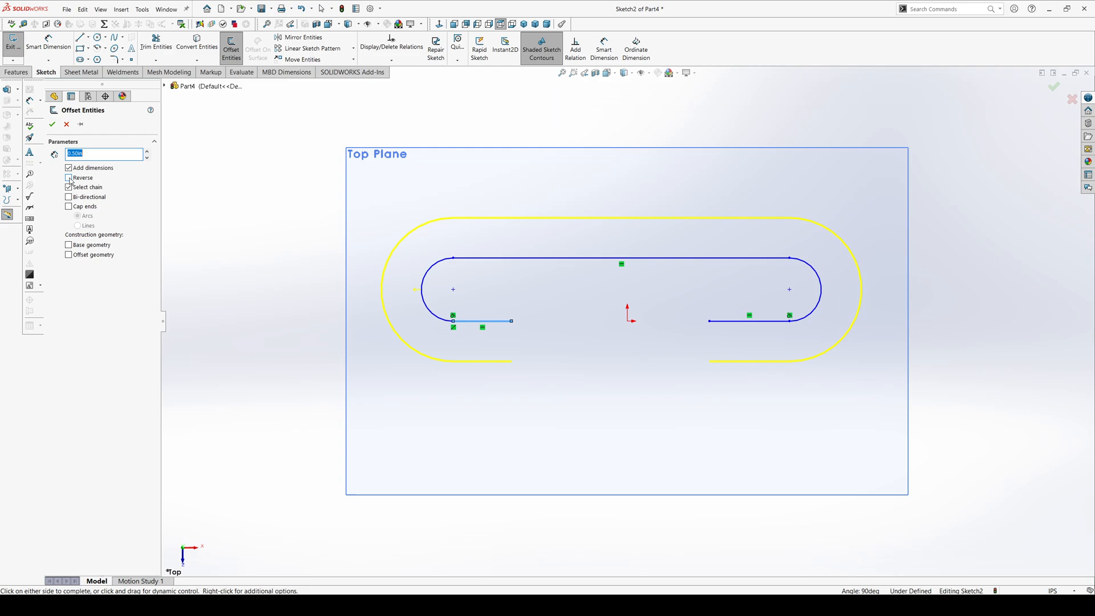
left_click(68, 178)
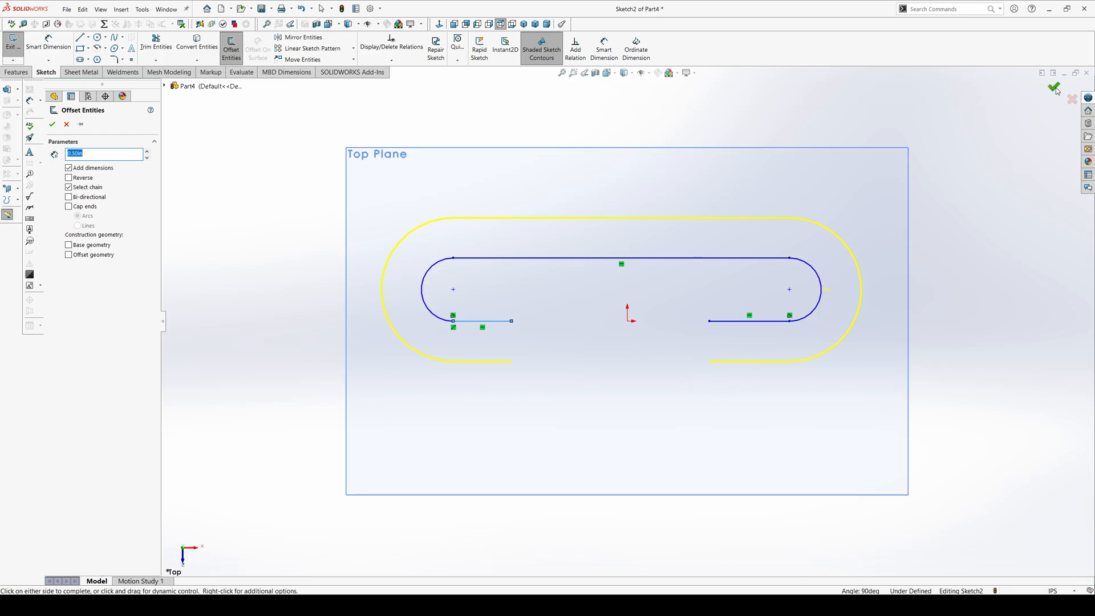
left_click(53, 124)
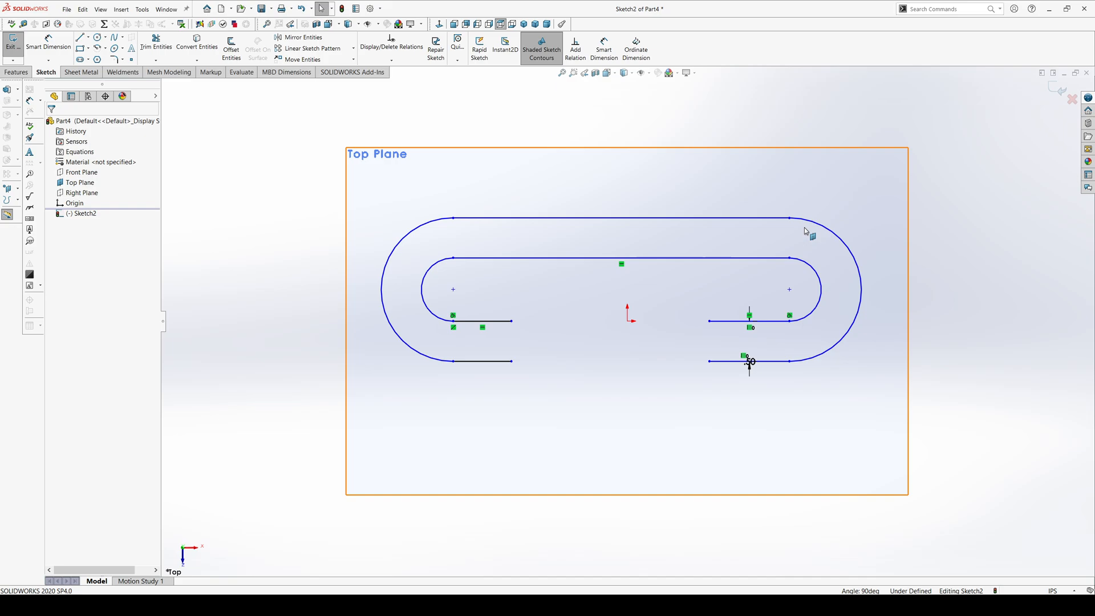
mouse_move(516, 255)
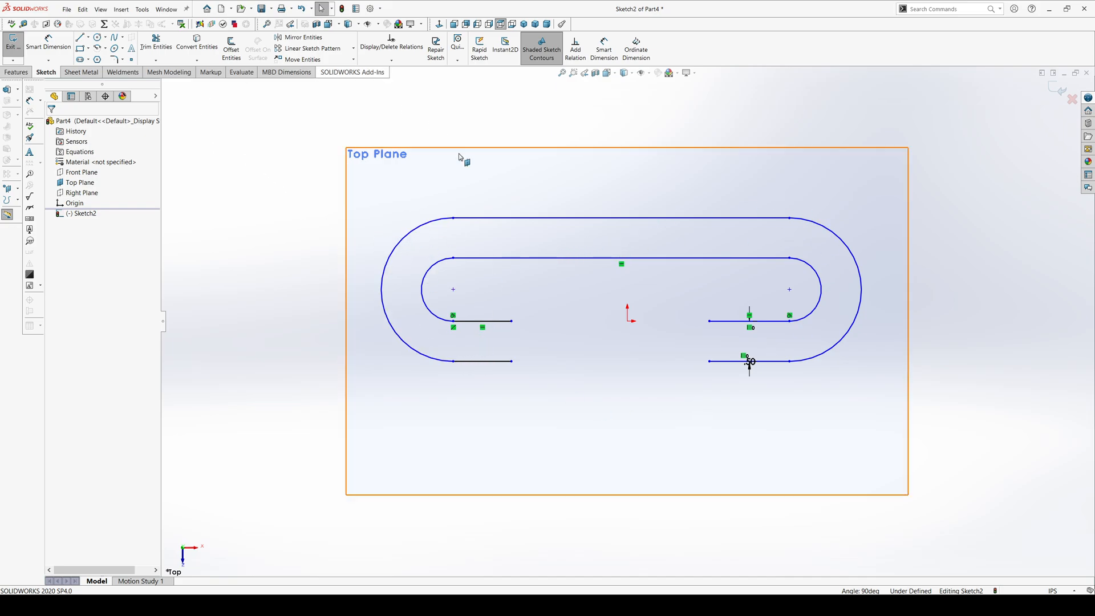
mouse_move(424, 190)
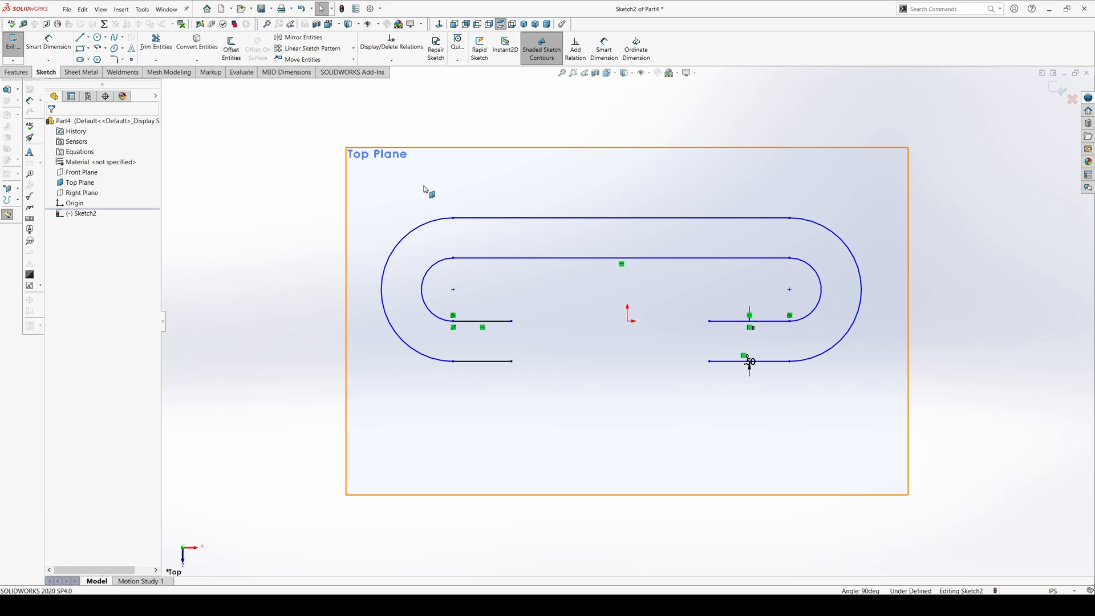
mouse_move(504, 307)
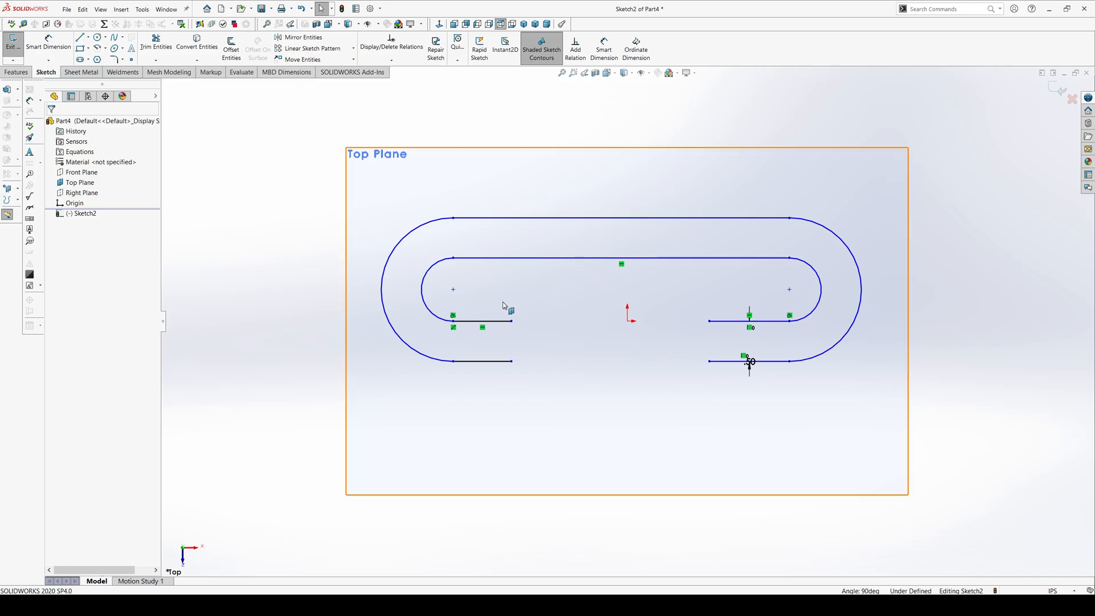
mouse_move(585, 398)
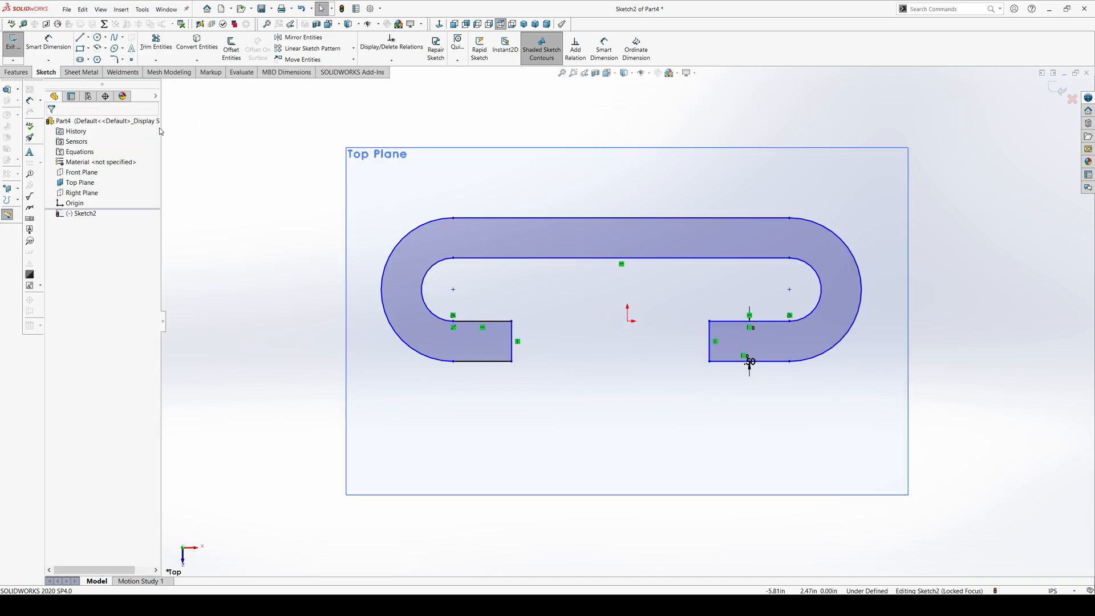
mouse_move(225, 156)
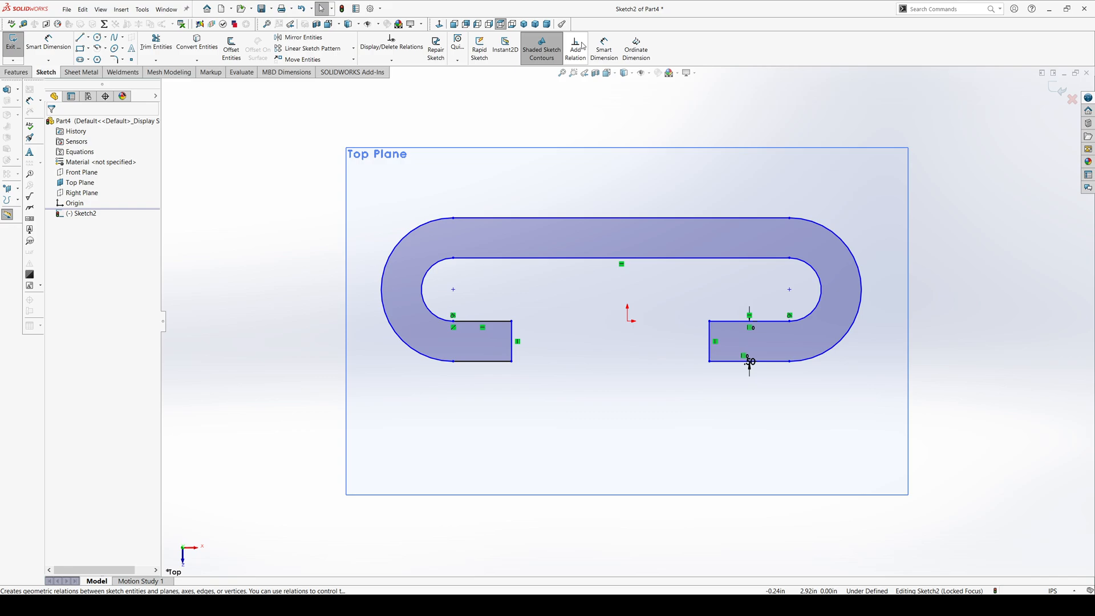
Add a vertical relation between the outer and inner left arc end points
left_click(574, 47)
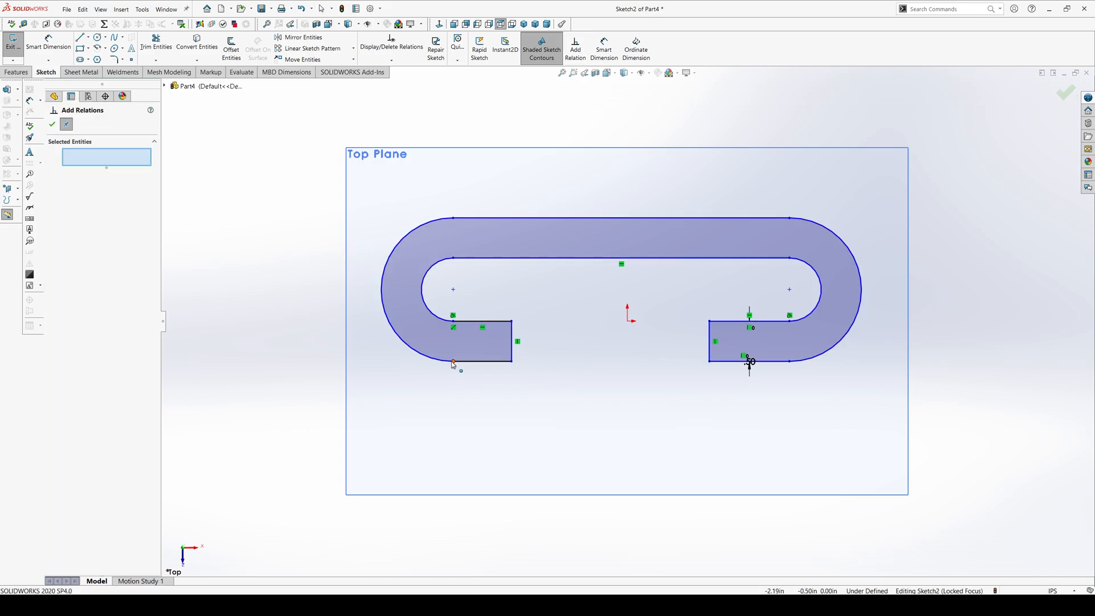
left_click(381, 300)
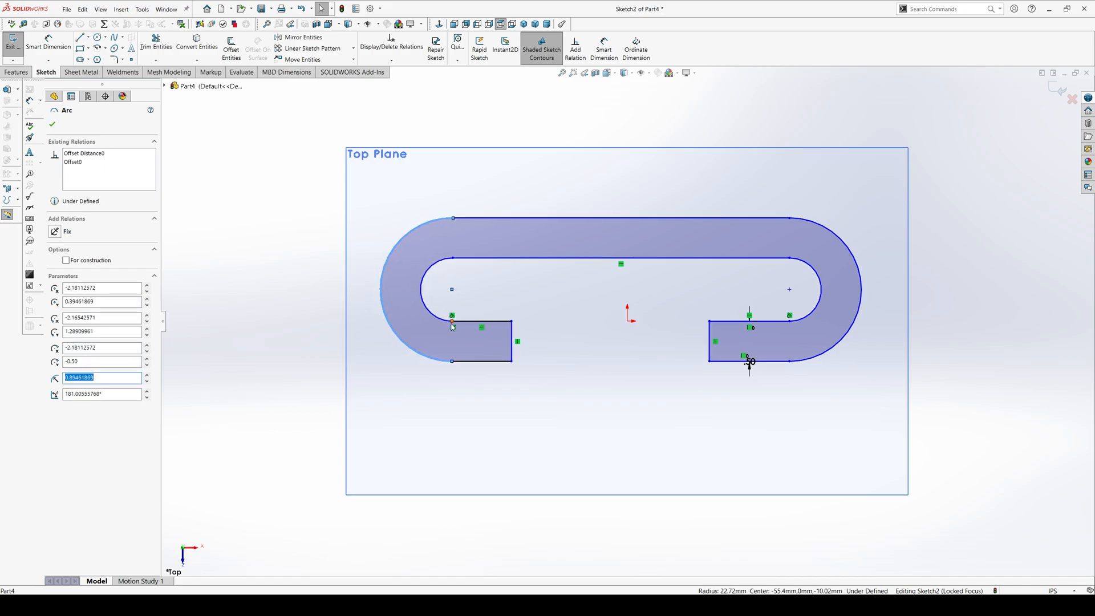
left_click(452, 360)
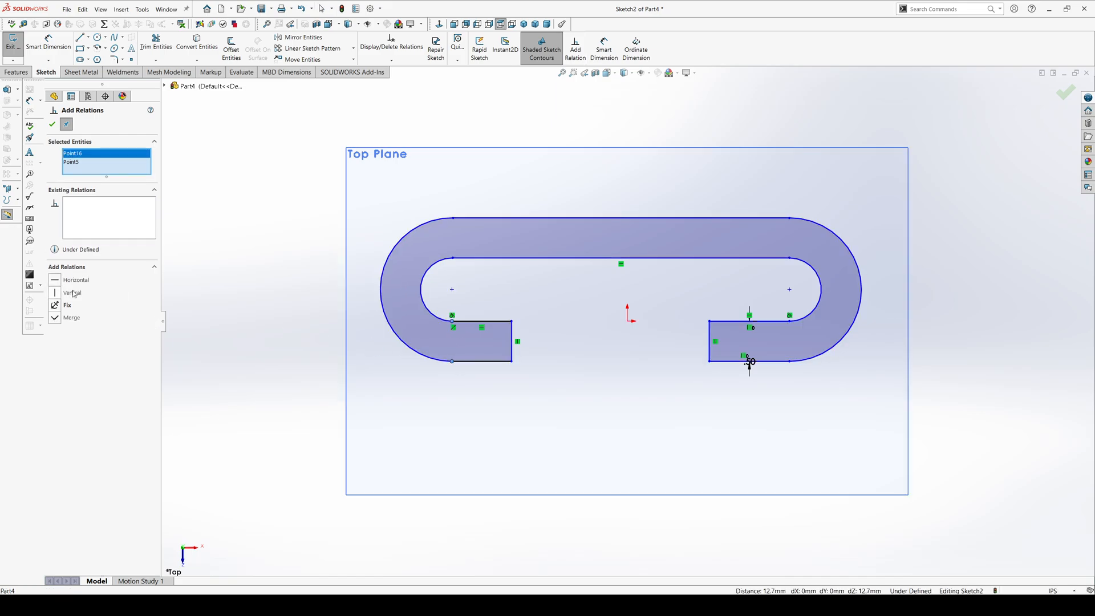
left_click(72, 292)
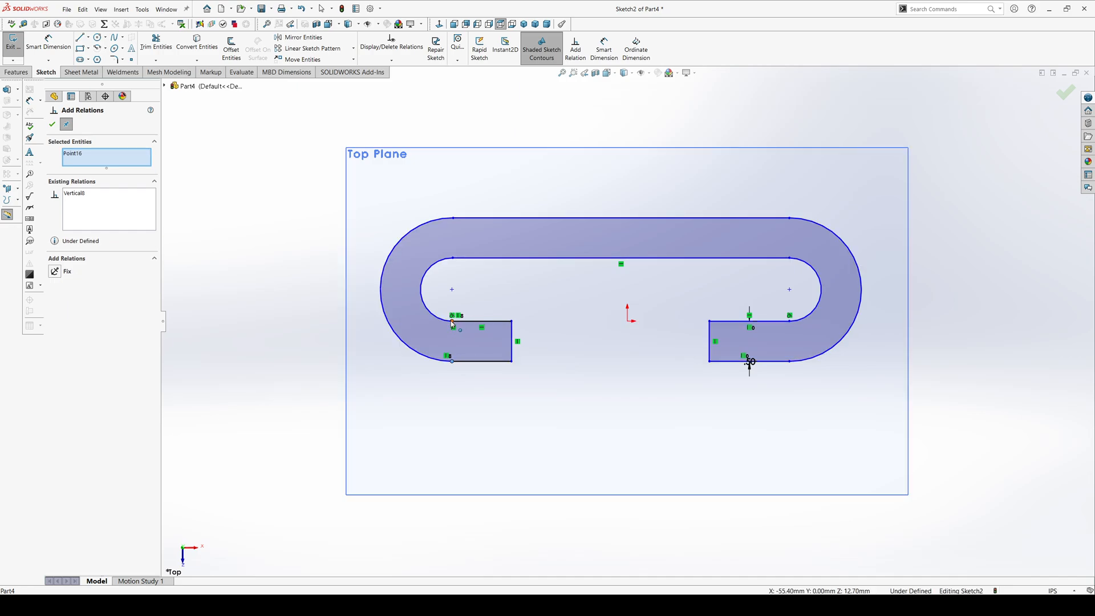
left_click(453, 322)
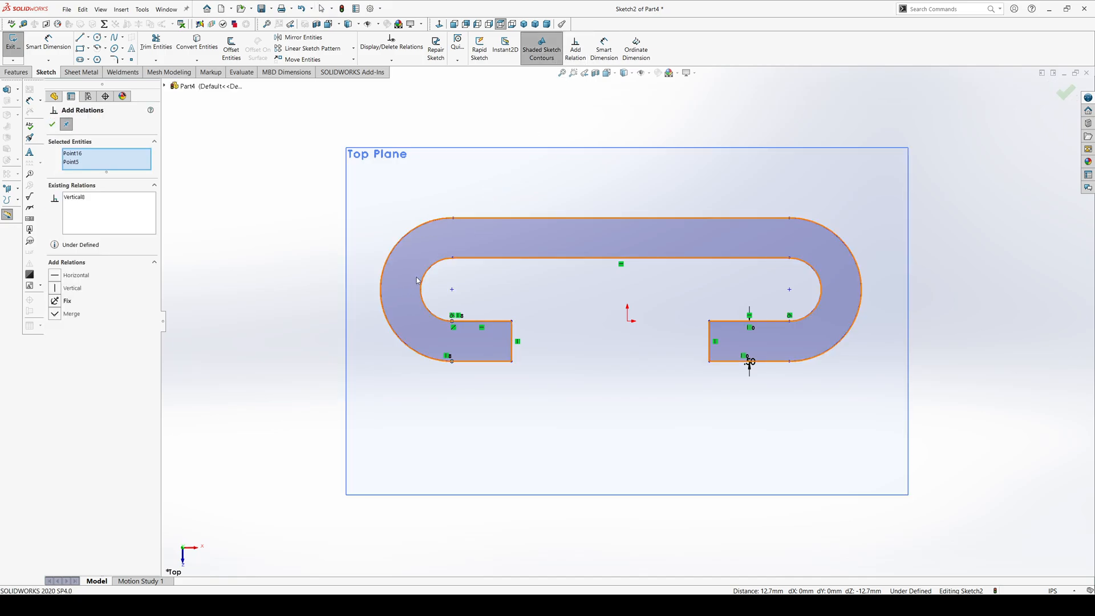
left_click(312, 281)
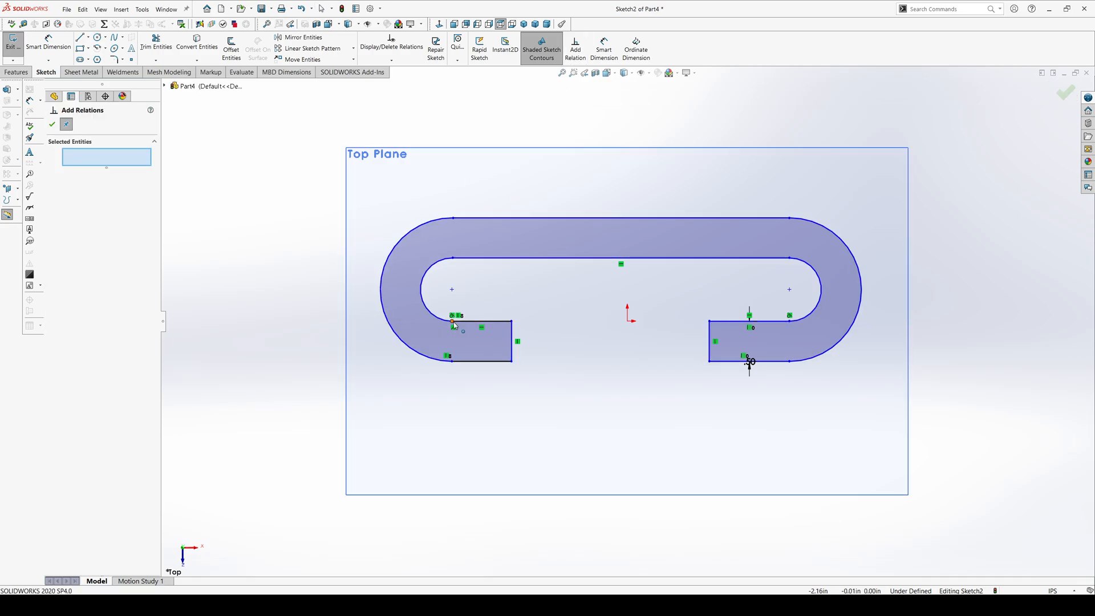
Add vertical relations tying the left tab corner and the right arc end points
left_click(453, 259)
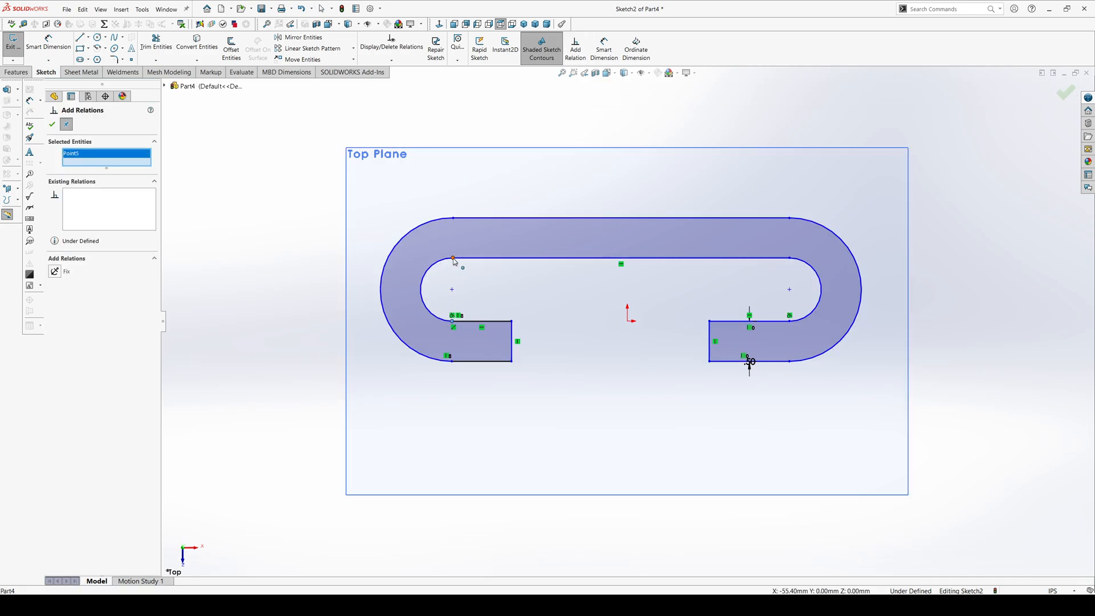
left_click(452, 258)
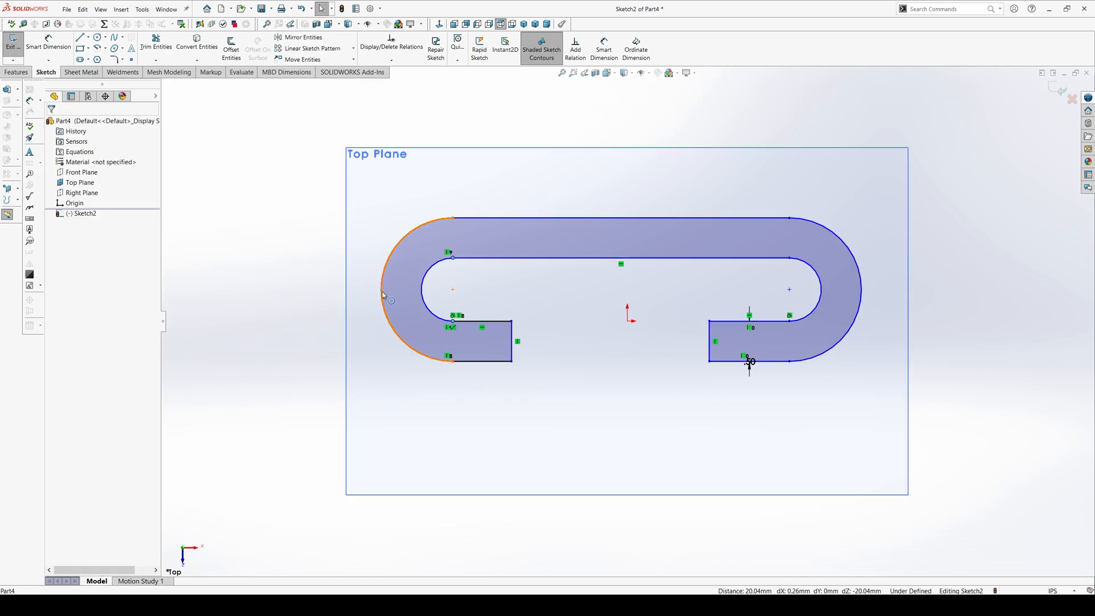
left_click(385, 289)
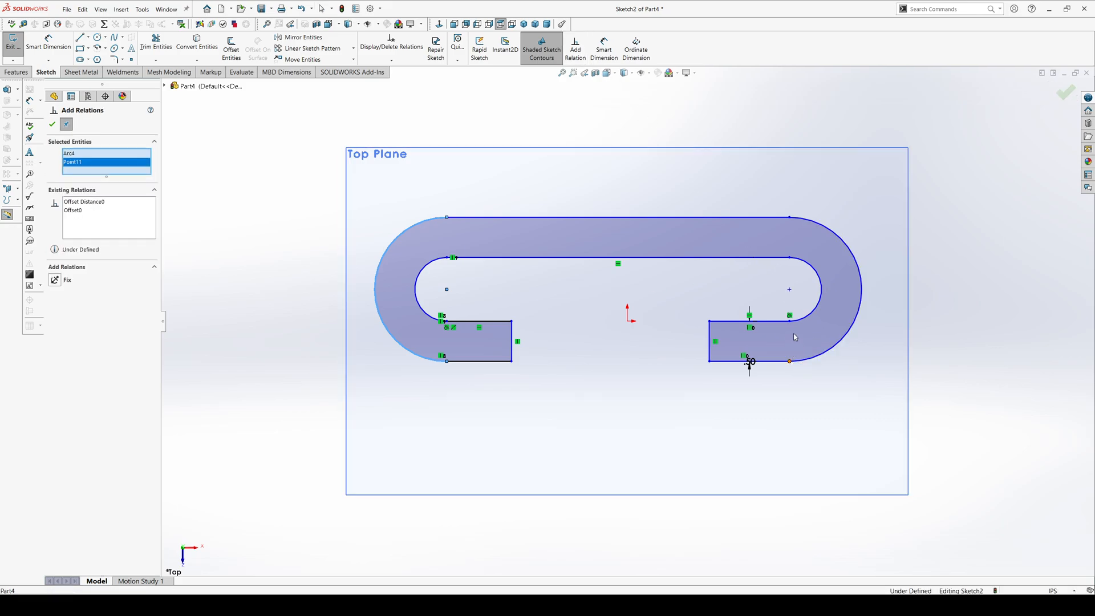
left_click(789, 360)
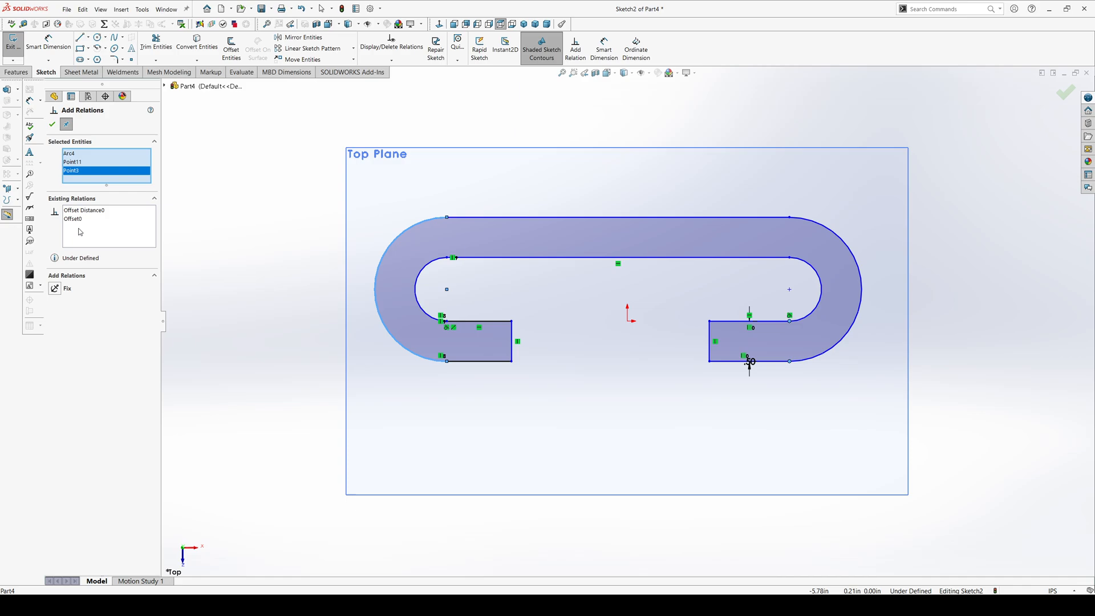
left_click(54, 125)
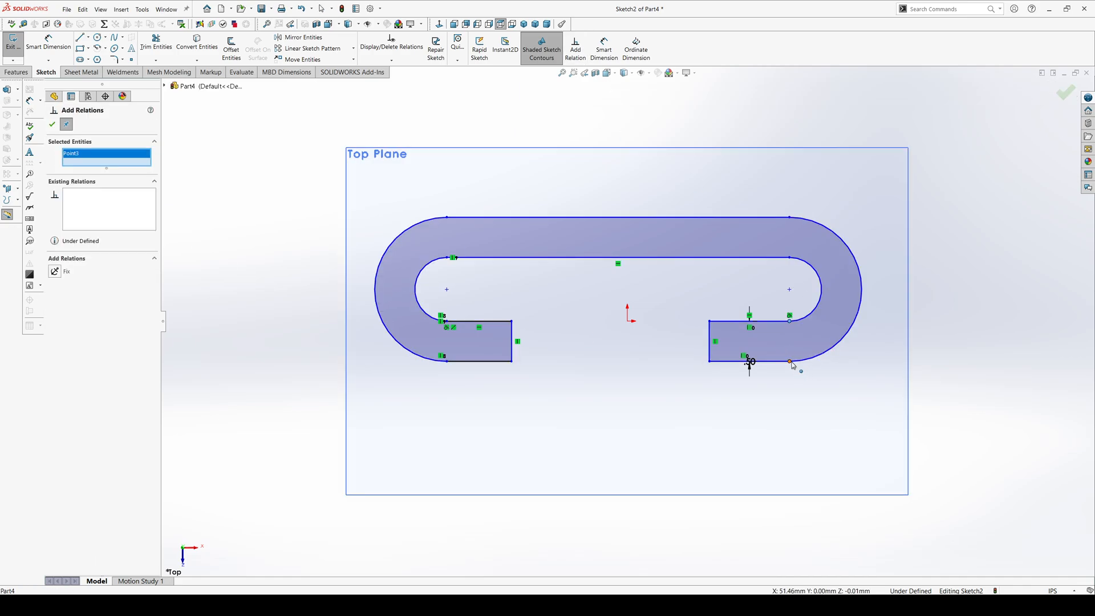
left_click(789, 362)
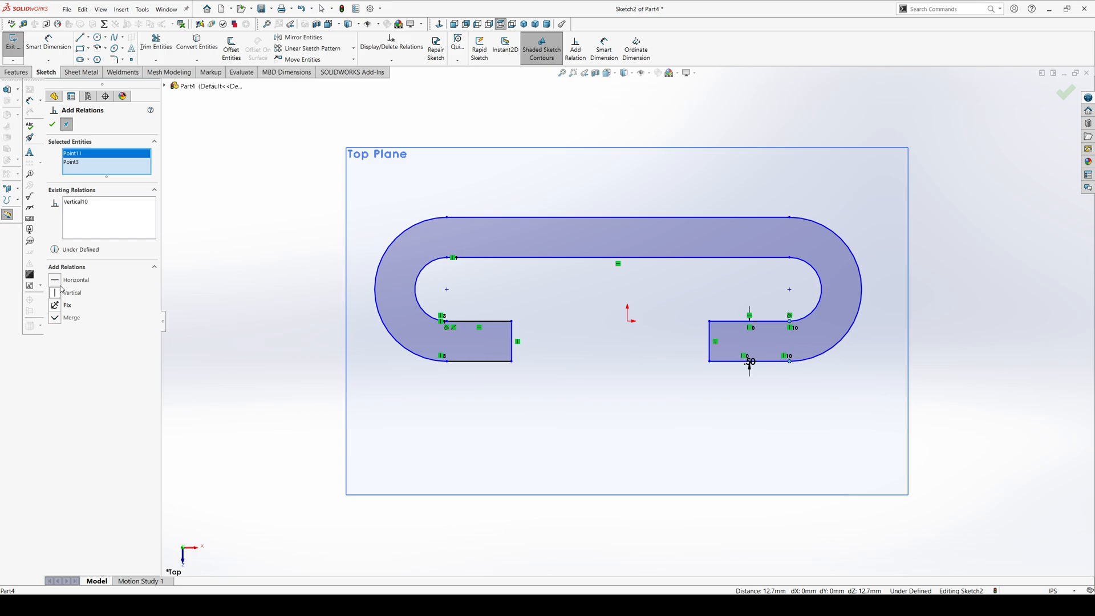
left_click(54, 123)
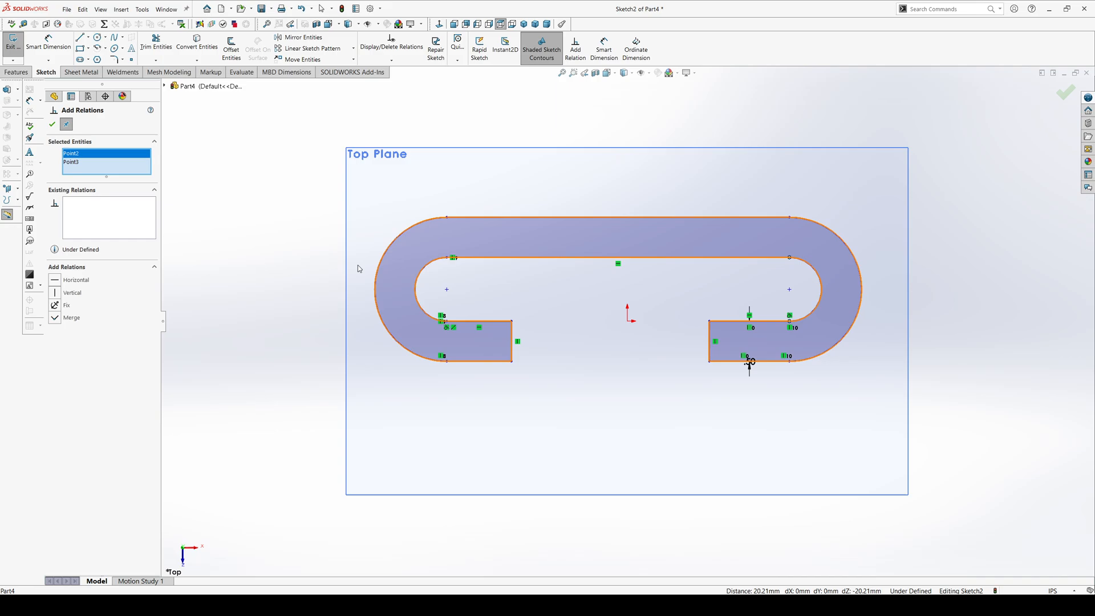
left_click(71, 293)
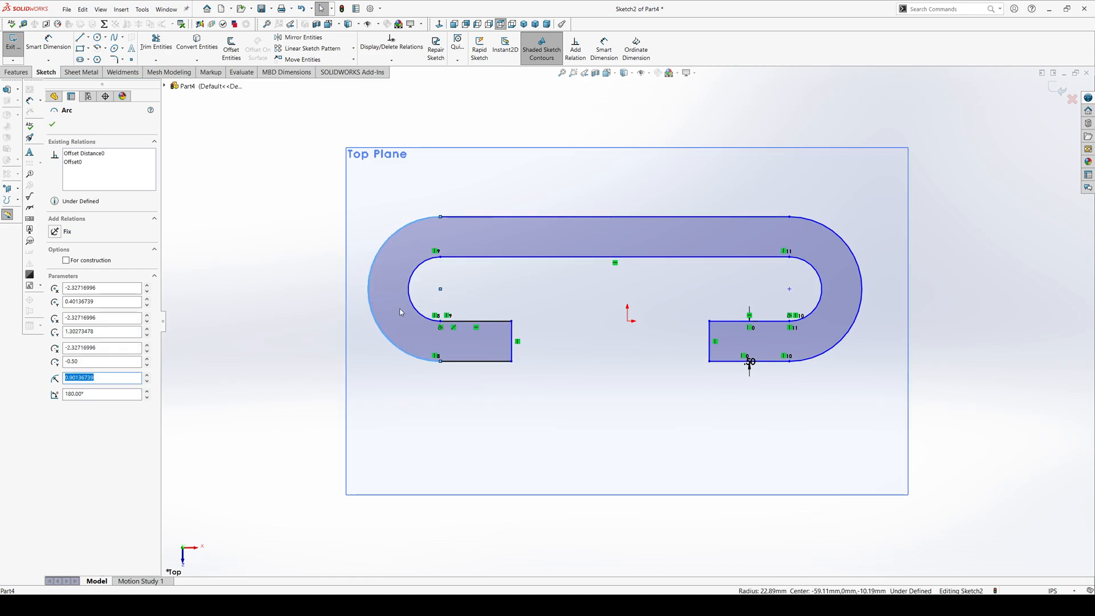
mouse_move(204, 96)
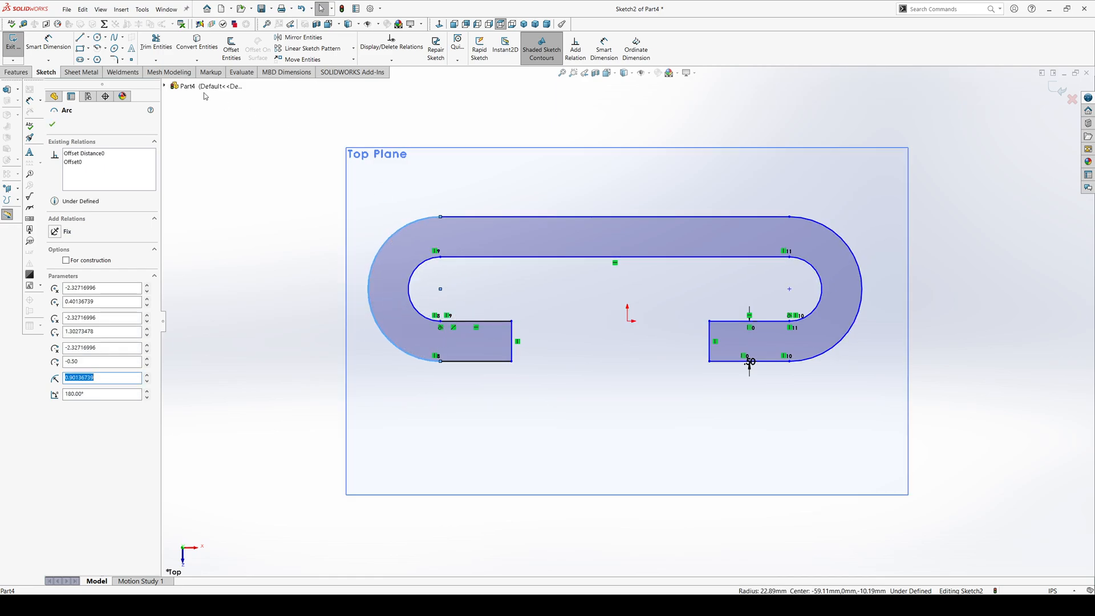
Dimension the outer right arc at R1.00 and the inner right arc at R.50
left_click(52, 124)
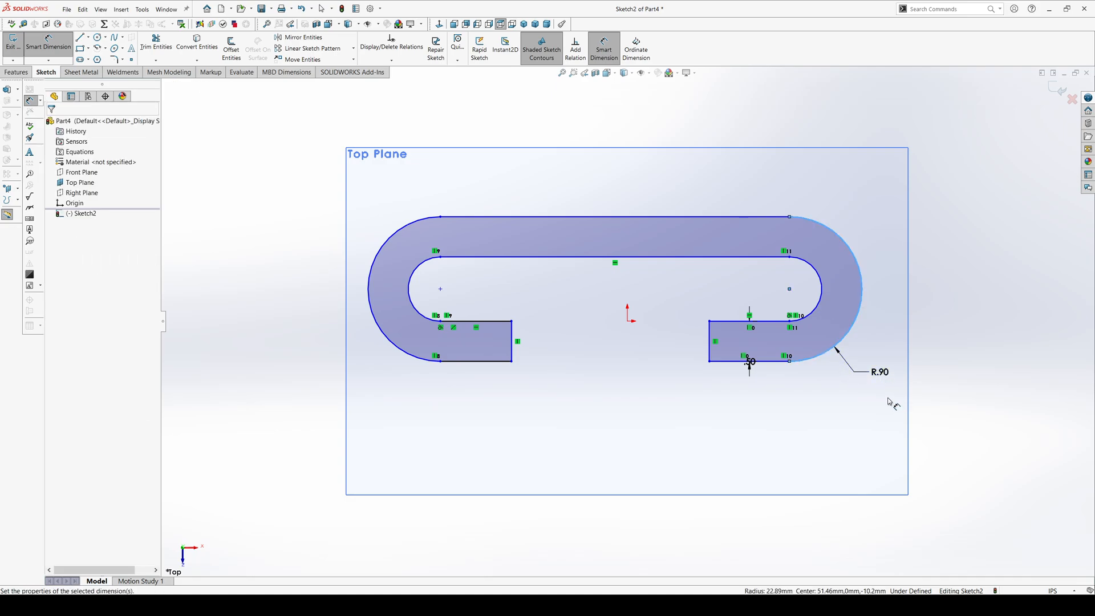
left_click(836, 349)
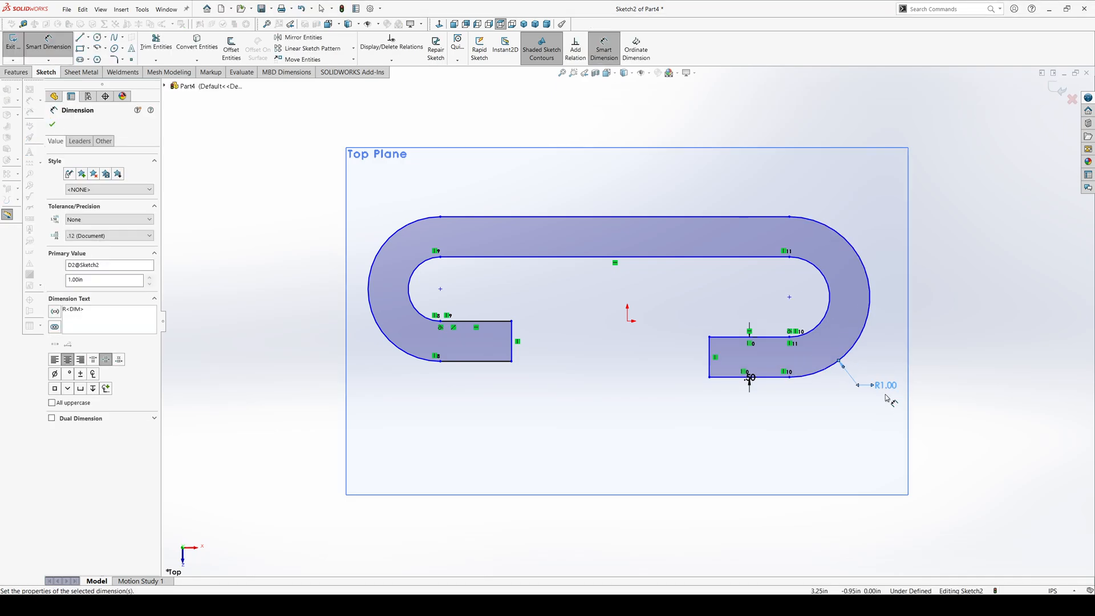
mouse_move(760, 293)
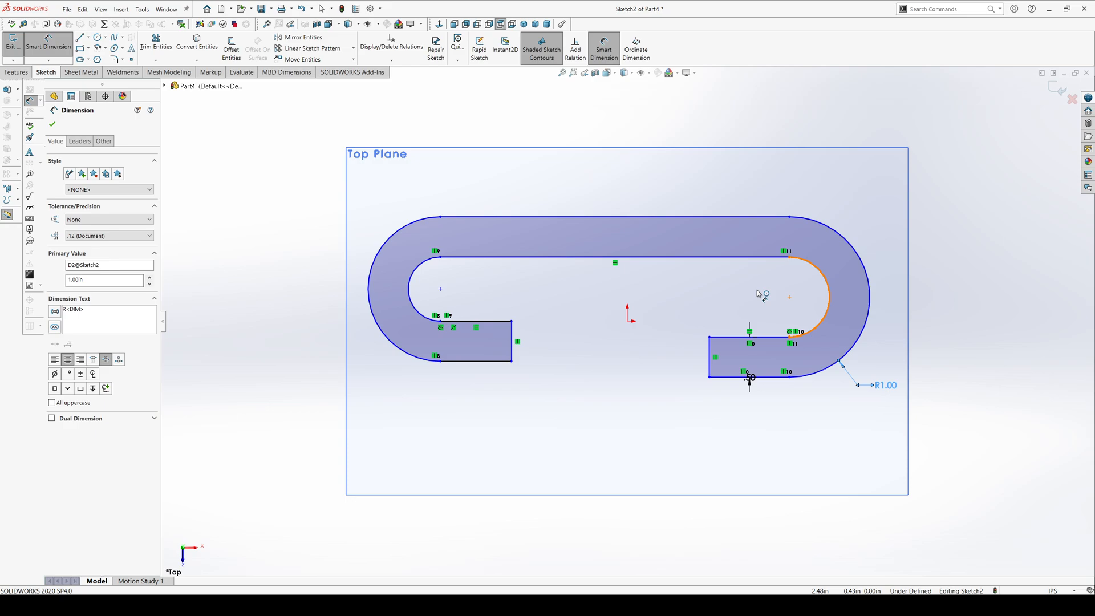
left_click(51, 125)
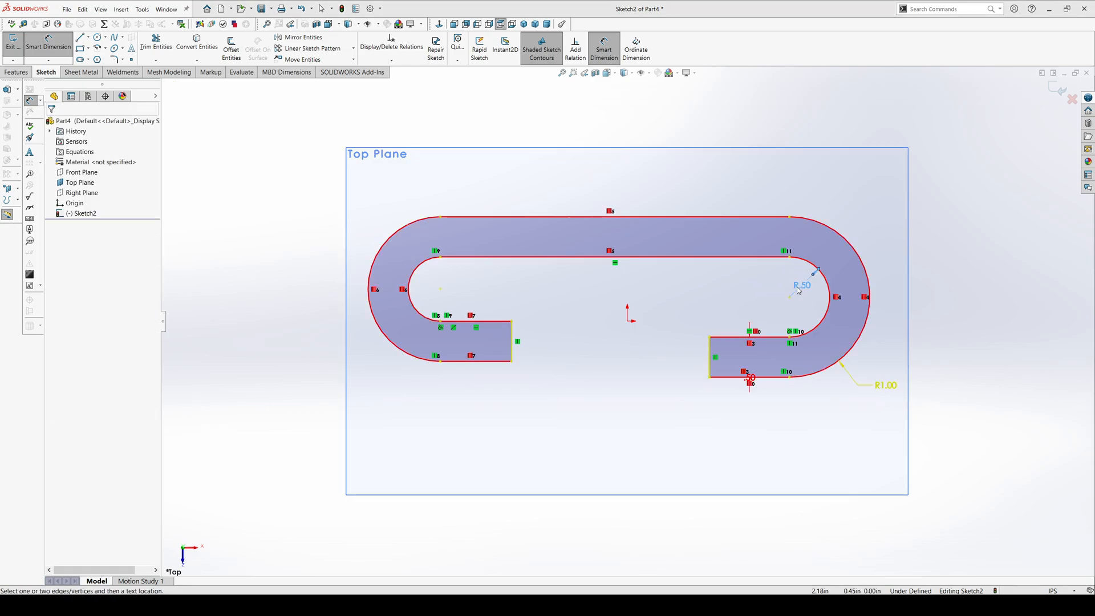
mouse_move(747, 219)
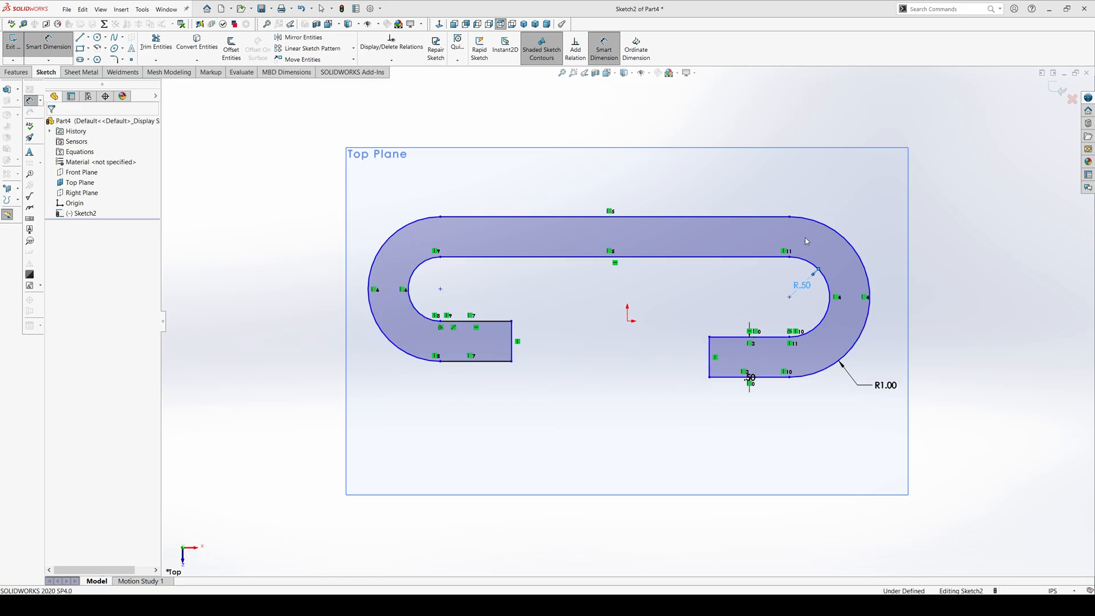
mouse_move(802, 285)
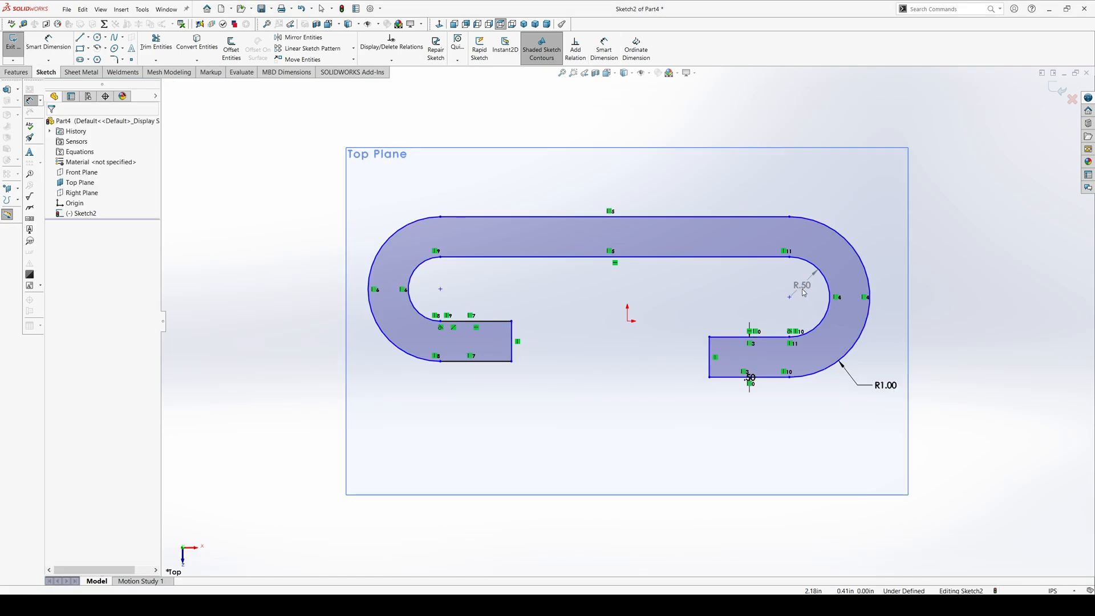
mouse_move(810, 299)
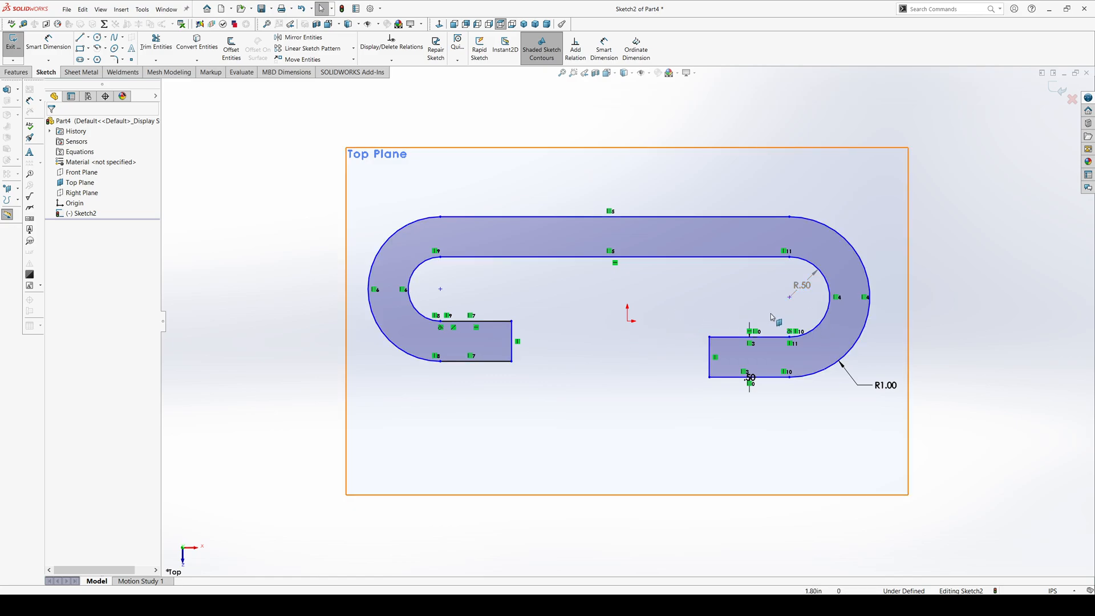
mouse_move(467, 273)
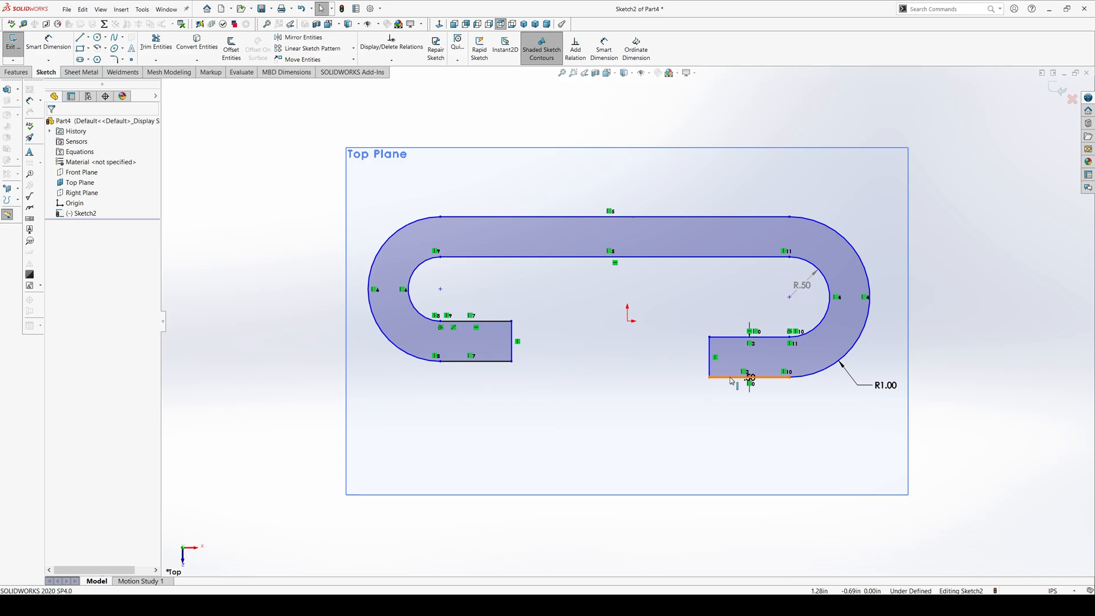
Make the bottom edges of both tab ends collinear
left_click(475, 363)
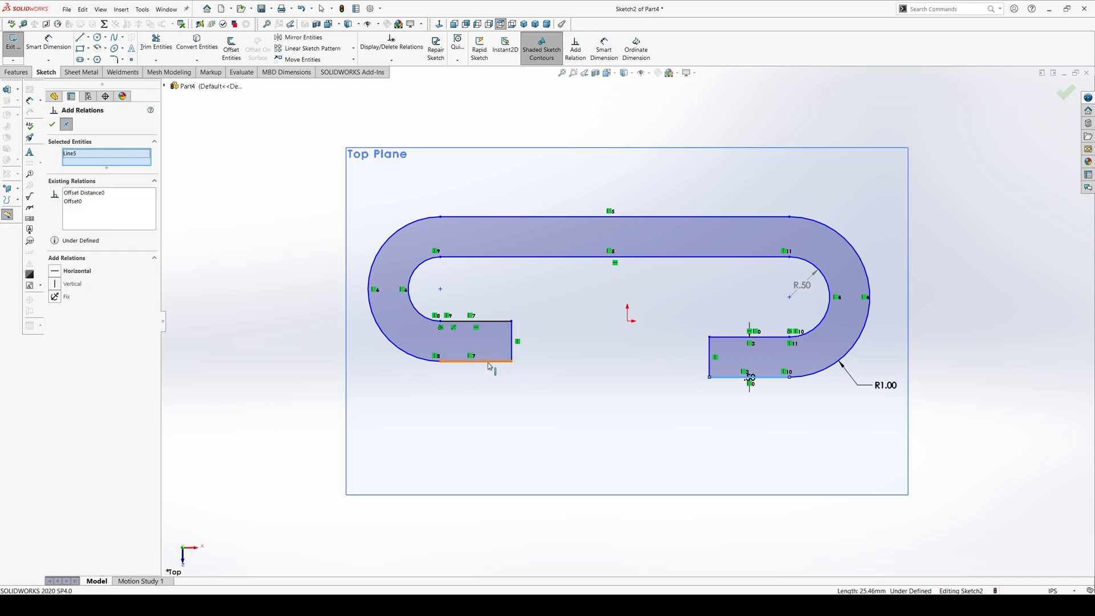
left_click(489, 360)
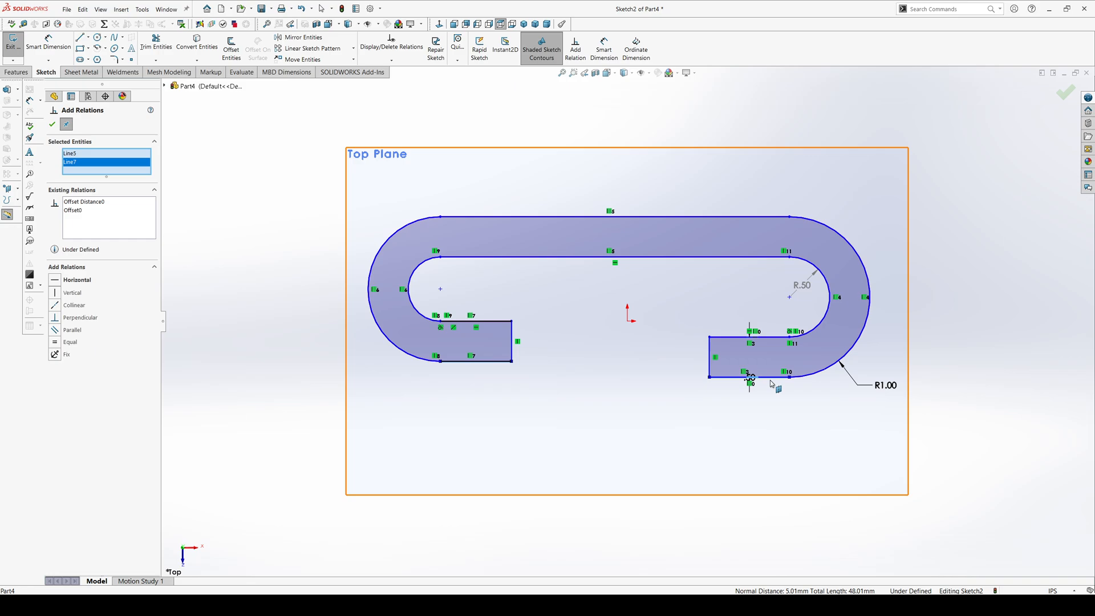
left_click(73, 305)
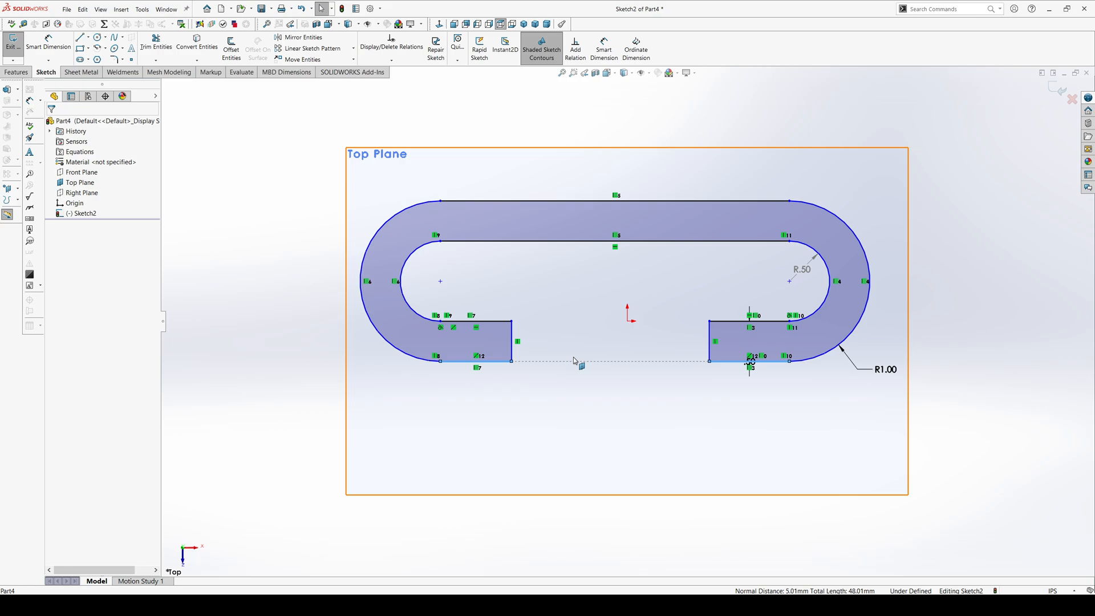
mouse_move(529, 199)
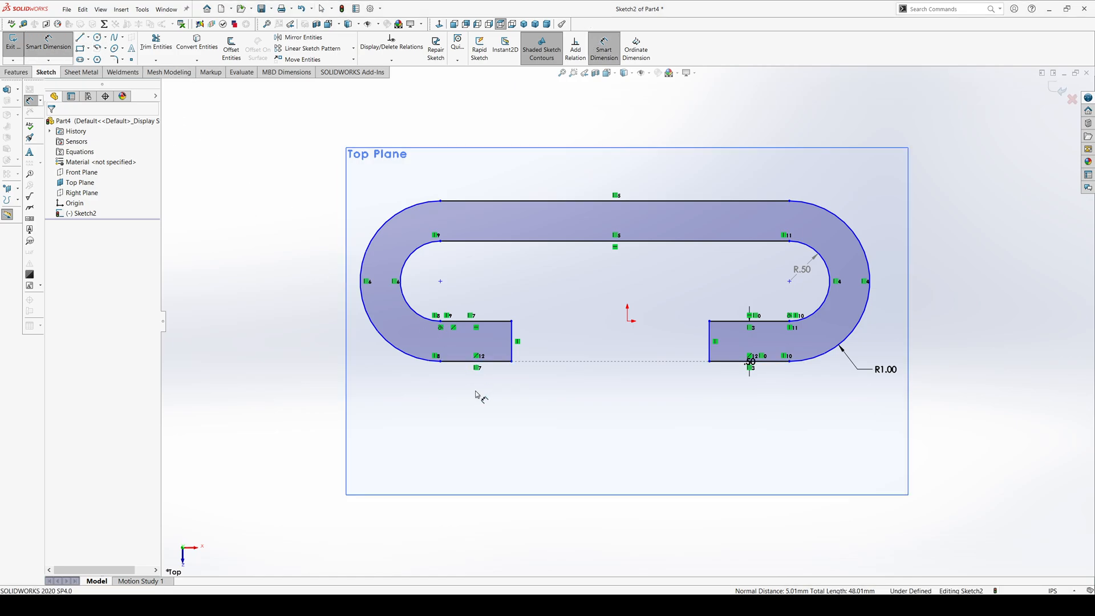
Add a trial 2.50 width dimension across the shape, triggering Invalid Solution Found
left_click(440, 362)
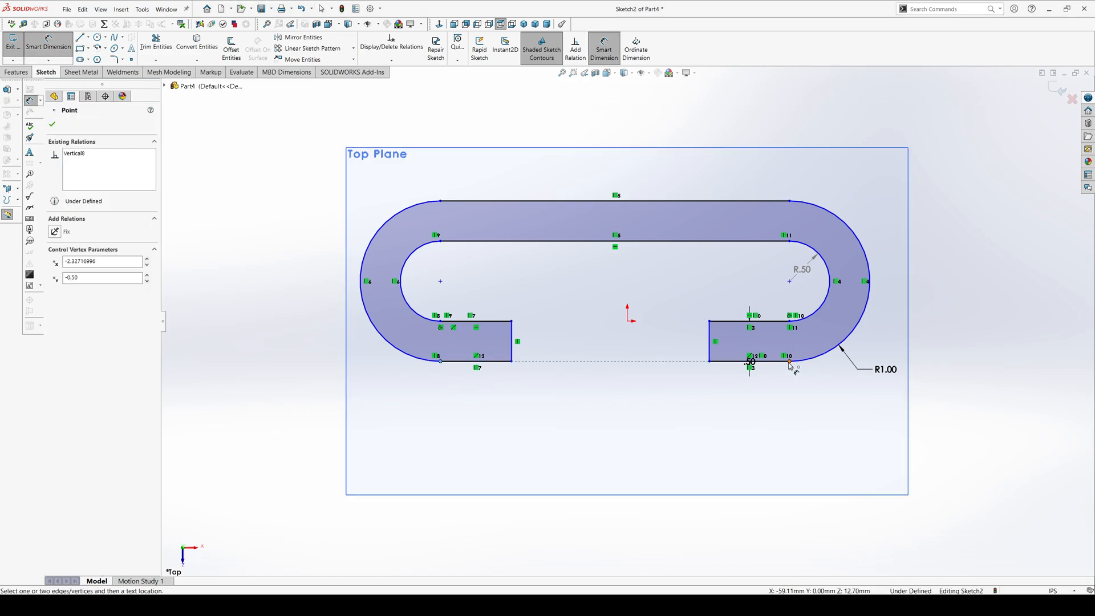
left_click(628, 427)
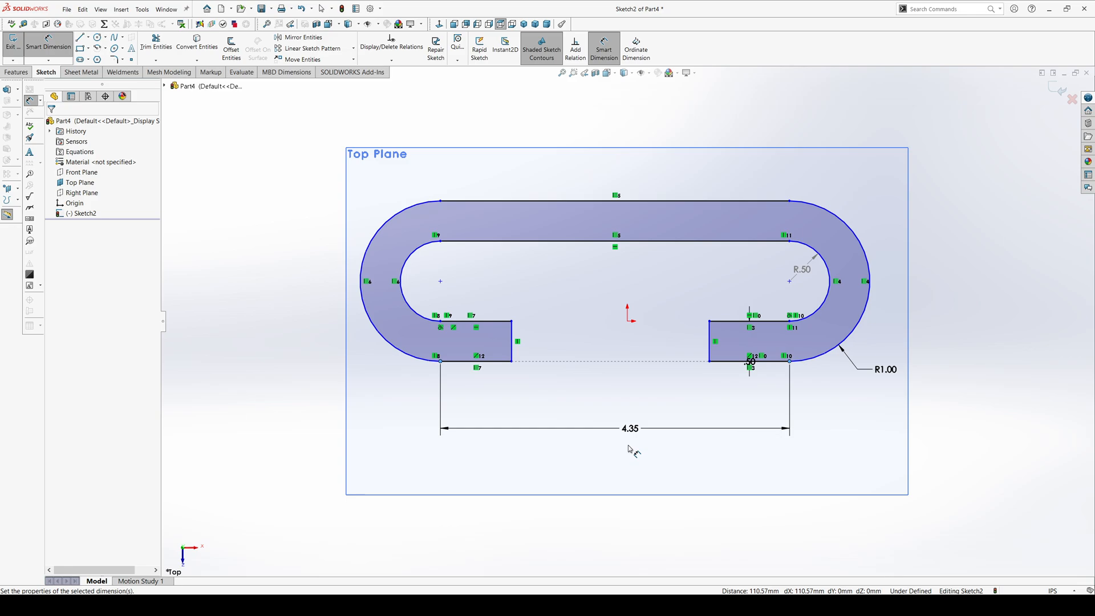
left_click(630, 427)
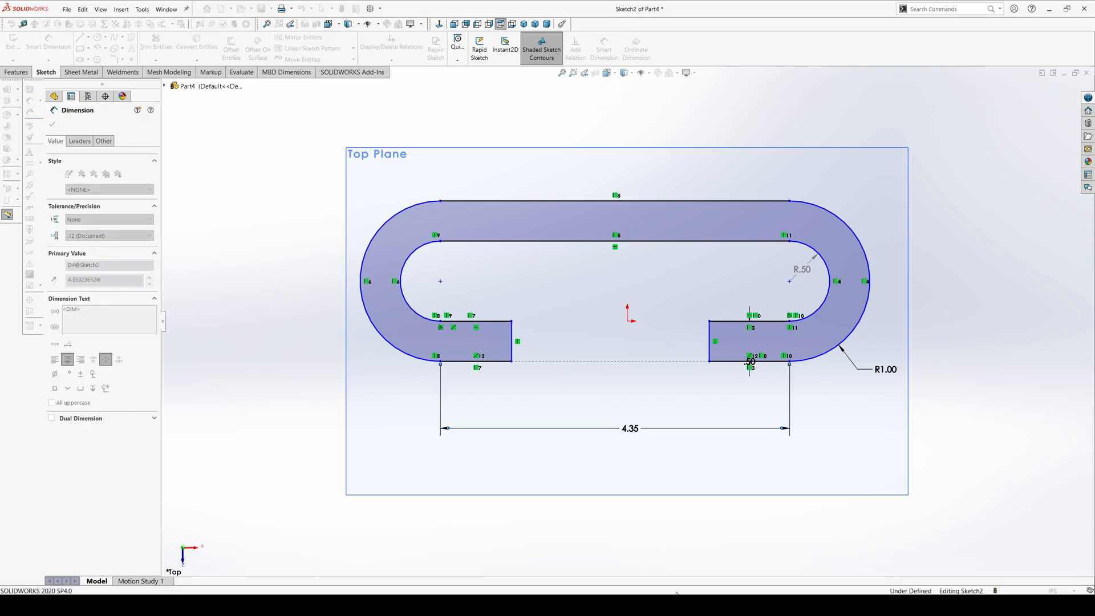
left_click(630, 427)
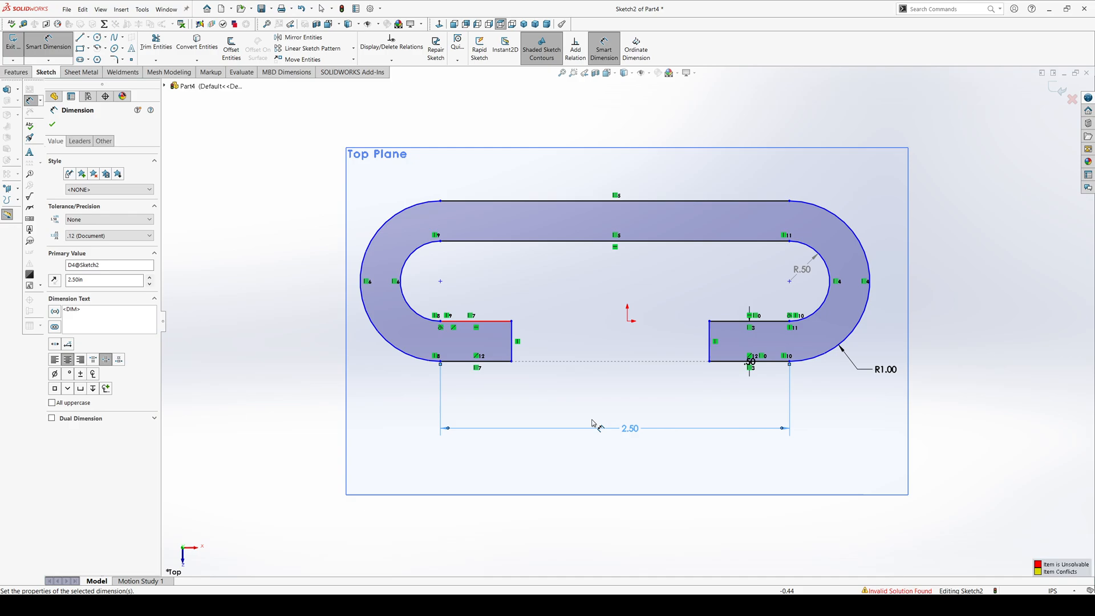
mouse_move(598, 424)
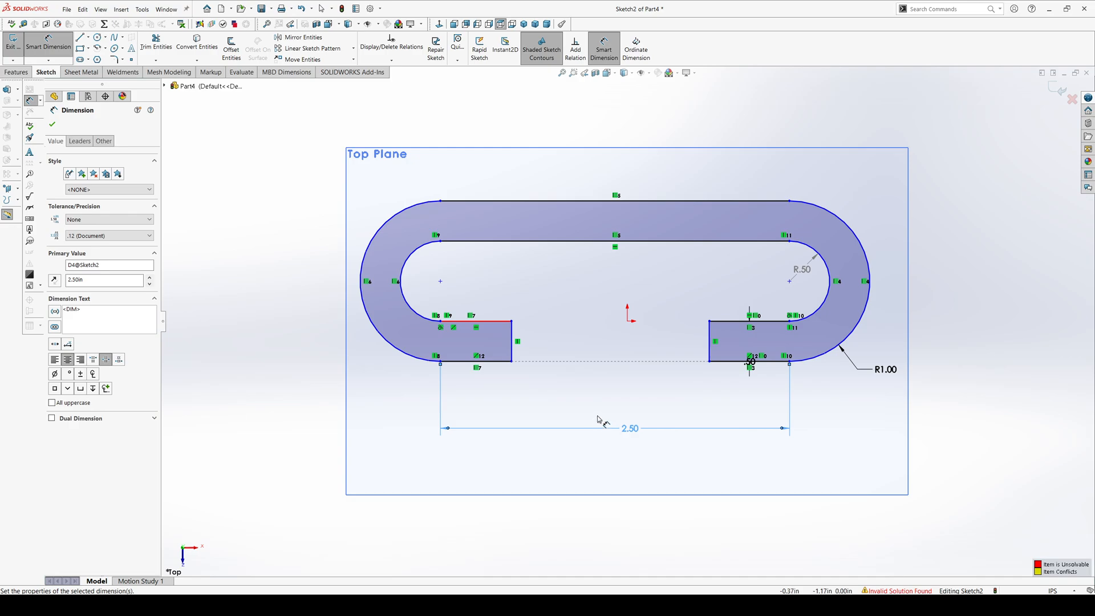
left_click(51, 125)
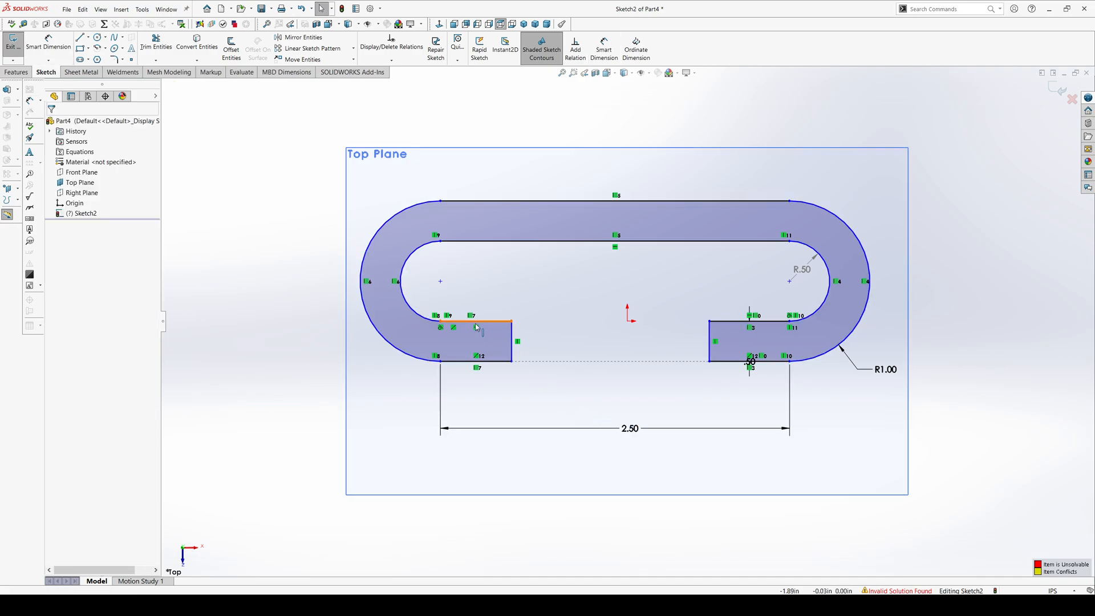
Remove the conflicting 2.50 width dimension so the sketch solves again
left_click(628, 428)
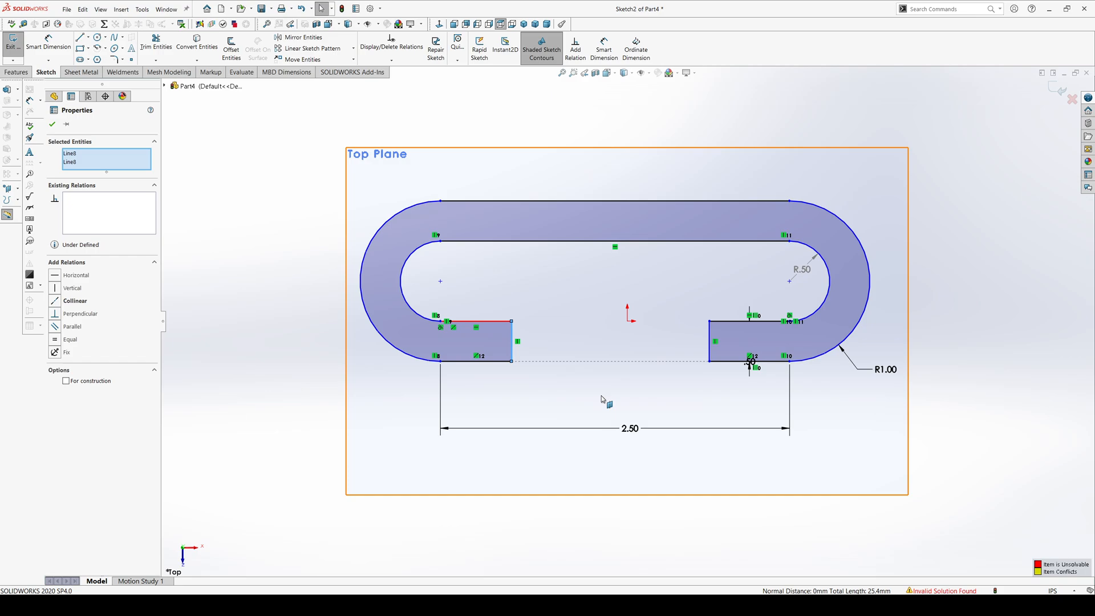
left_click(51, 124)
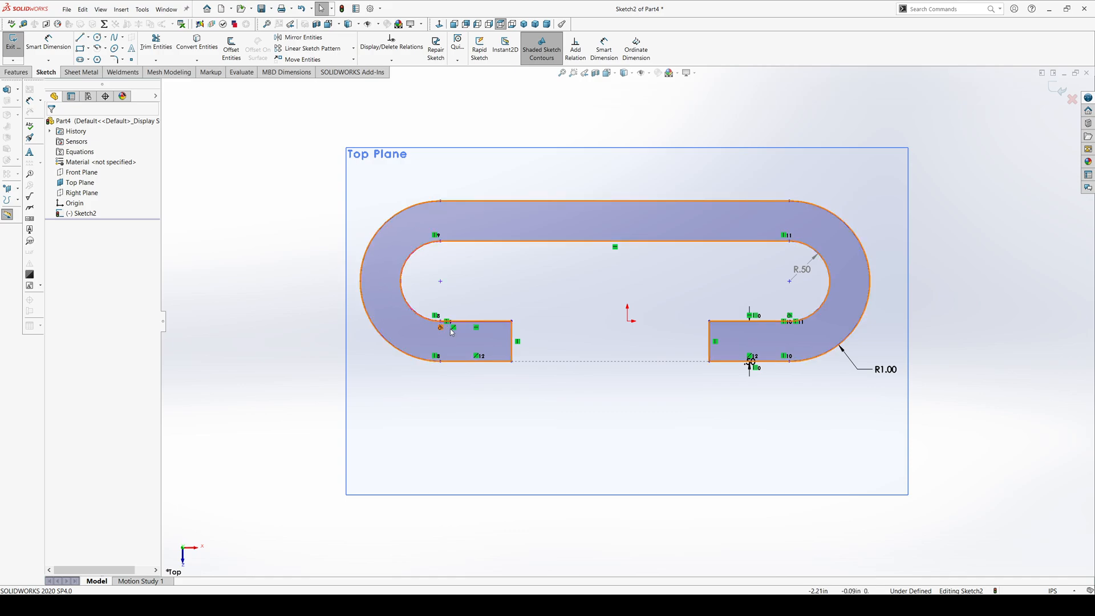
Select a bottom tab edge and the Front Plane from the flyout tree for a collinear relation
left_click(452, 328)
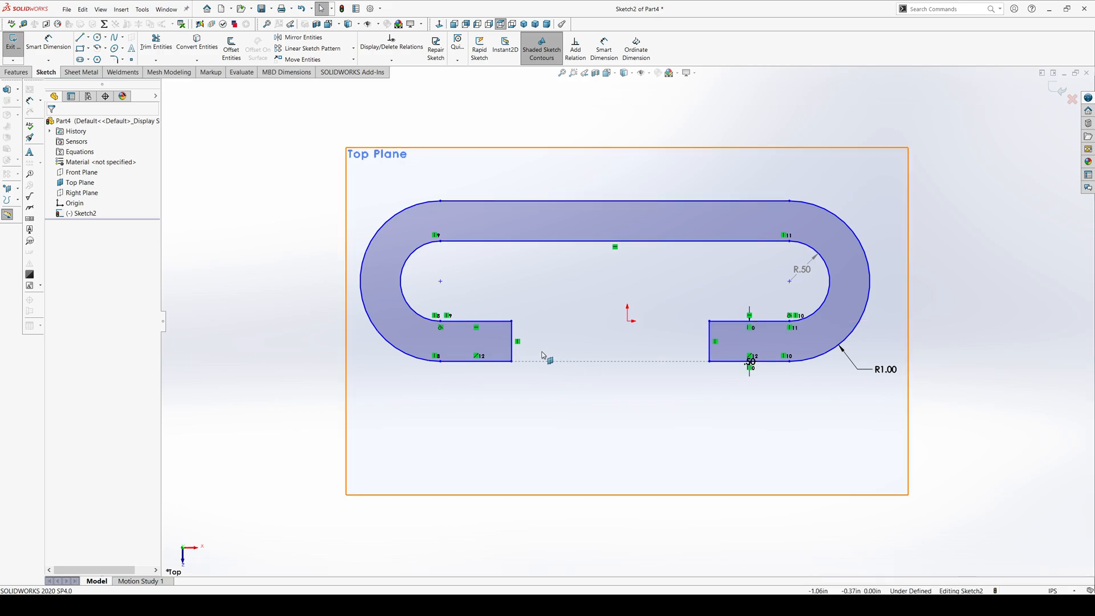
mouse_move(544, 325)
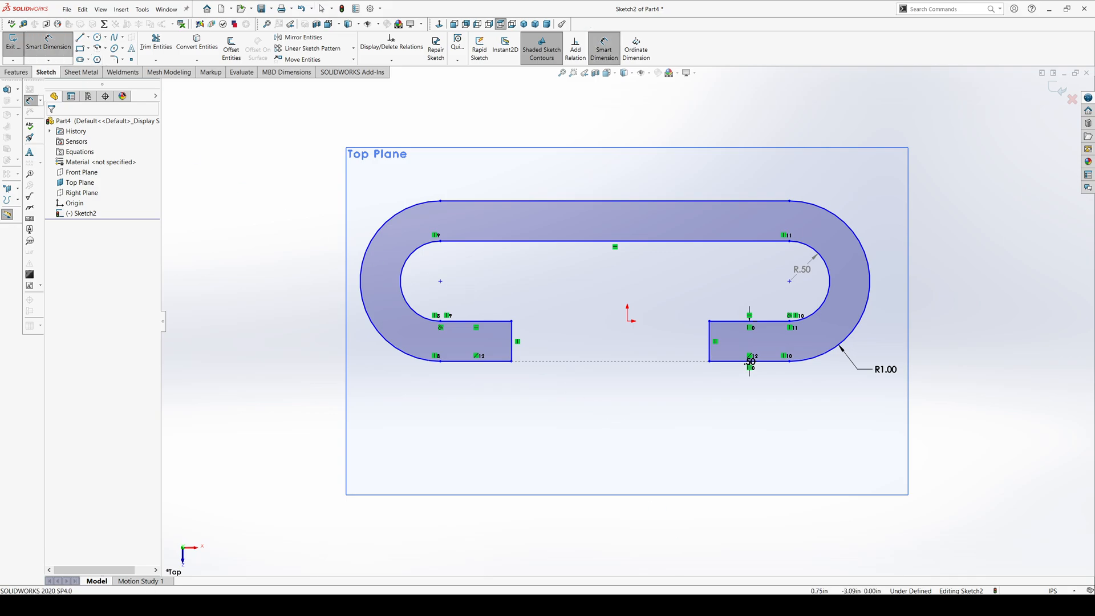
left_click(733, 380)
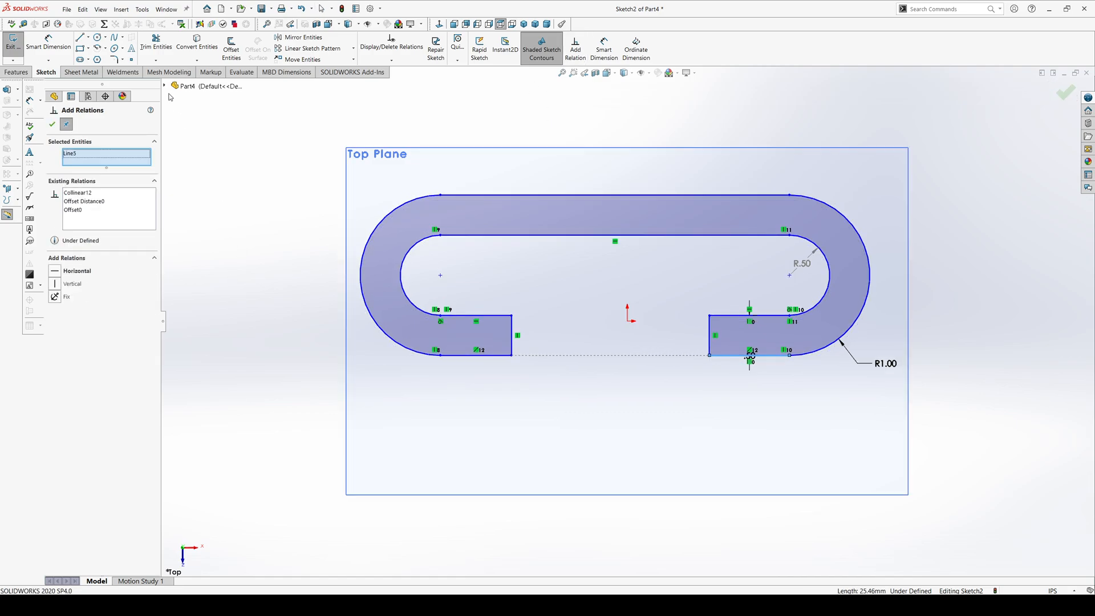
left_click(163, 86)
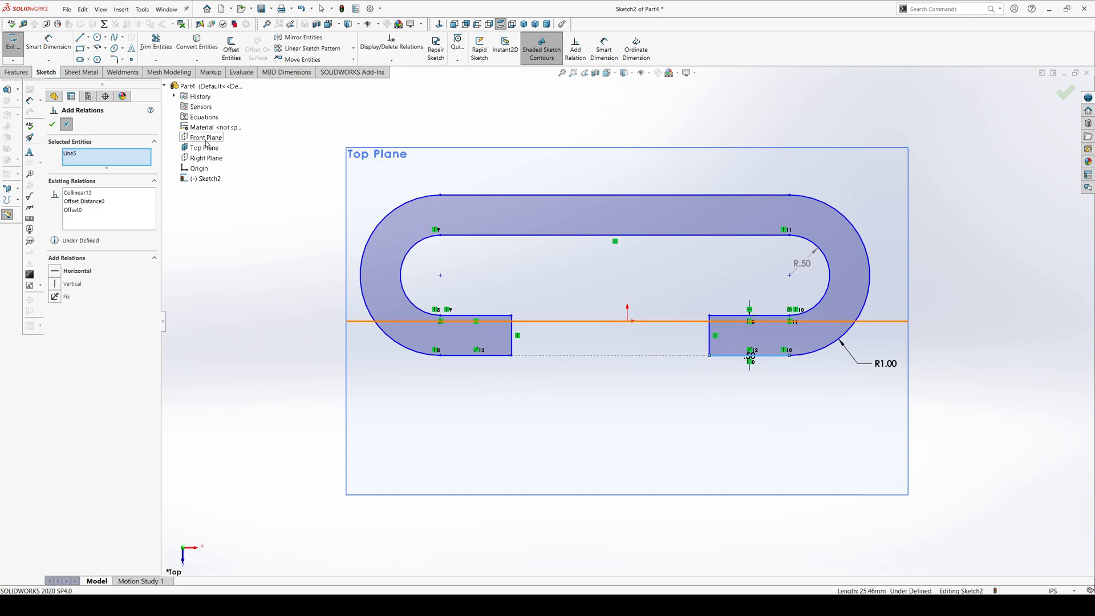
left_click(204, 137)
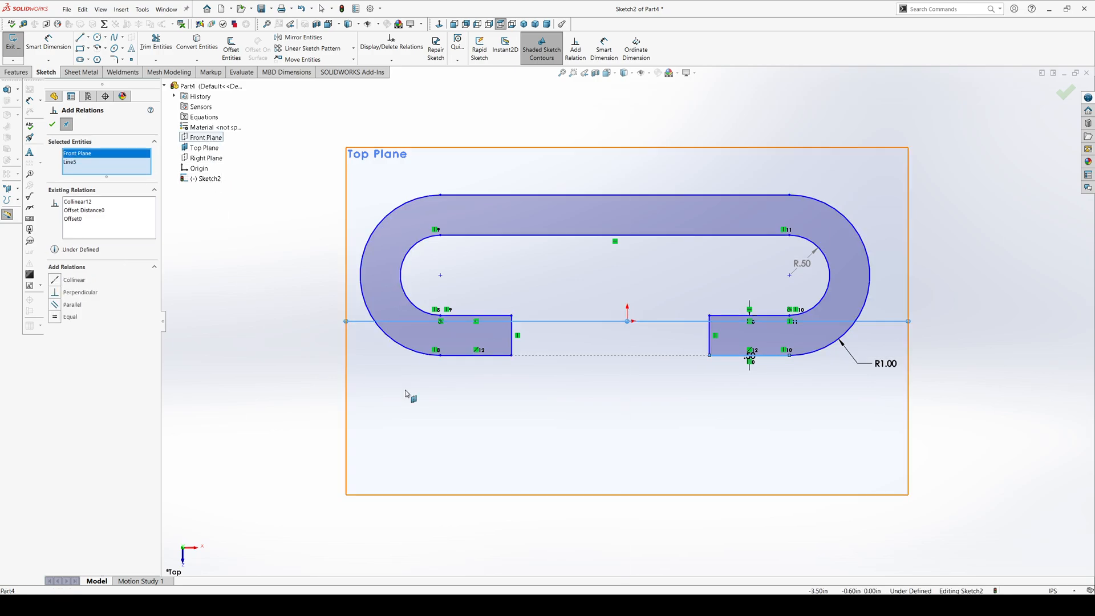
mouse_move(727, 360)
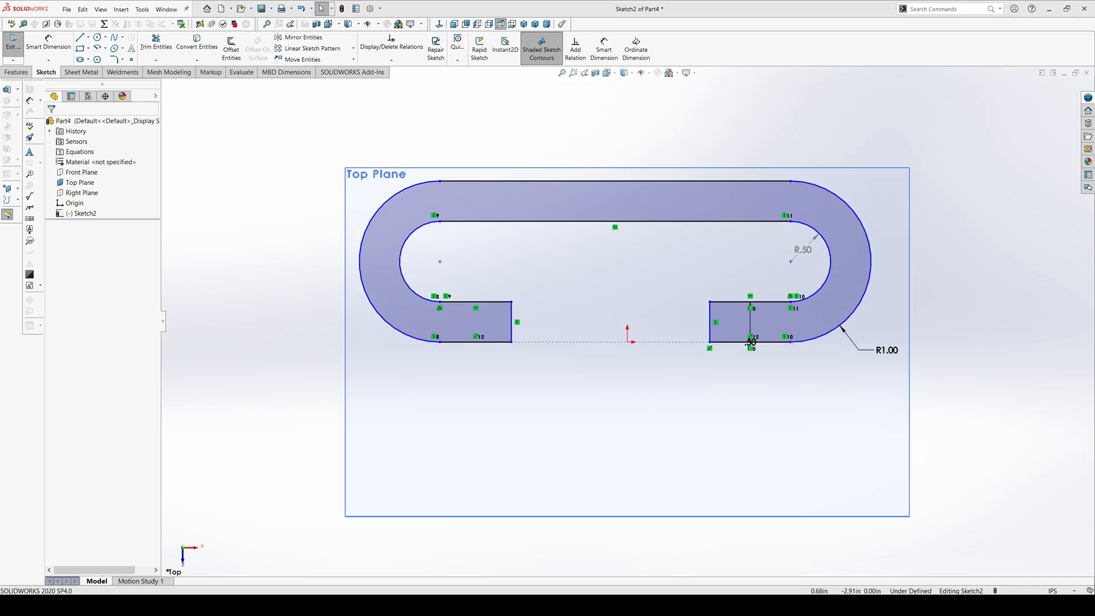
left_click(48, 45)
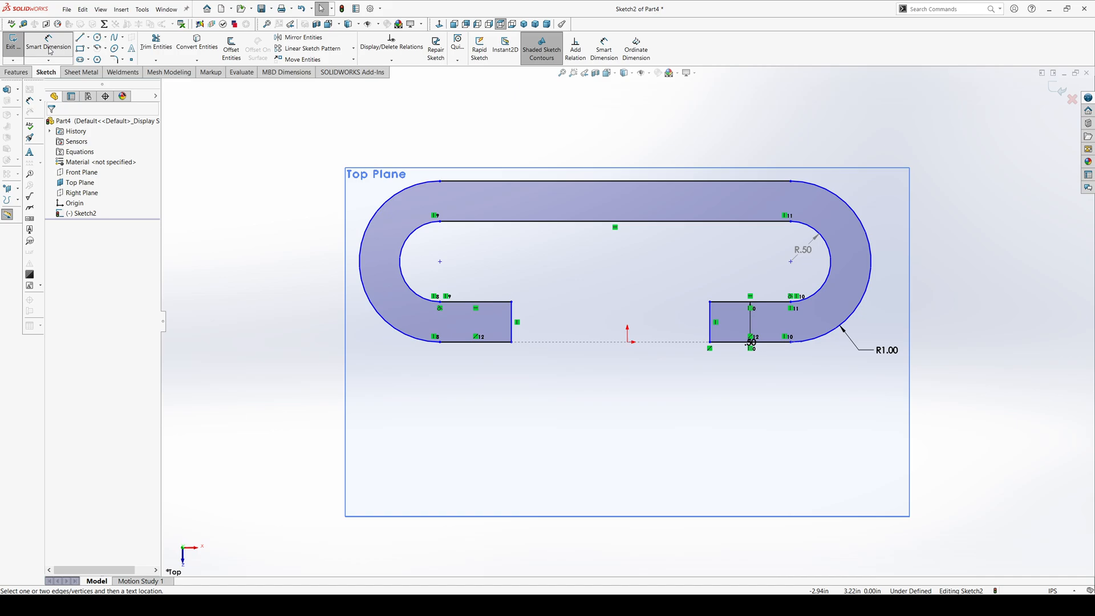
left_click(439, 341)
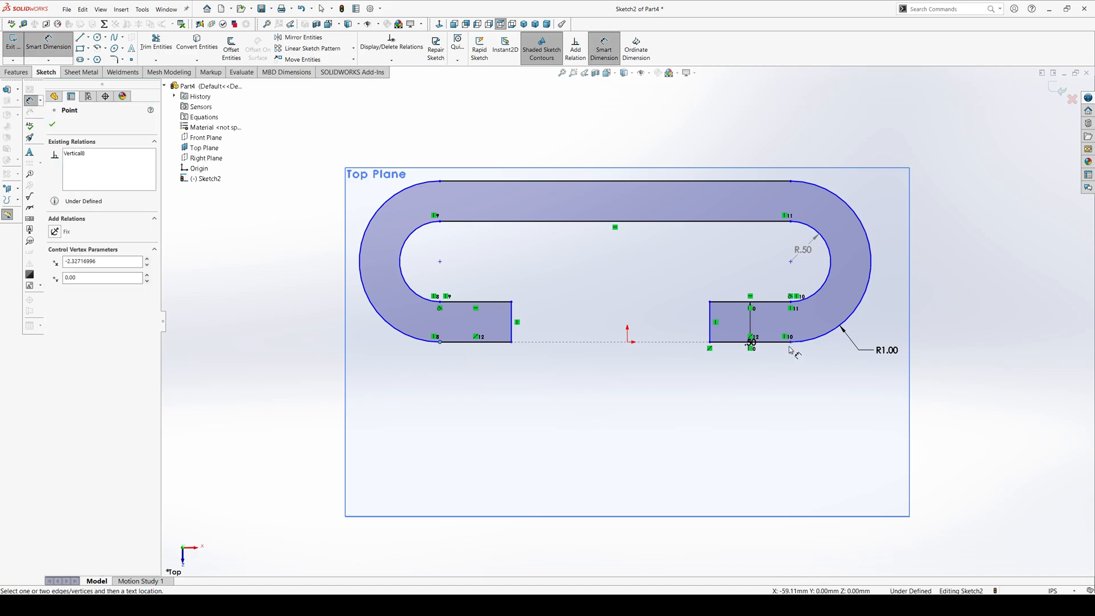
left_click(620, 378)
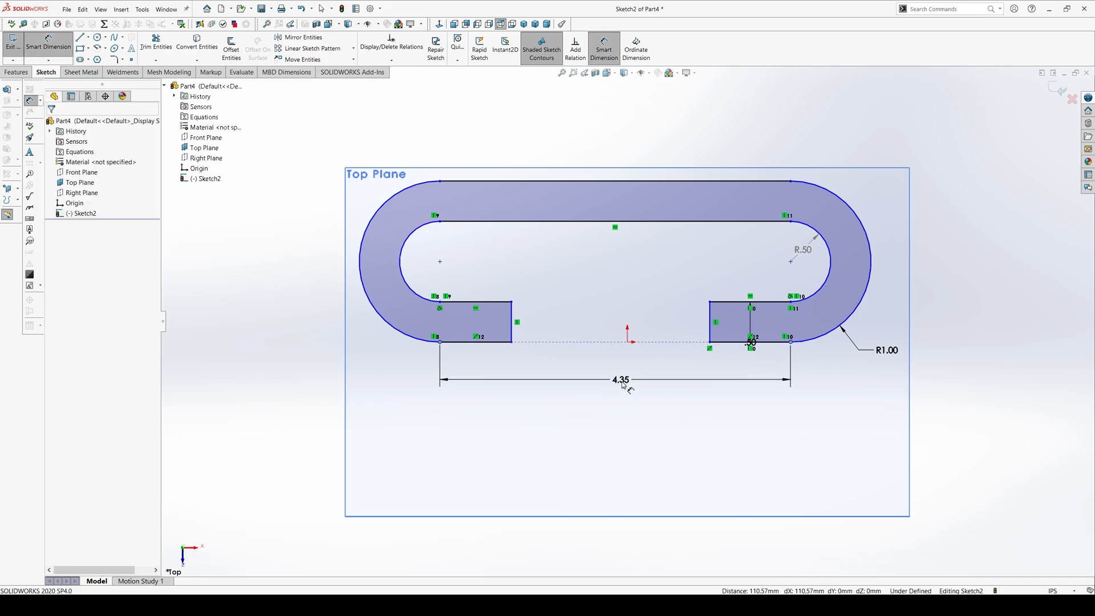
left_click(620, 378)
type("2.5")
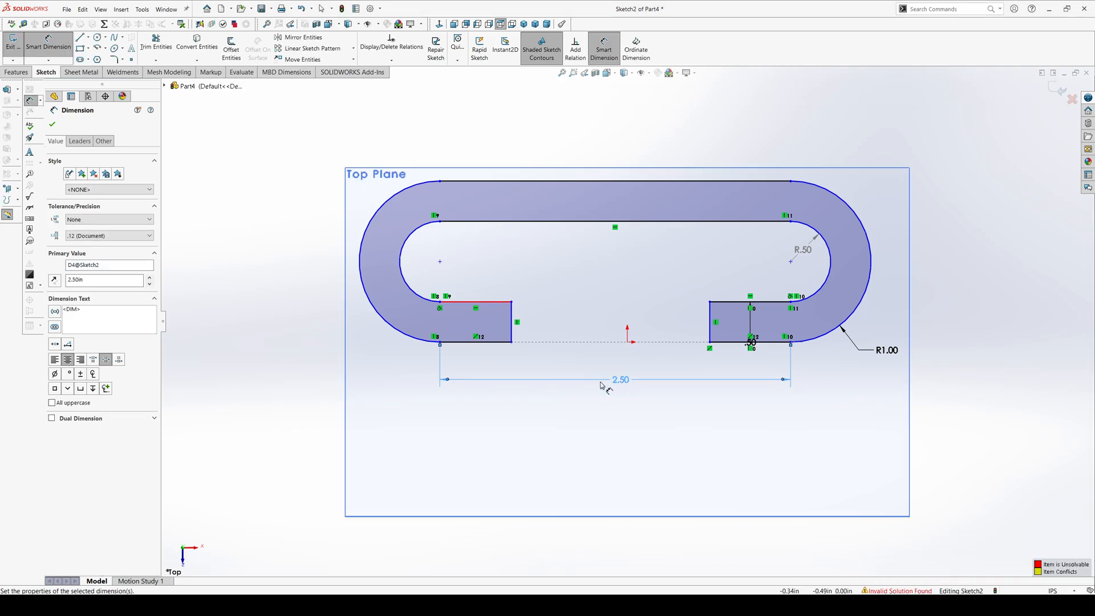
left_click(52, 124)
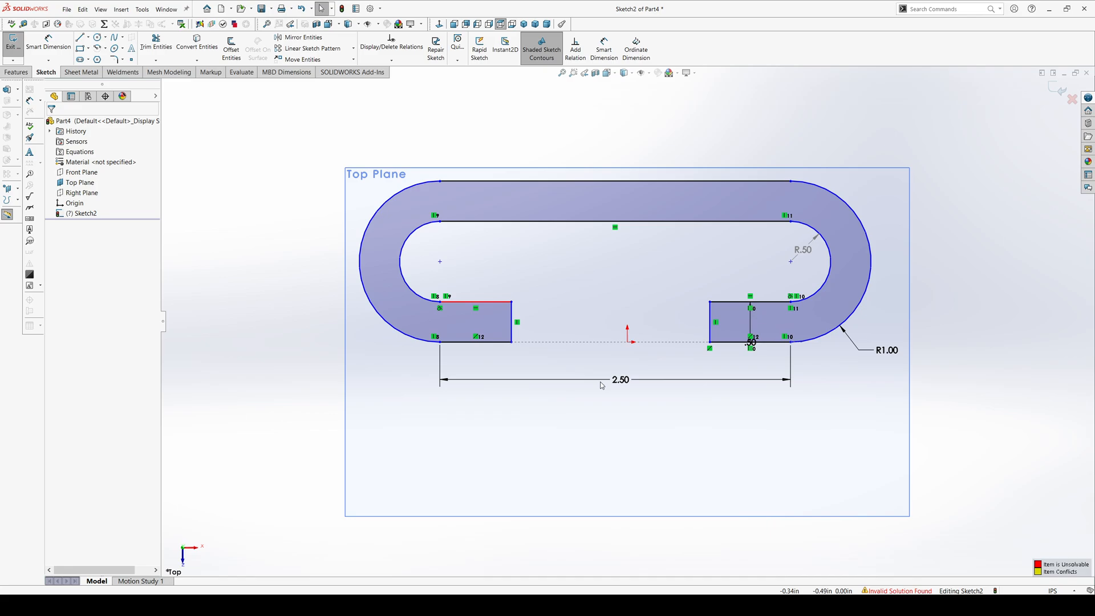
left_click(618, 379)
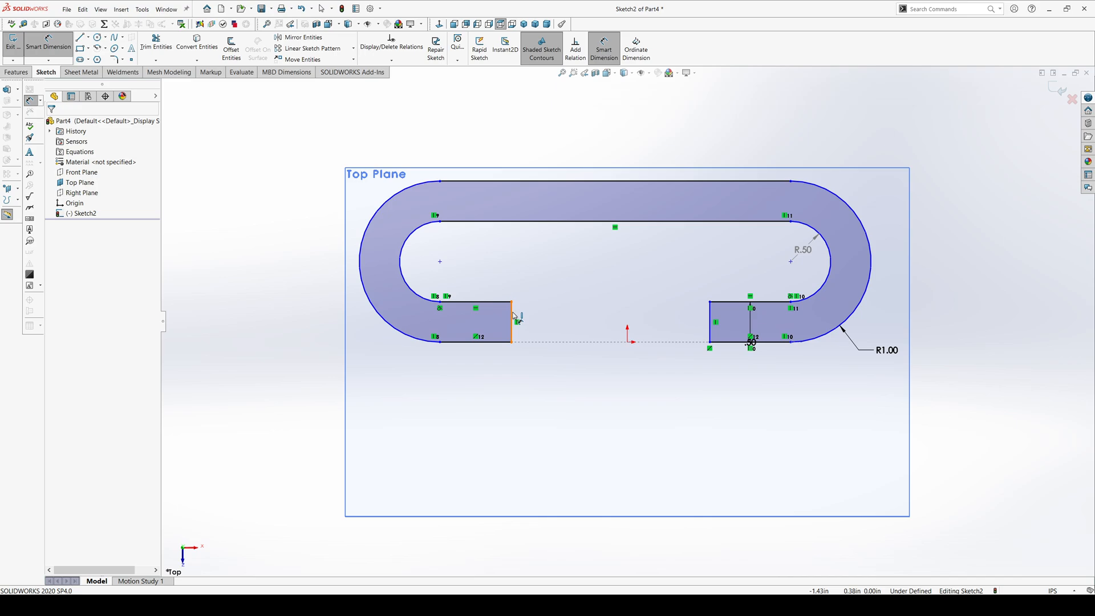
Dimension the opening between the two tab inner edges at 1.25
left_click(516, 322)
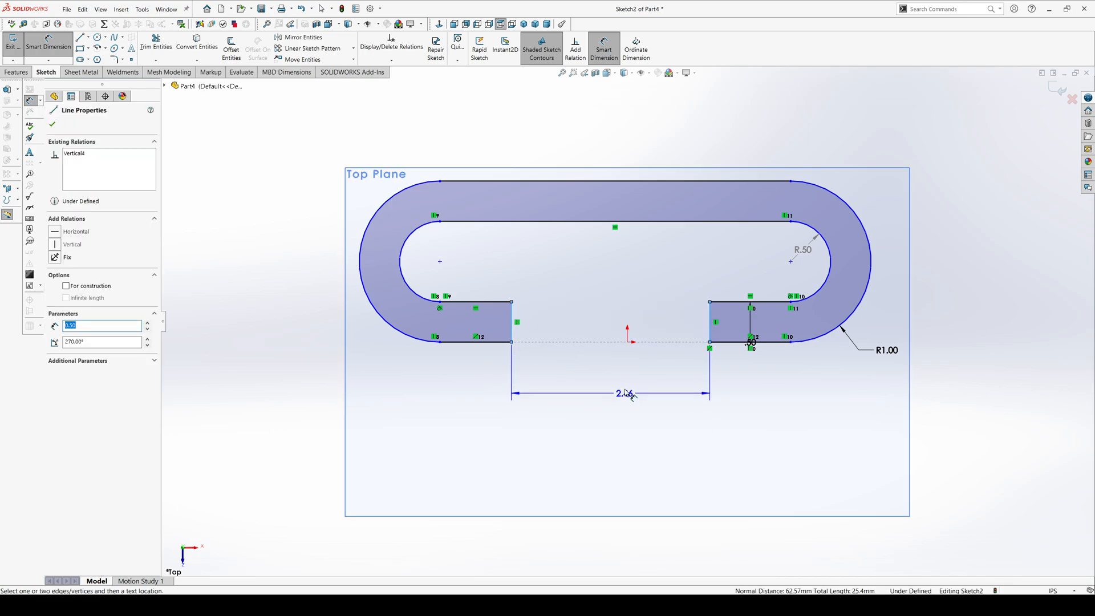
left_click(625, 381)
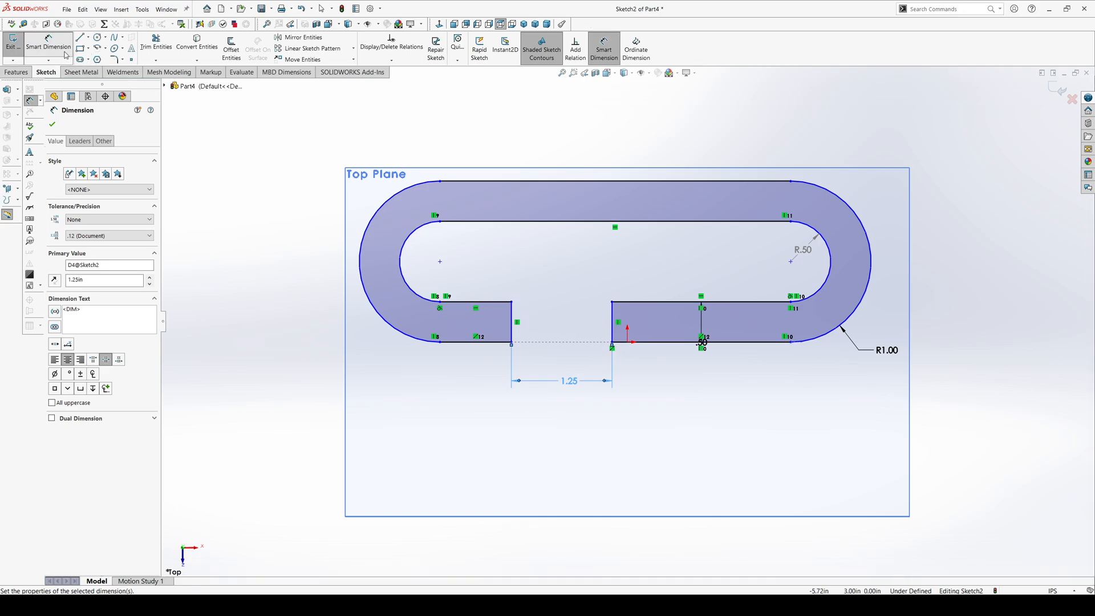
left_click(53, 124)
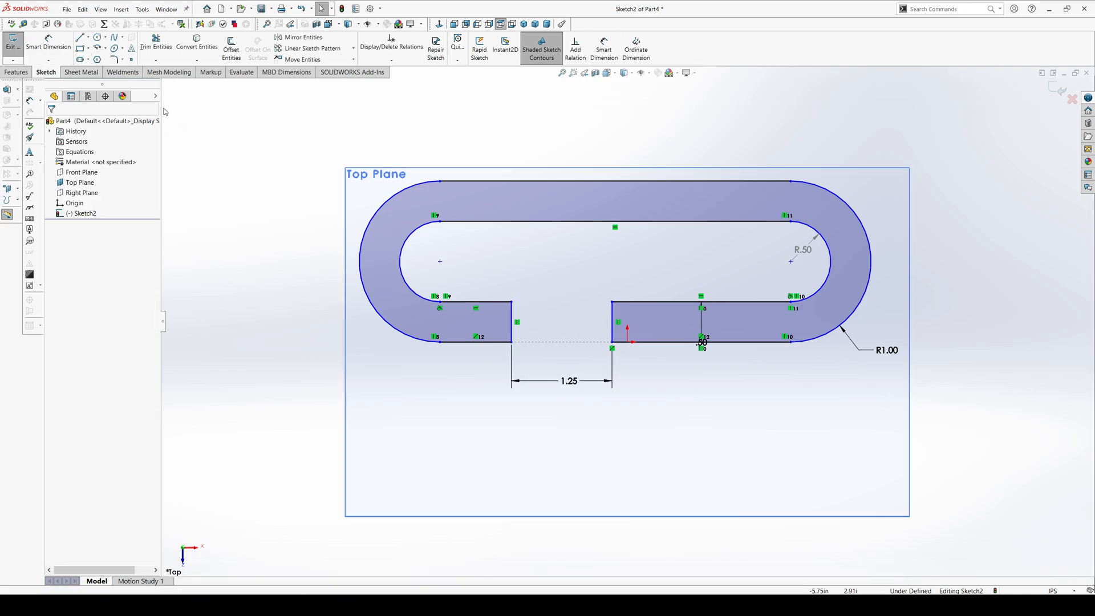
left_click(83, 192)
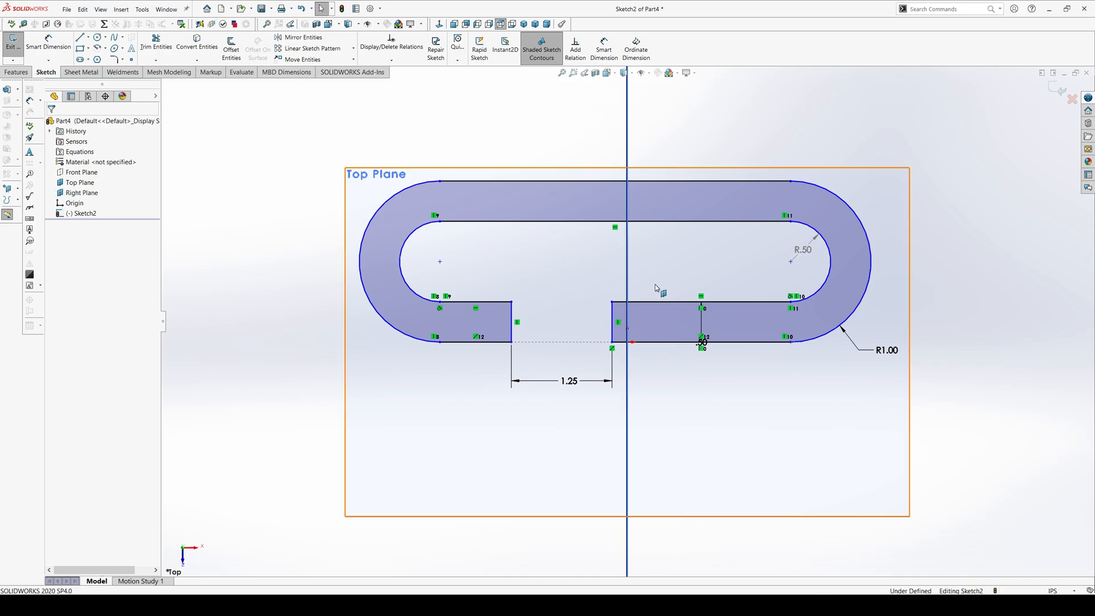
Dimension the right tab's inner edge .63 from the Right Plane, centring the 1.25 opening
left_click(612, 322)
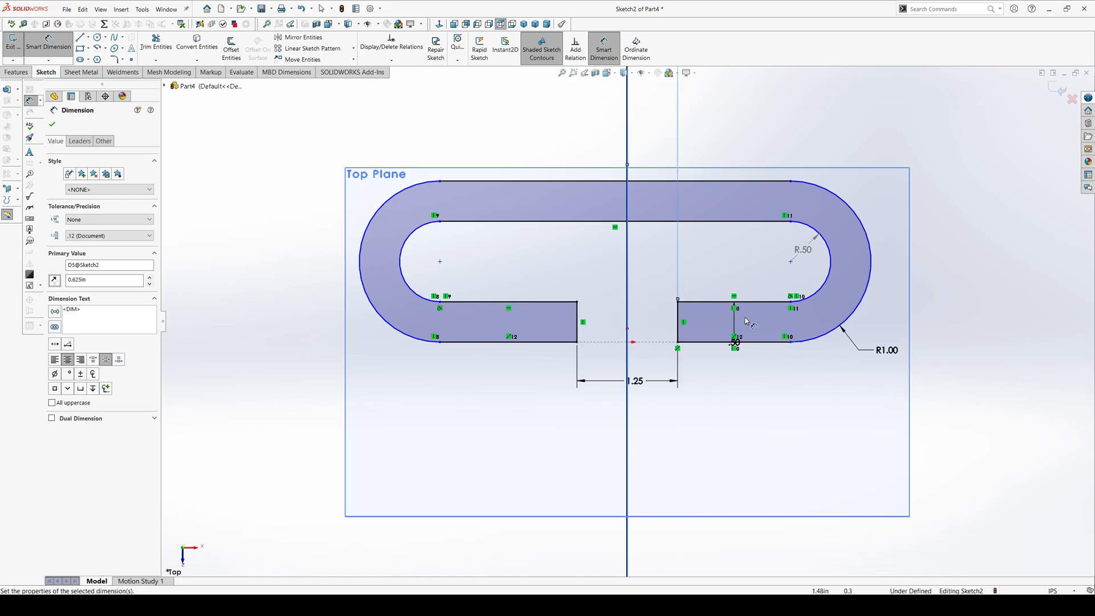
scroll("down", 3)
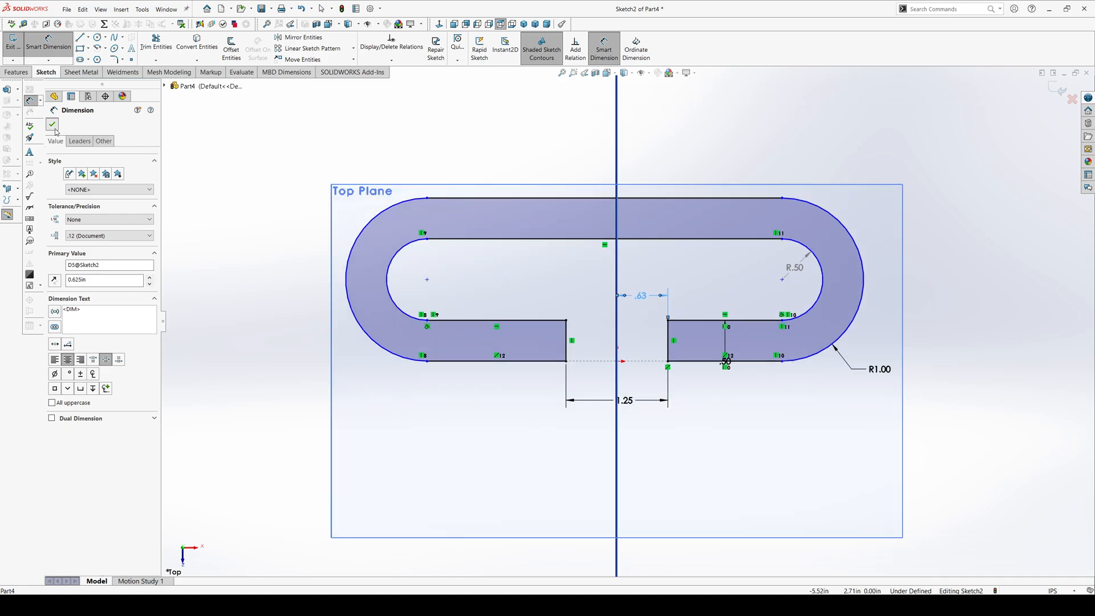
left_click(53, 124)
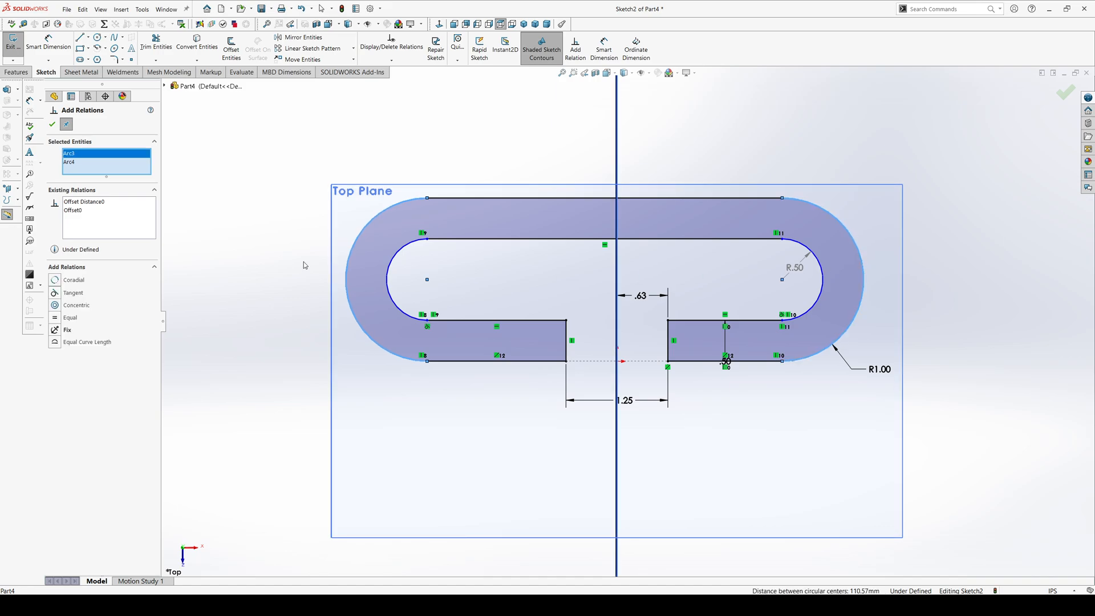
Apply an Equal radius relation to the two arcs, then delete it to clear the over-definition
left_click(70, 318)
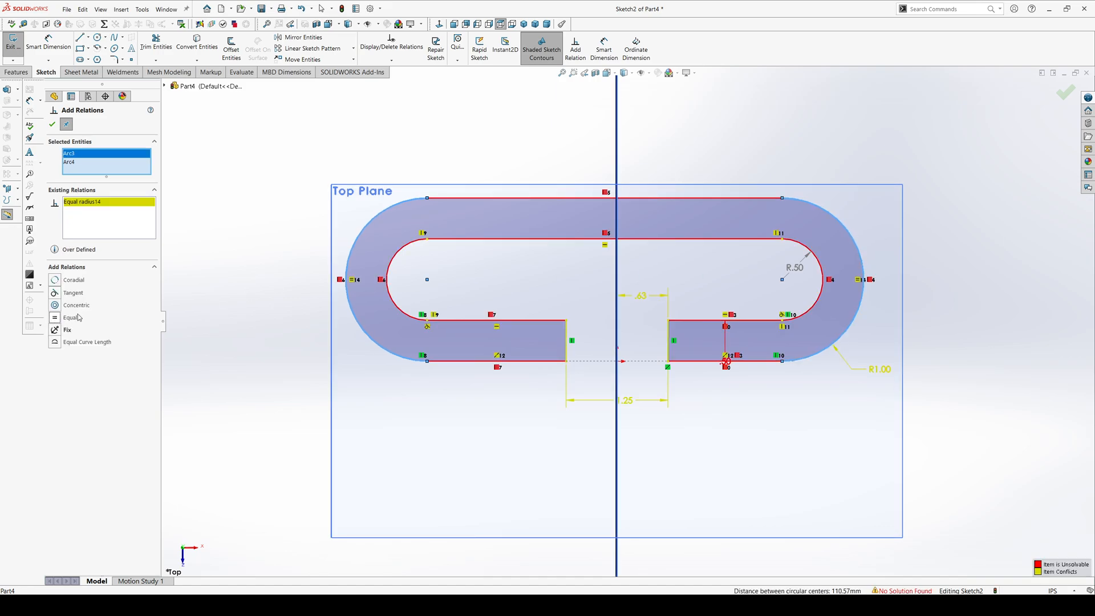
mouse_move(205, 254)
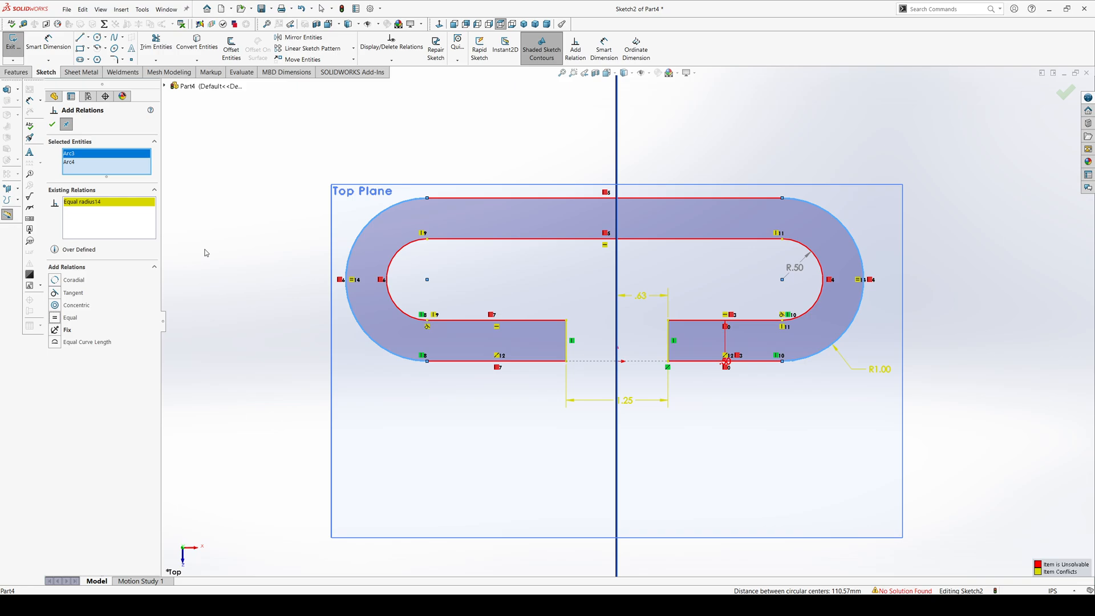
mouse_move(253, 231)
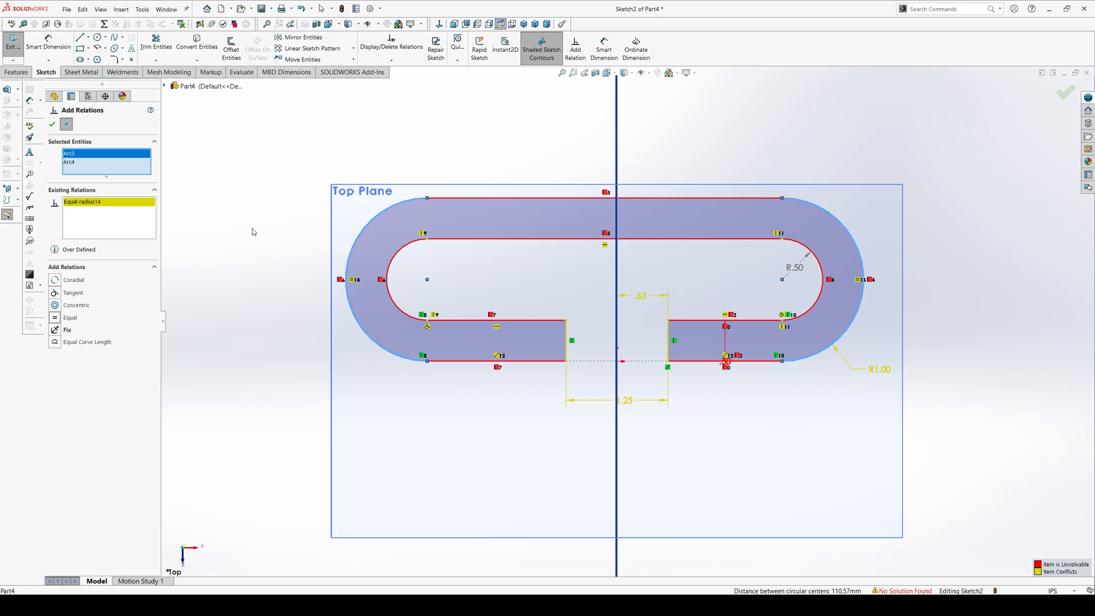
left_click(52, 124)
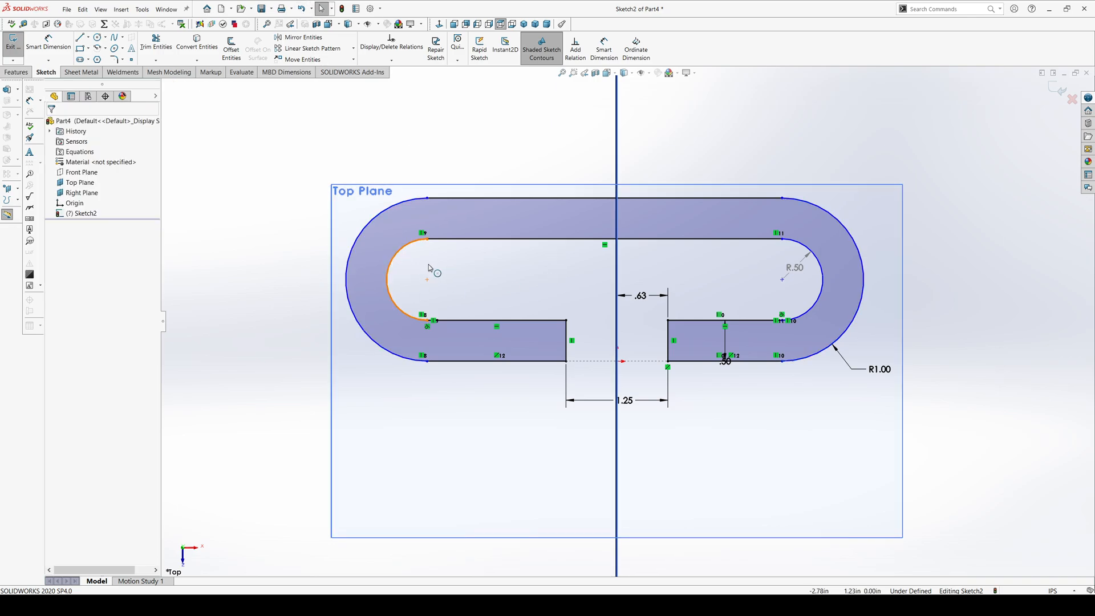
Add a 4.50 horizontal dimension between the two lower arc endpoints below the slot
left_click(401, 276)
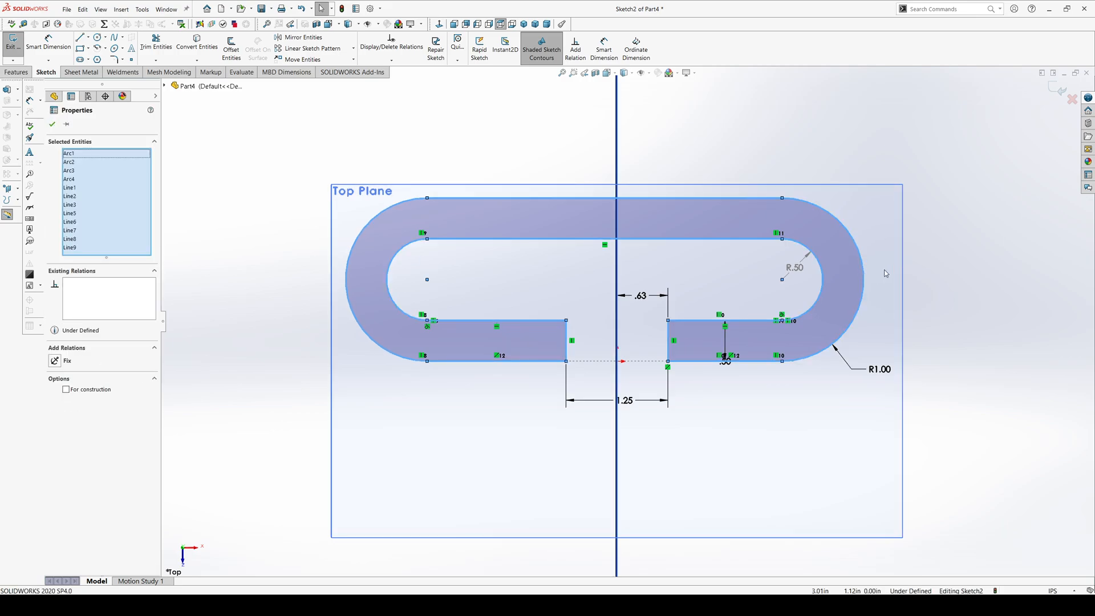
mouse_move(873, 285)
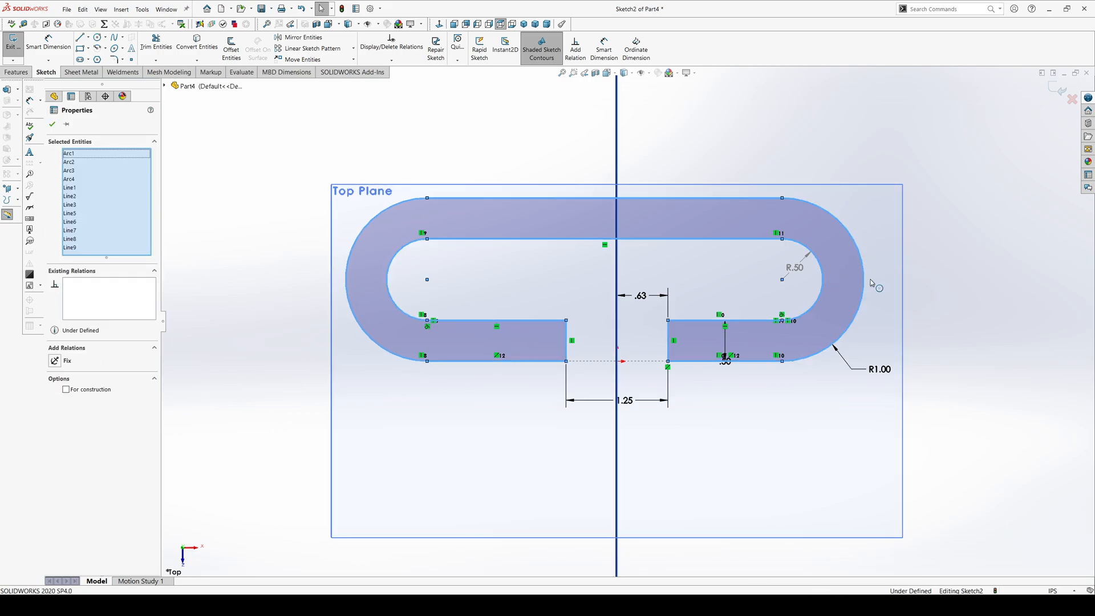
left_click(52, 123)
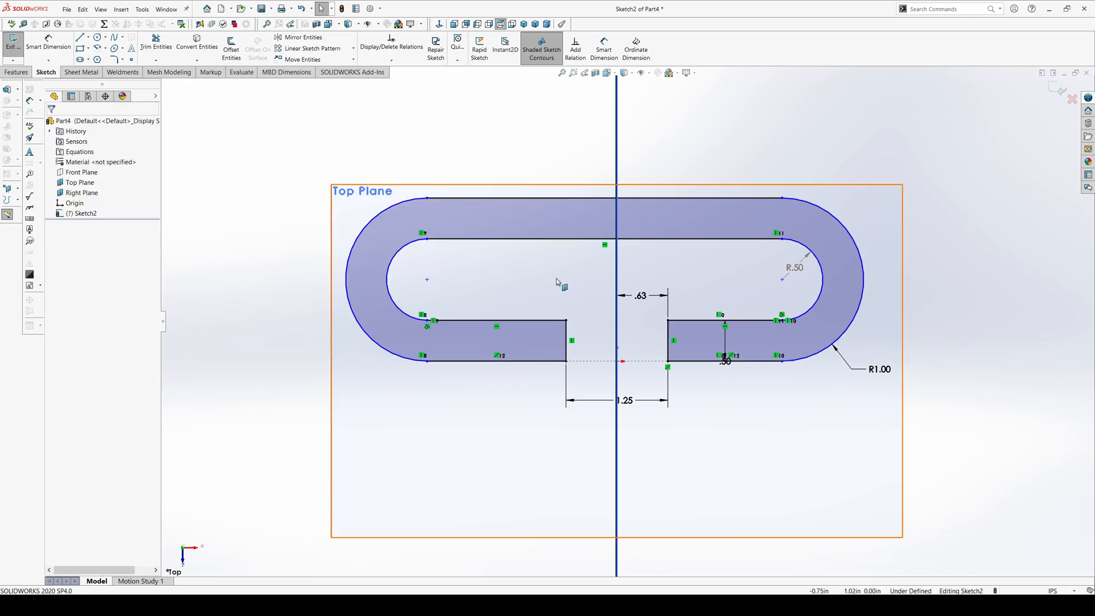
mouse_move(653, 584)
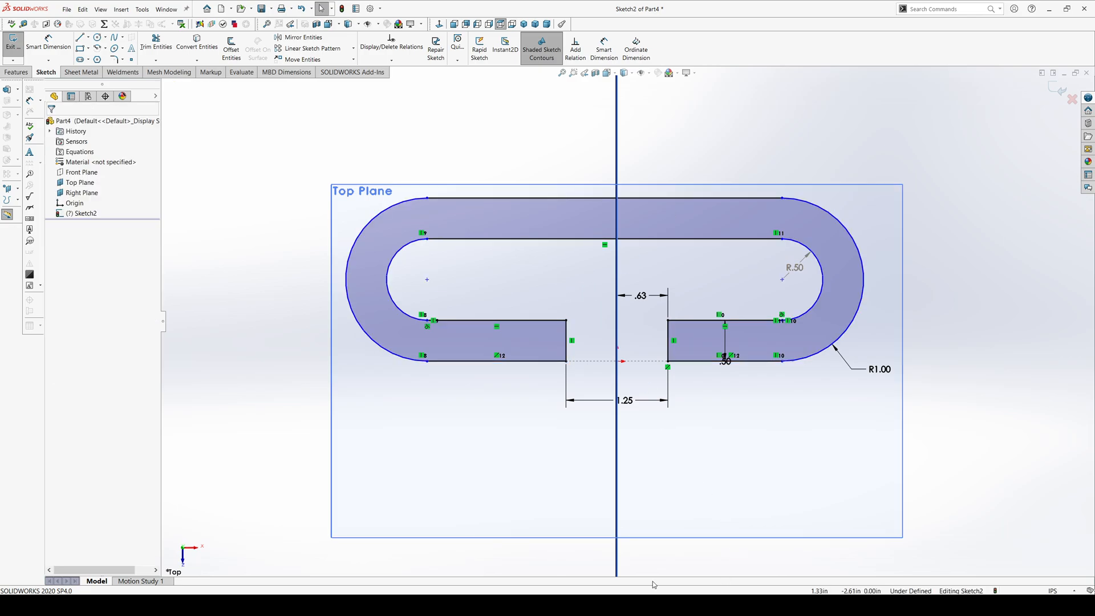
left_click(603, 48)
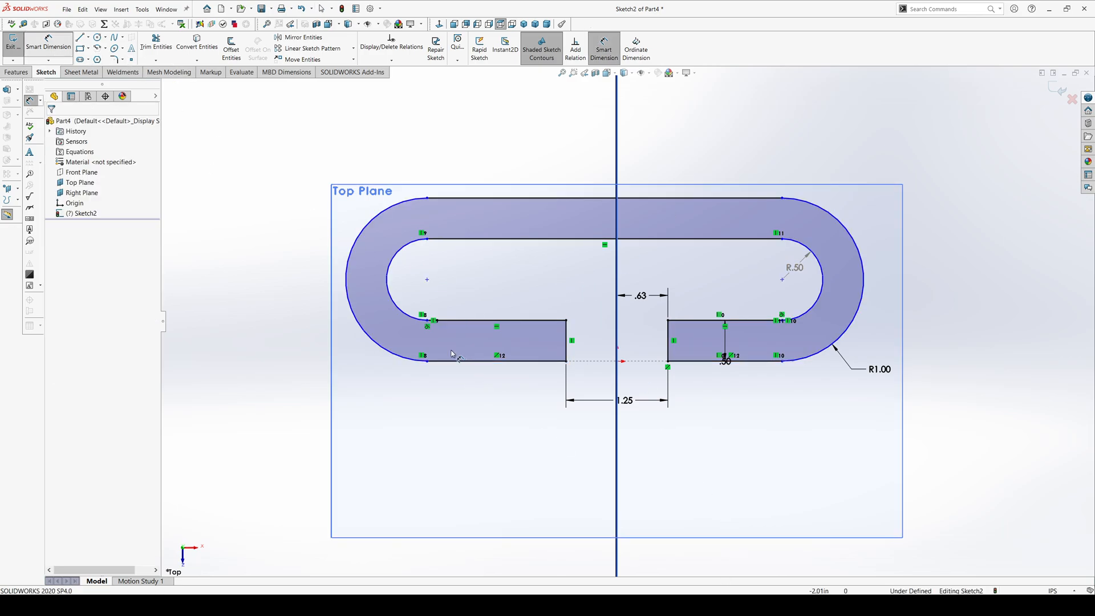
left_click(426, 360)
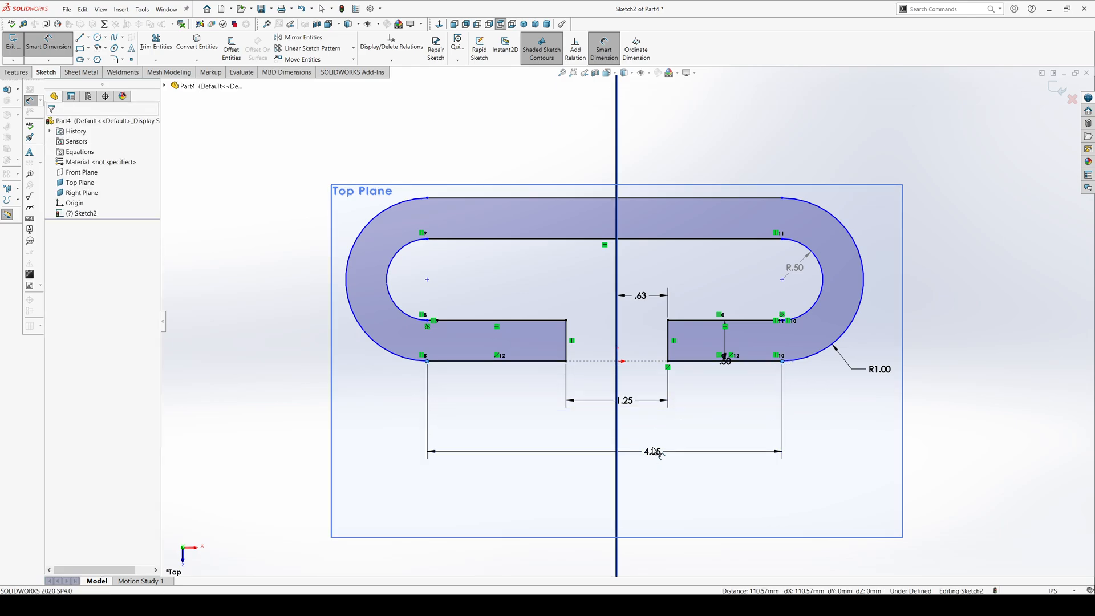
left_click(652, 452)
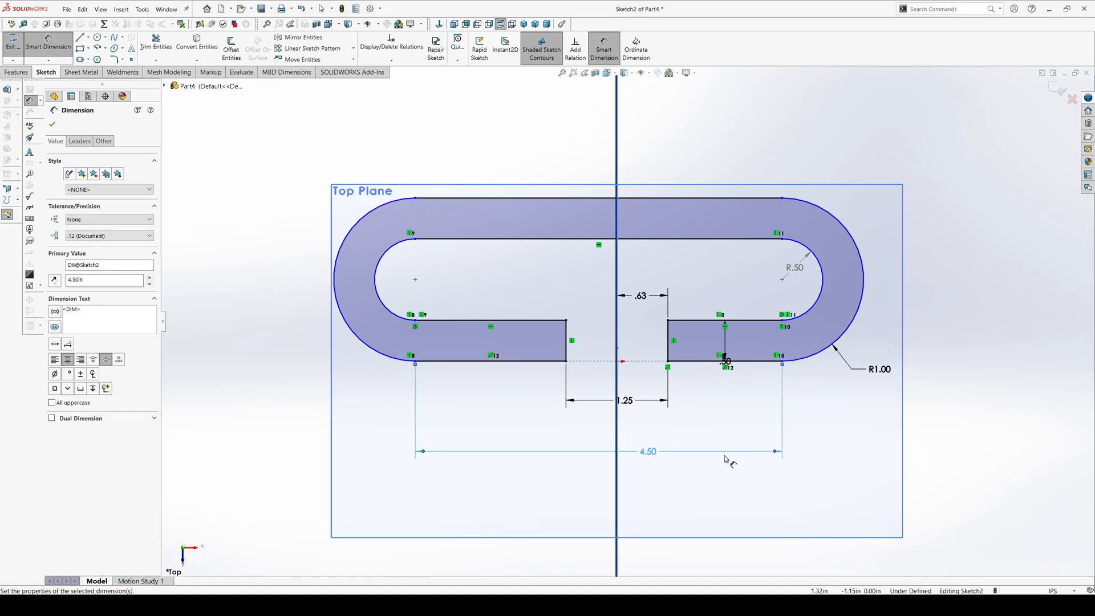
mouse_move(772, 348)
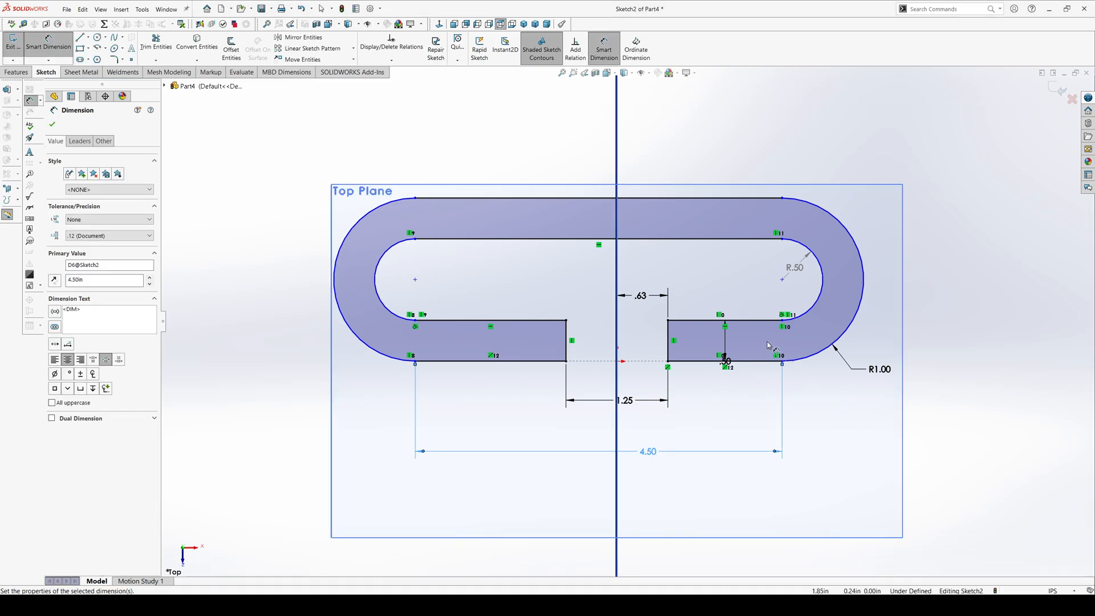
mouse_move(736, 322)
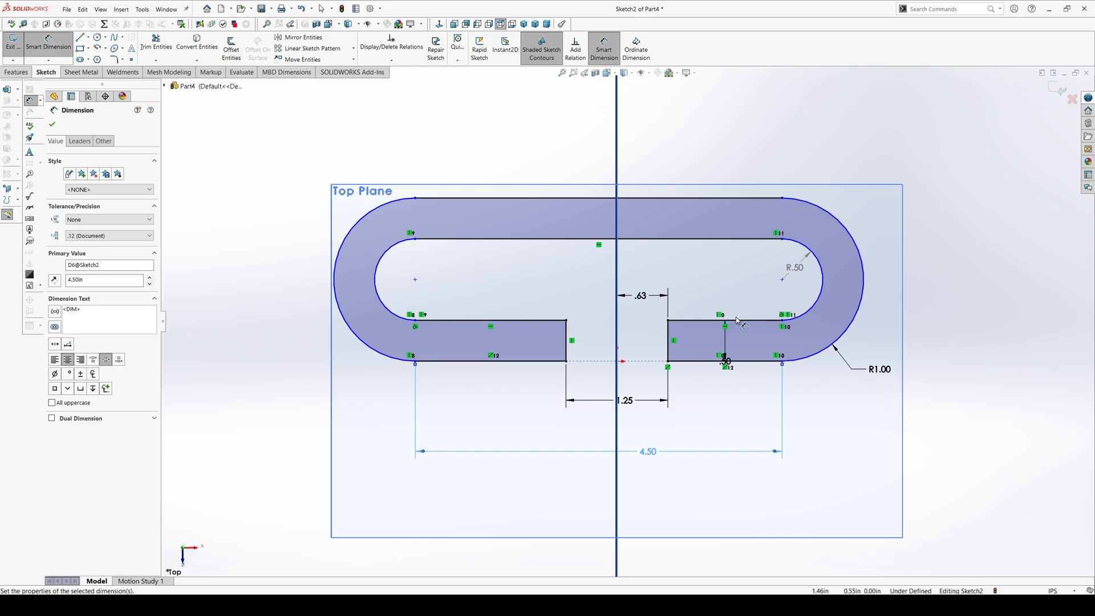
mouse_move(609, 340)
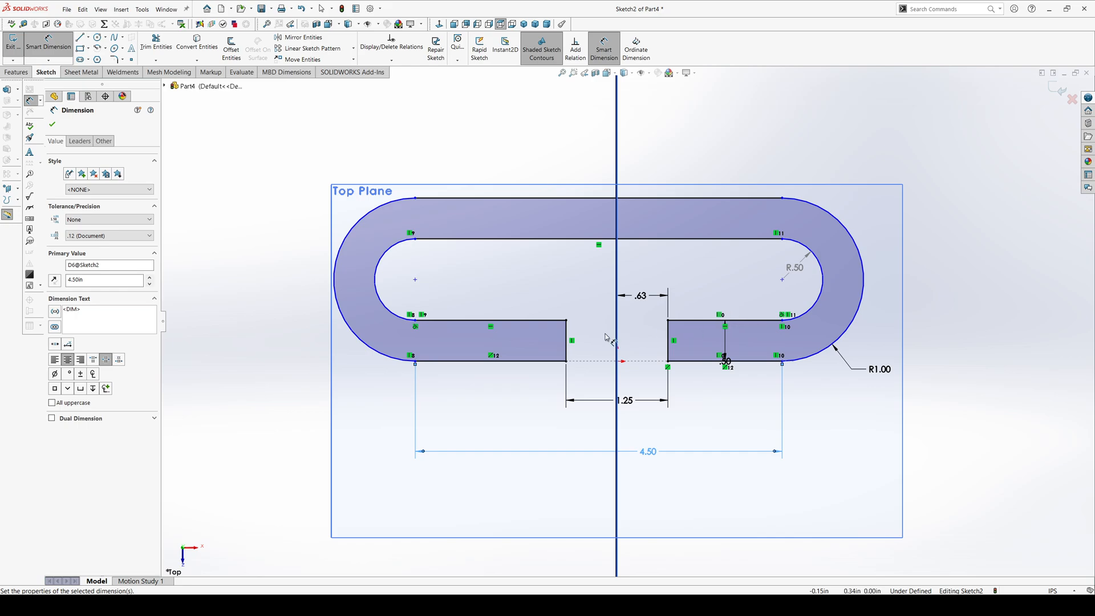
mouse_move(609, 323)
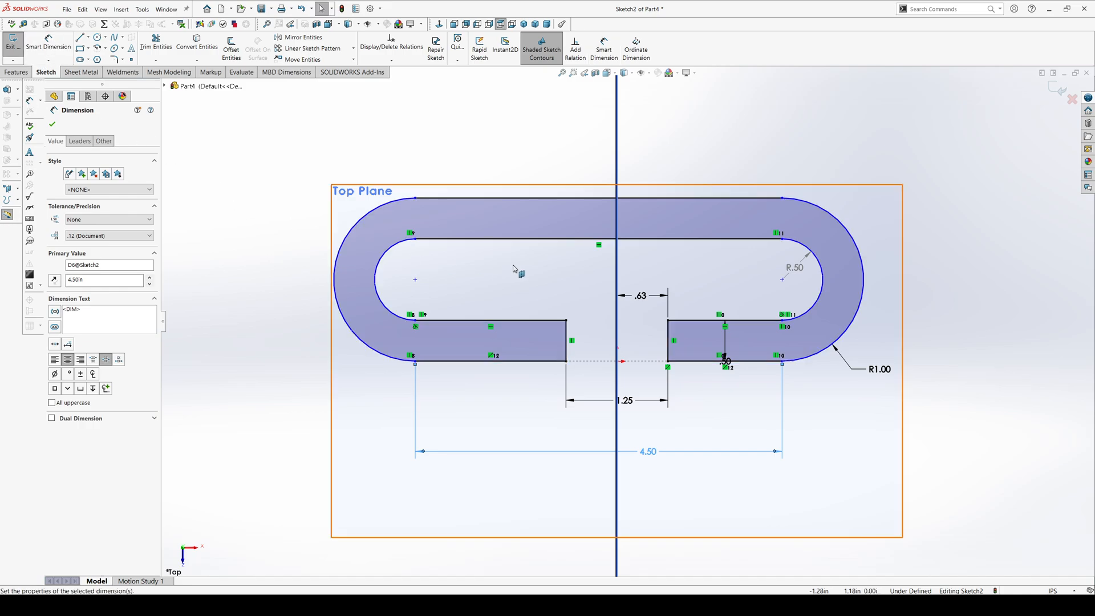
mouse_move(497, 267)
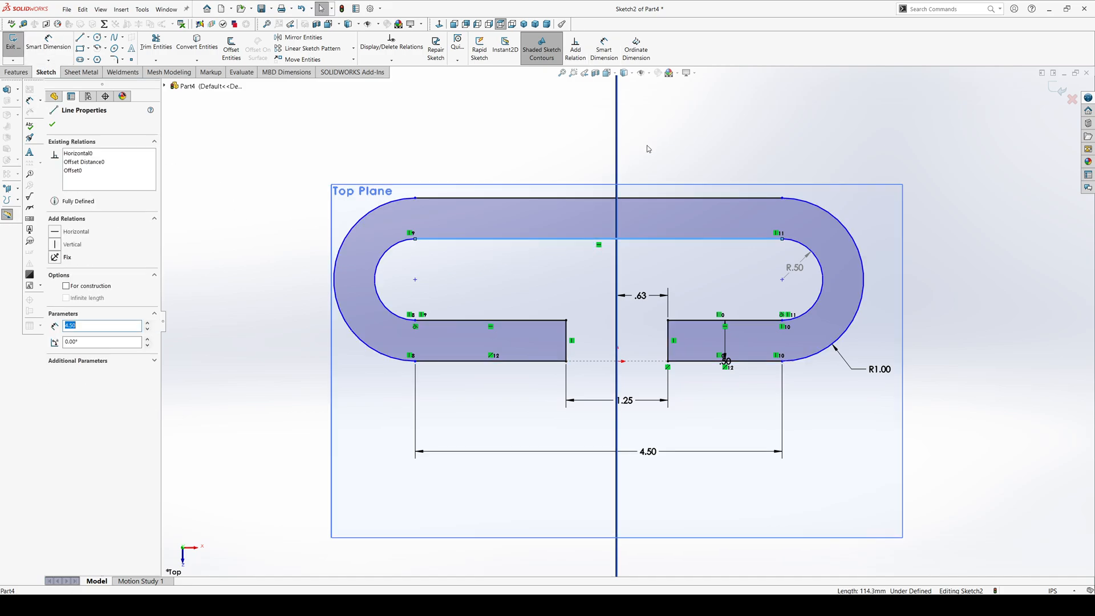
Make the inner top line's midpoint coincident with the vertical centreline, fully defining the sketch
left_click(614, 239)
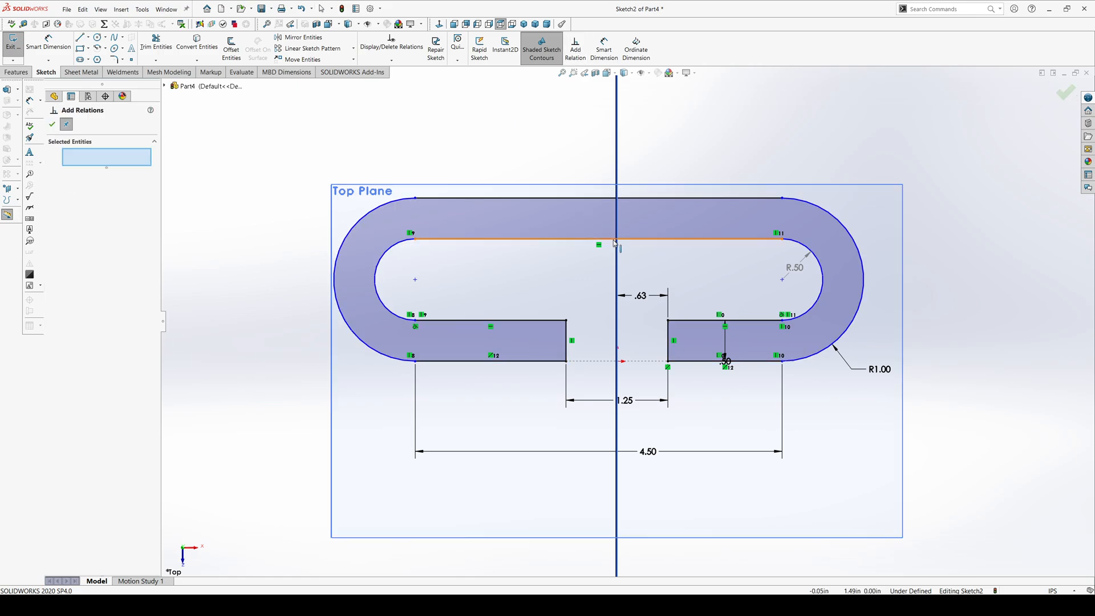
mouse_move(574, 240)
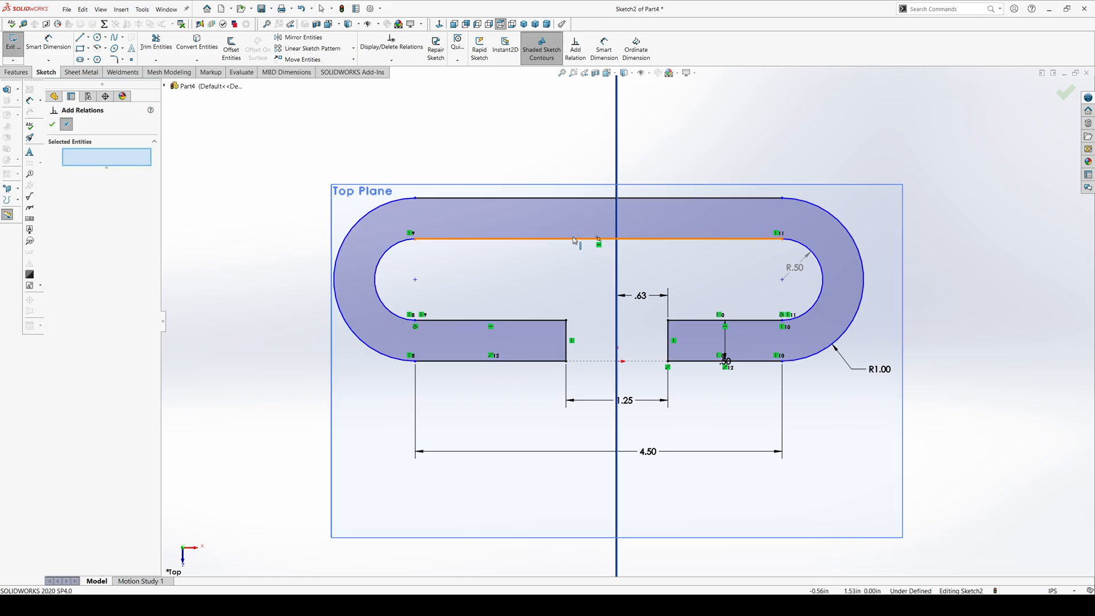
left_click(598, 241)
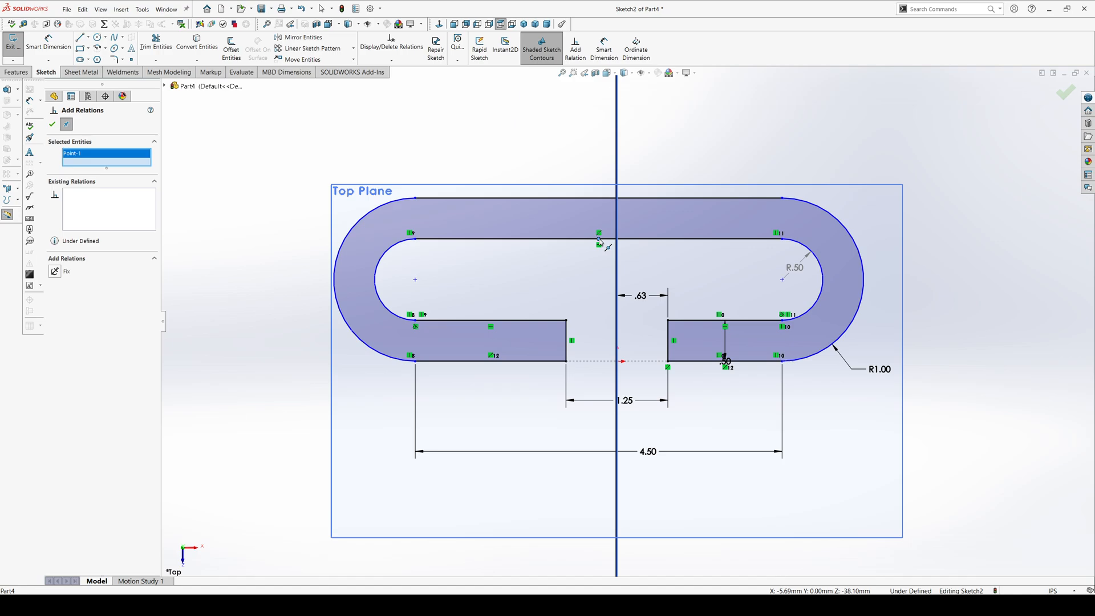
left_click(597, 240)
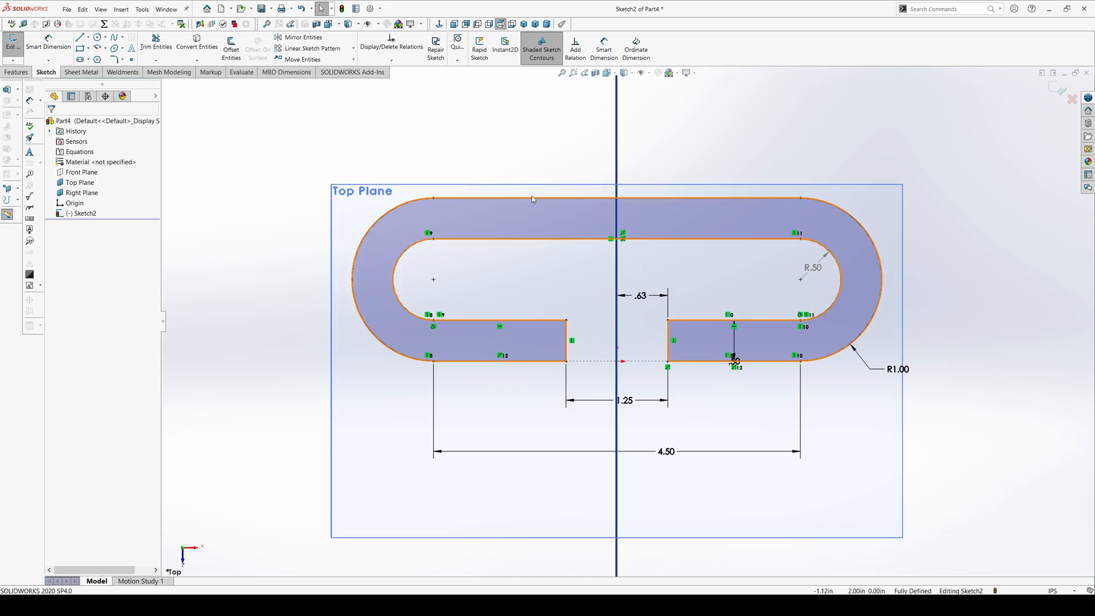
left_click(934, 138)
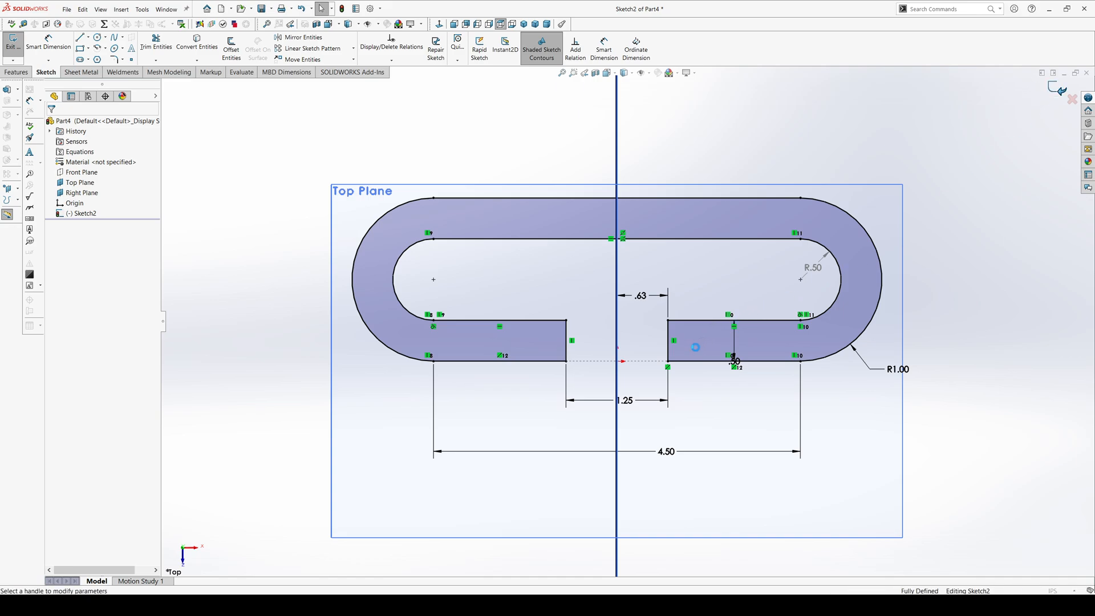
Extrude the slot sketch with Extruded Boss/Base, replacing the depth value
left_click(7, 23)
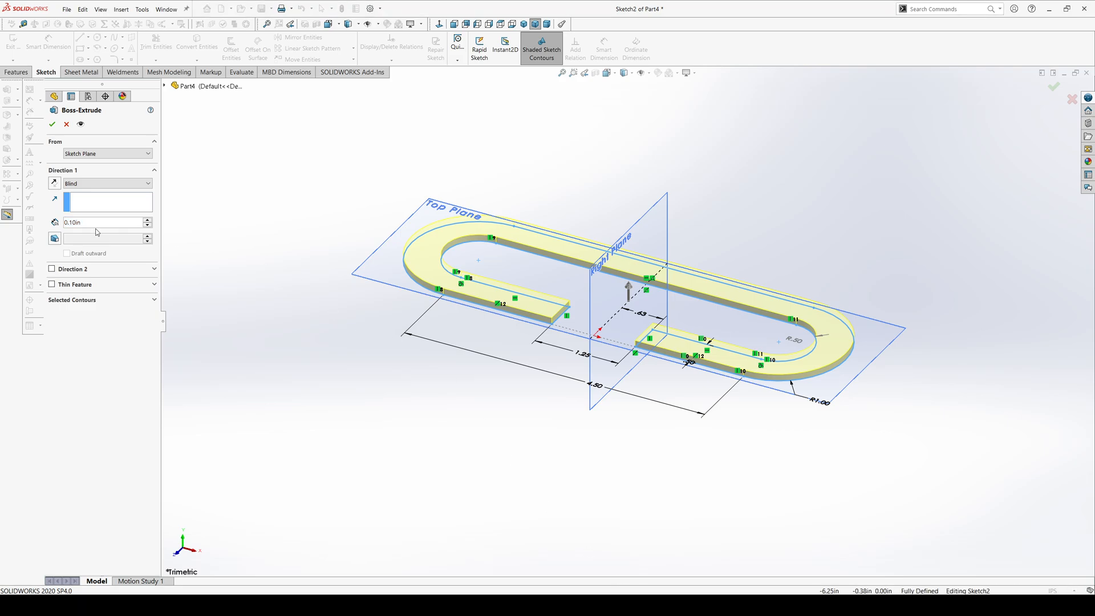
triple_click(102, 223)
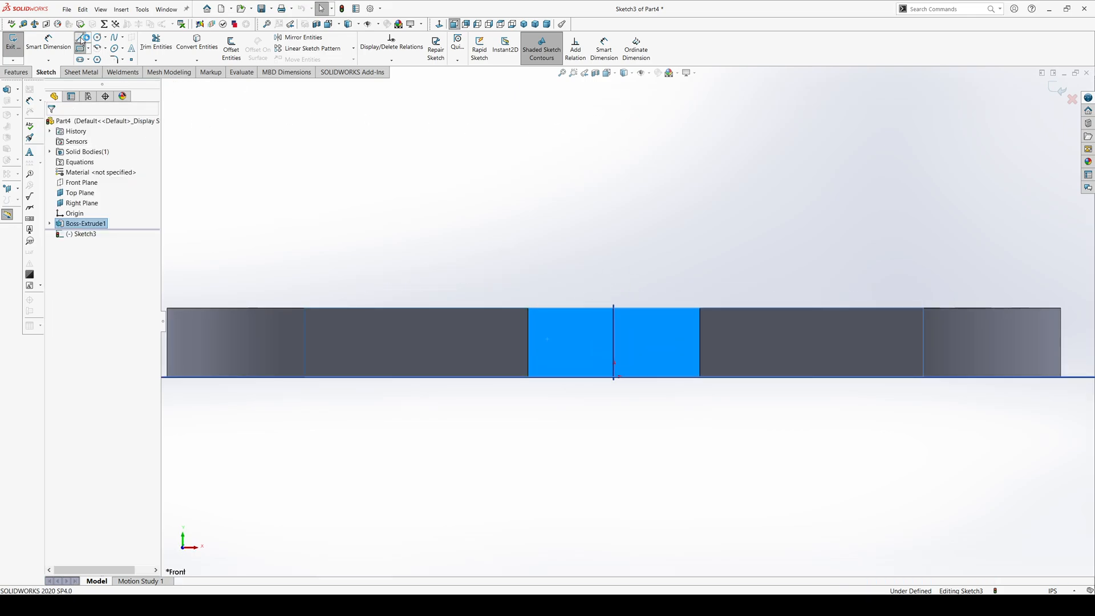
Draw the tab's two upright lines and switch to a tangent arc to cap them
left_click(79, 38)
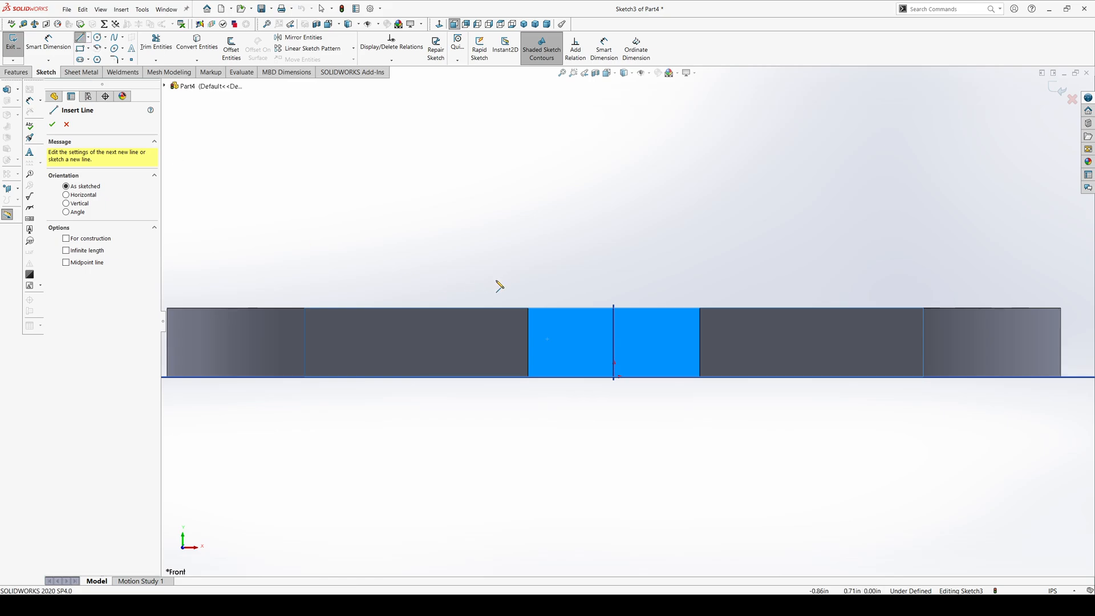
mouse_move(534, 315)
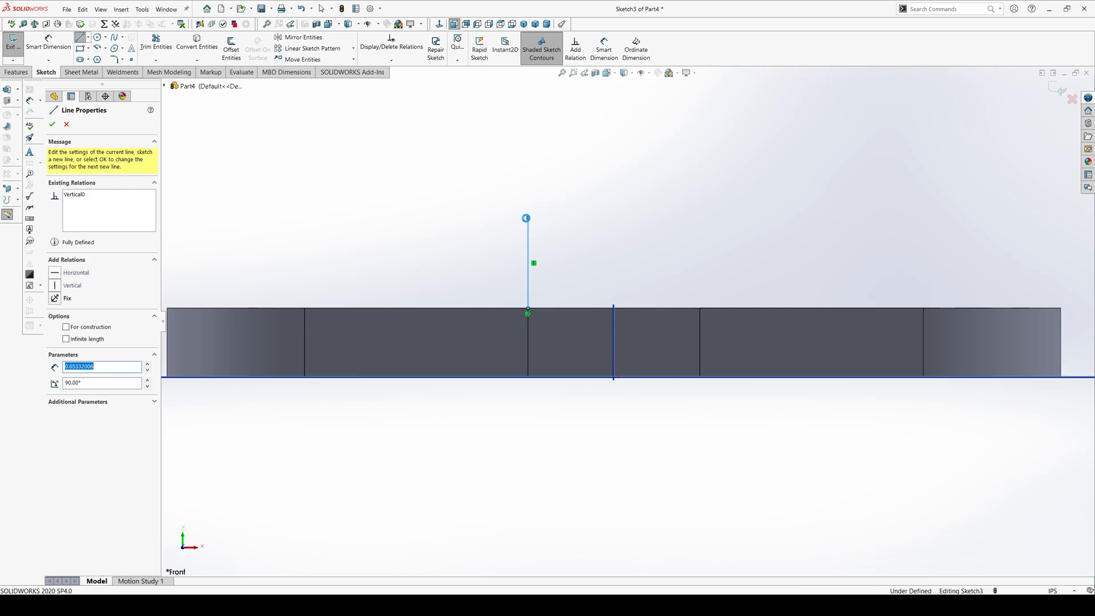
left_click(53, 124)
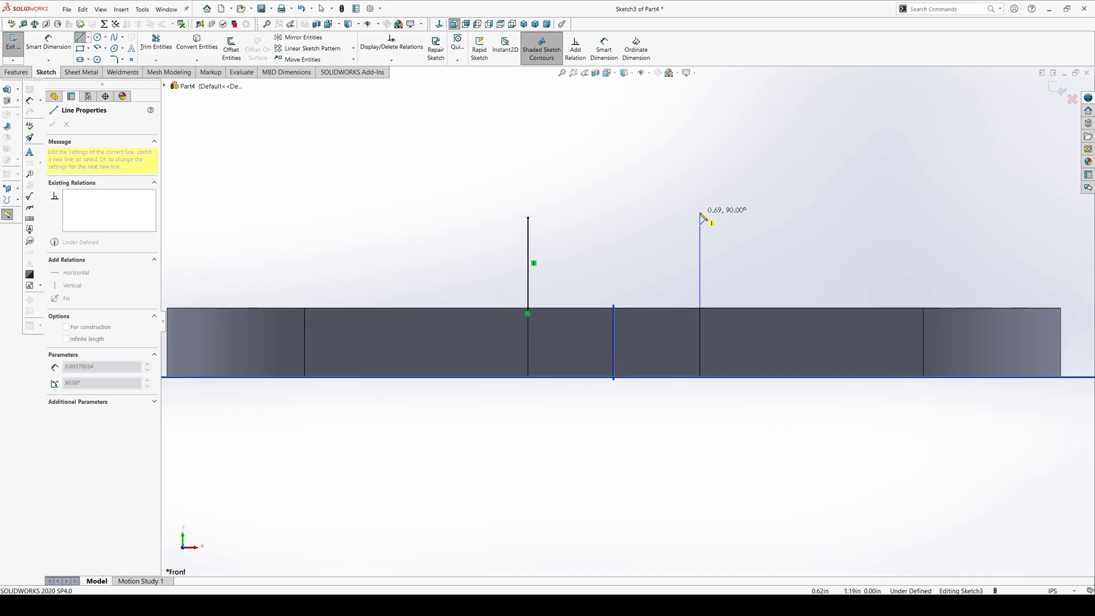
left_click(53, 125)
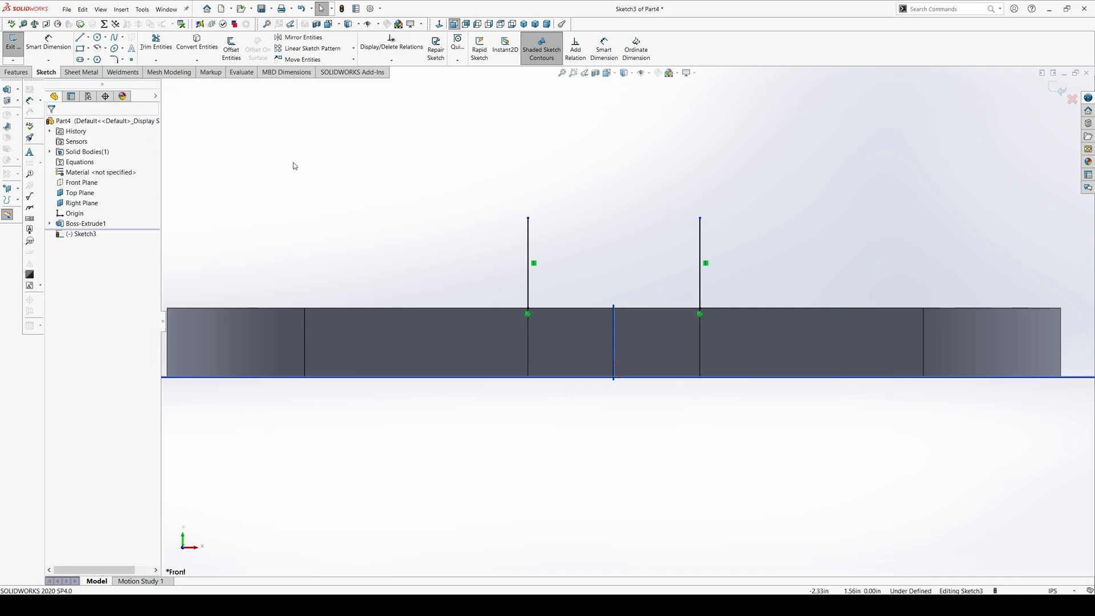
left_click(95, 37)
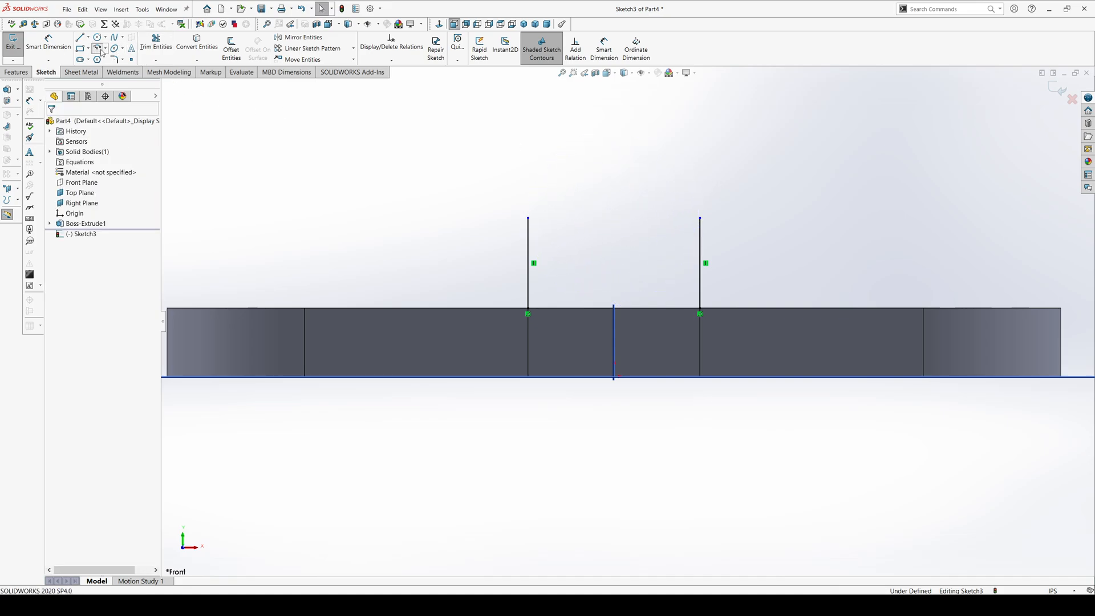
left_click(97, 48)
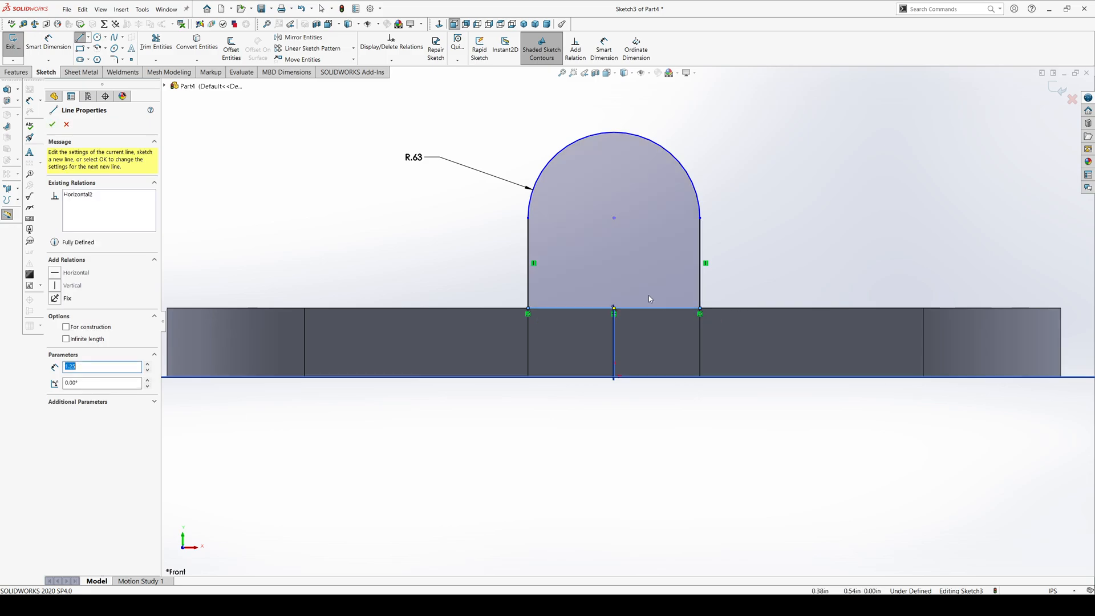
Close the tab profile along the bottom and dimension the hole circle to Ø.50
left_click(52, 124)
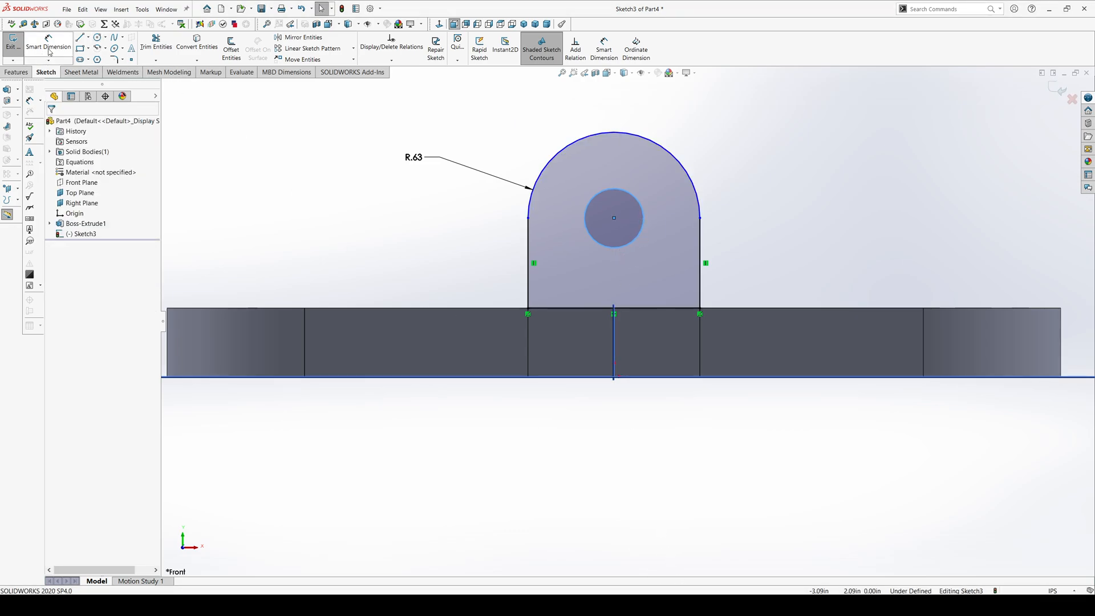
left_click(614, 216)
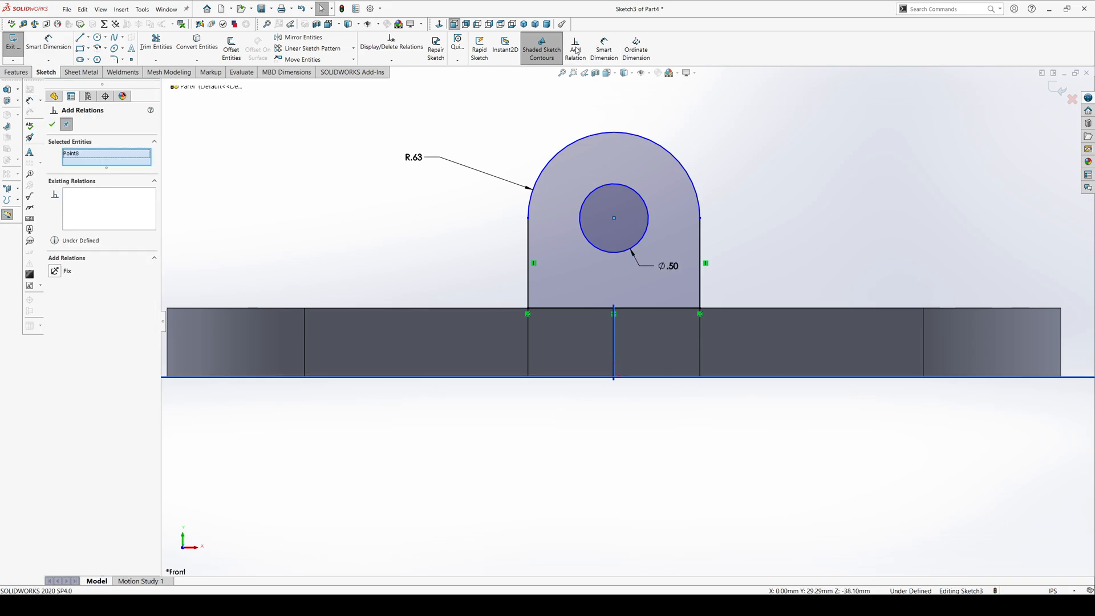
Level the hole centre with the arc endpoints and pick the conflicting Horizontal relation to remove
left_click(527, 217)
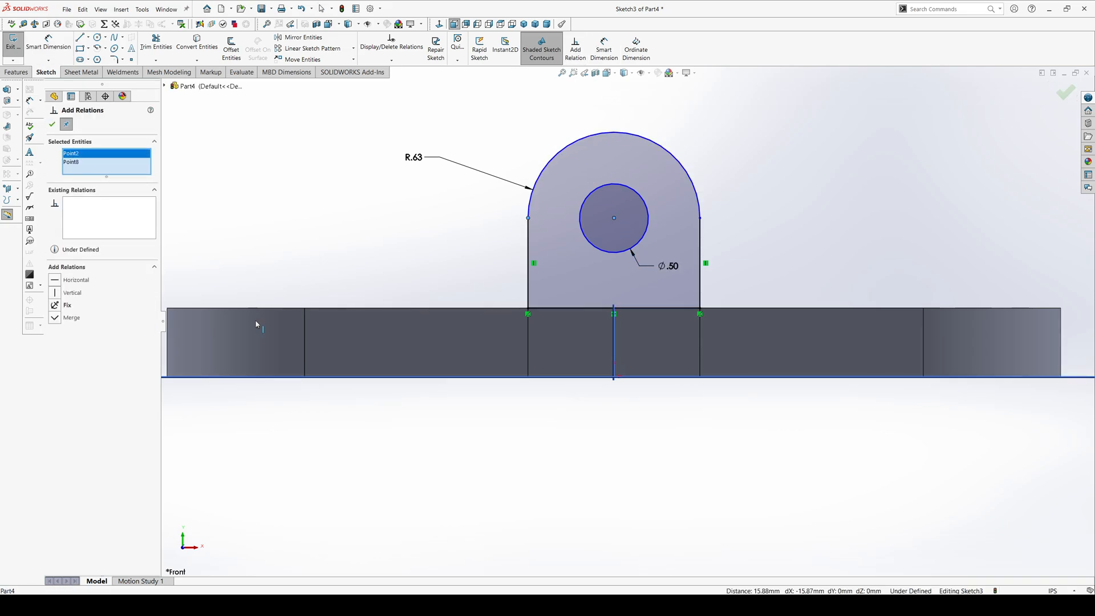
left_click(75, 281)
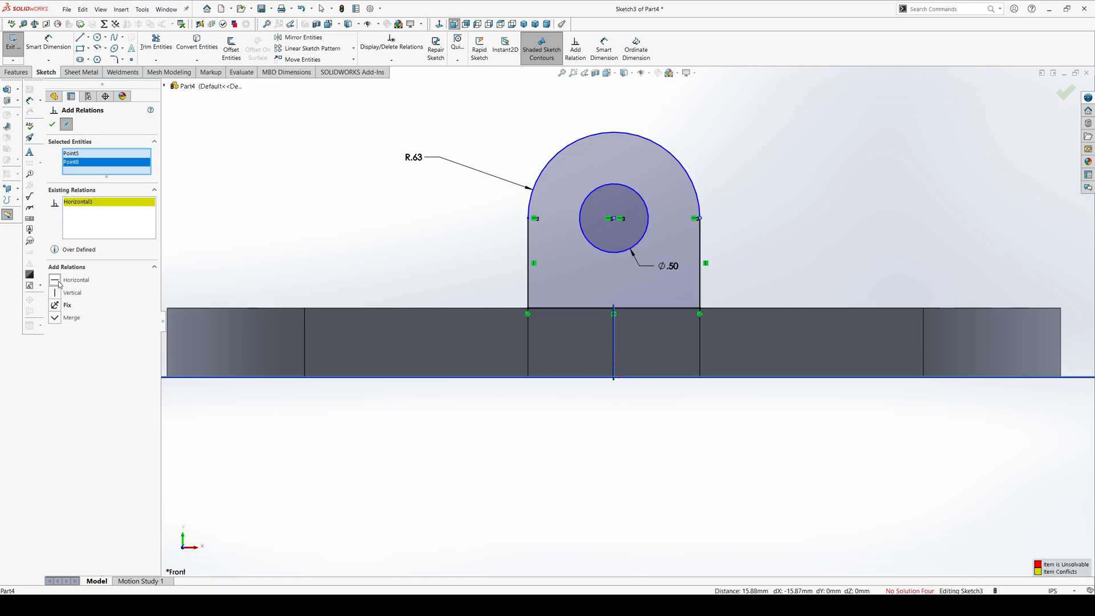
left_click(79, 202)
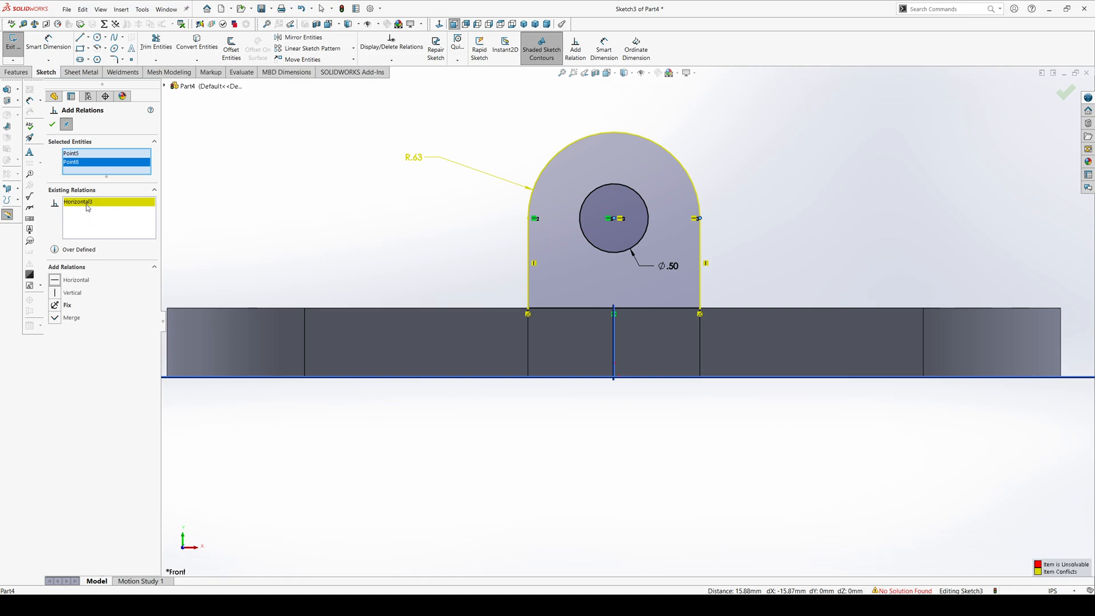
left_click(53, 123)
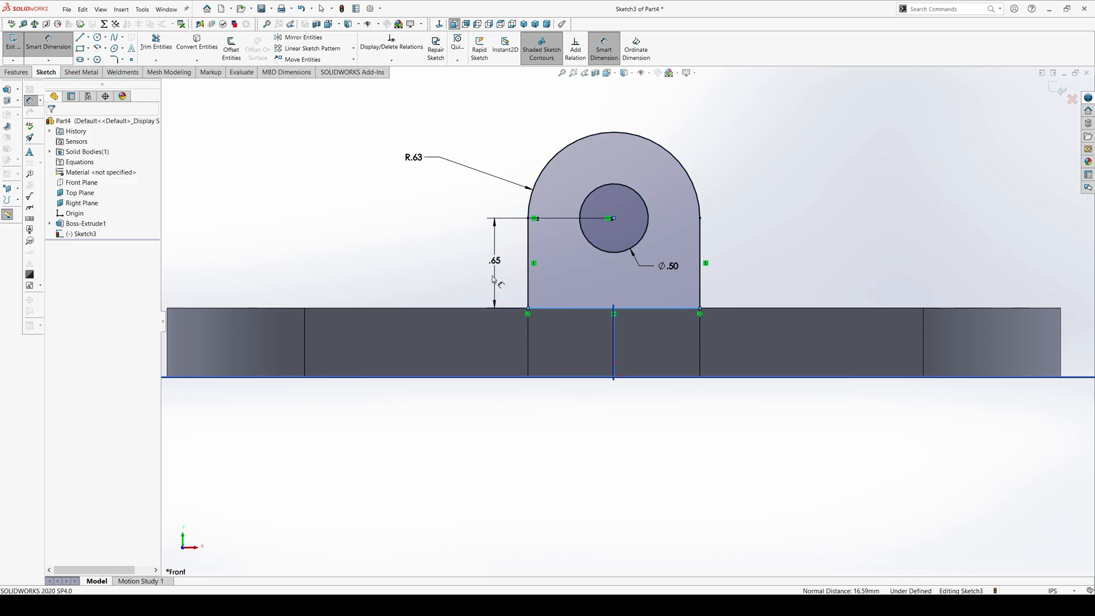
Delete the redundant .65 dimension and set the hole centre height to 1.00
left_click(493, 260)
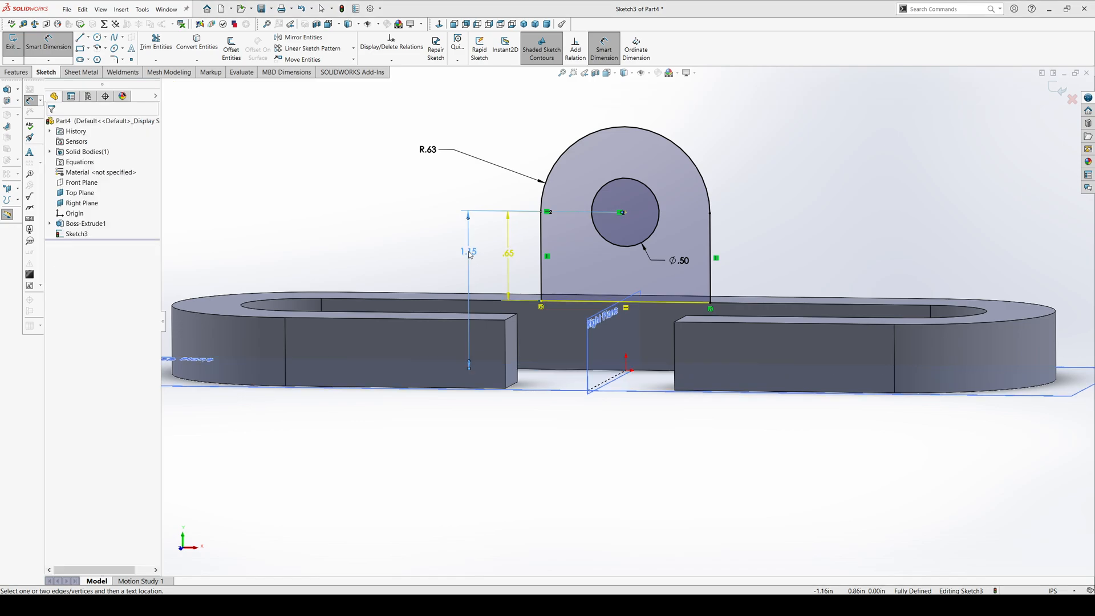
mouse_move(701, 226)
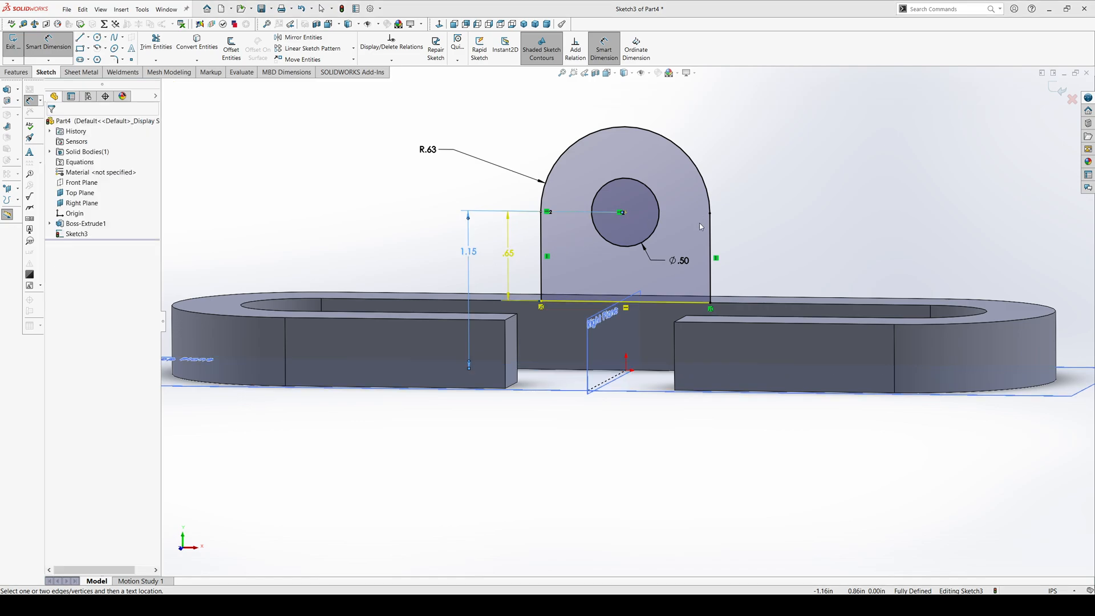
mouse_move(799, 210)
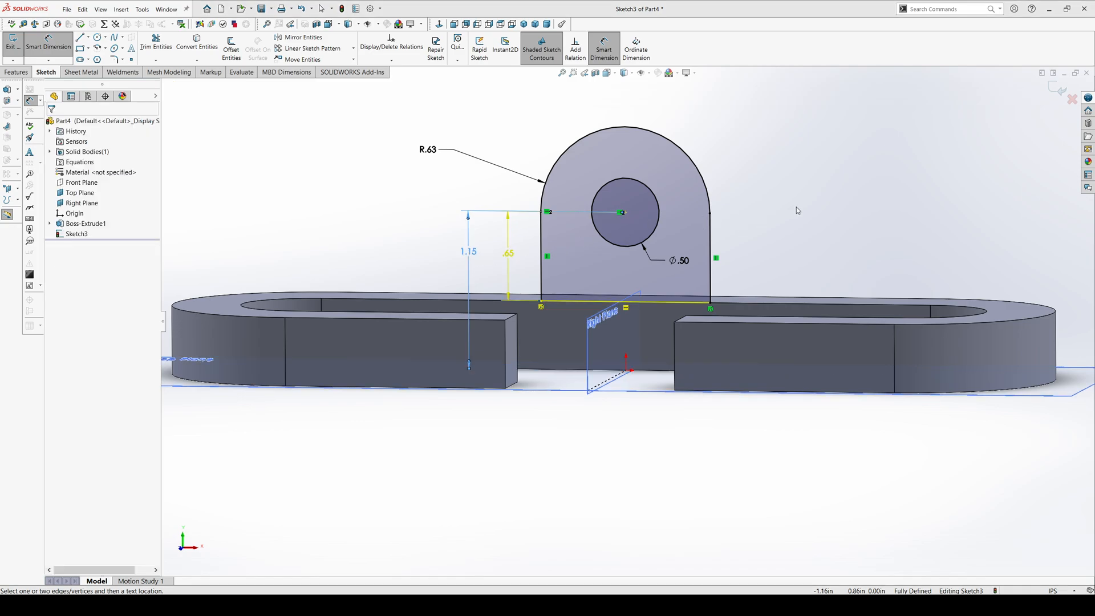
left_click(507, 253)
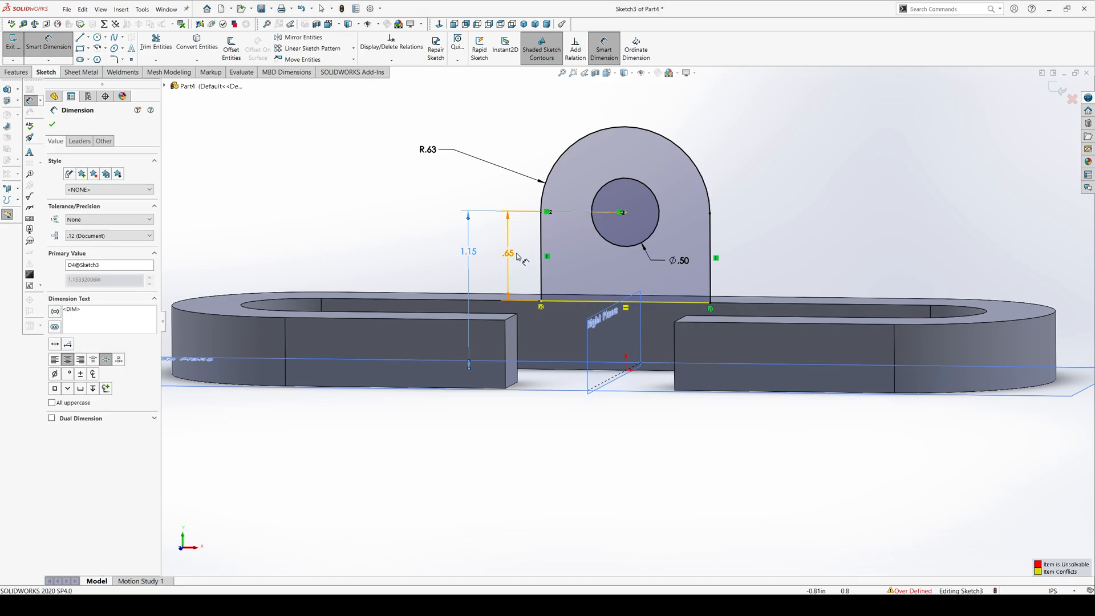
left_click(51, 124)
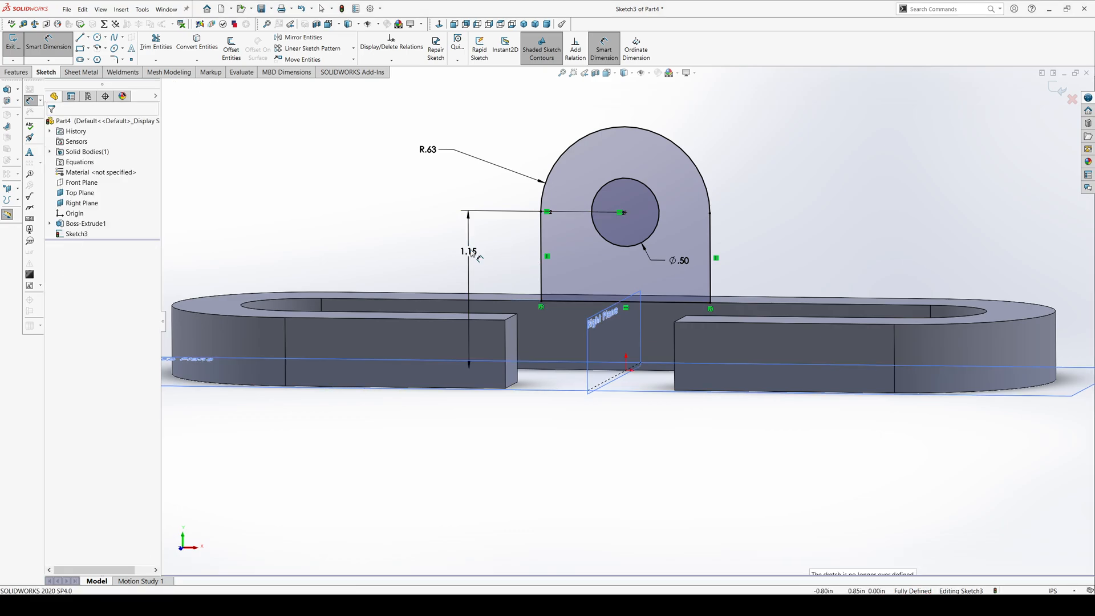
left_click(468, 250)
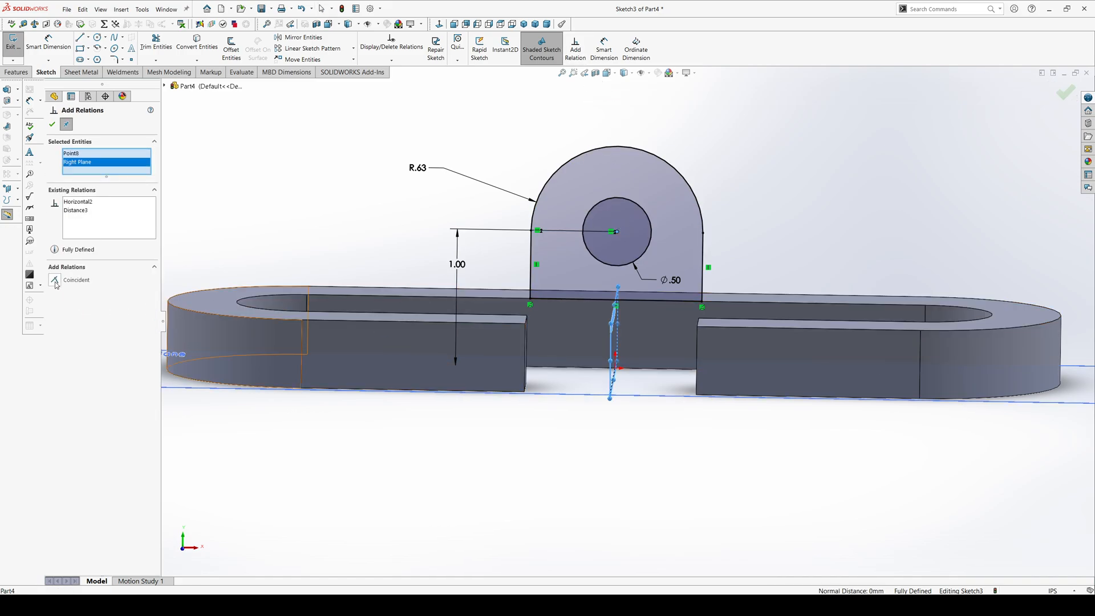
Make the hole centre coincident with the Right Plane, then select the tab contour for extrusion
left_click(55, 280)
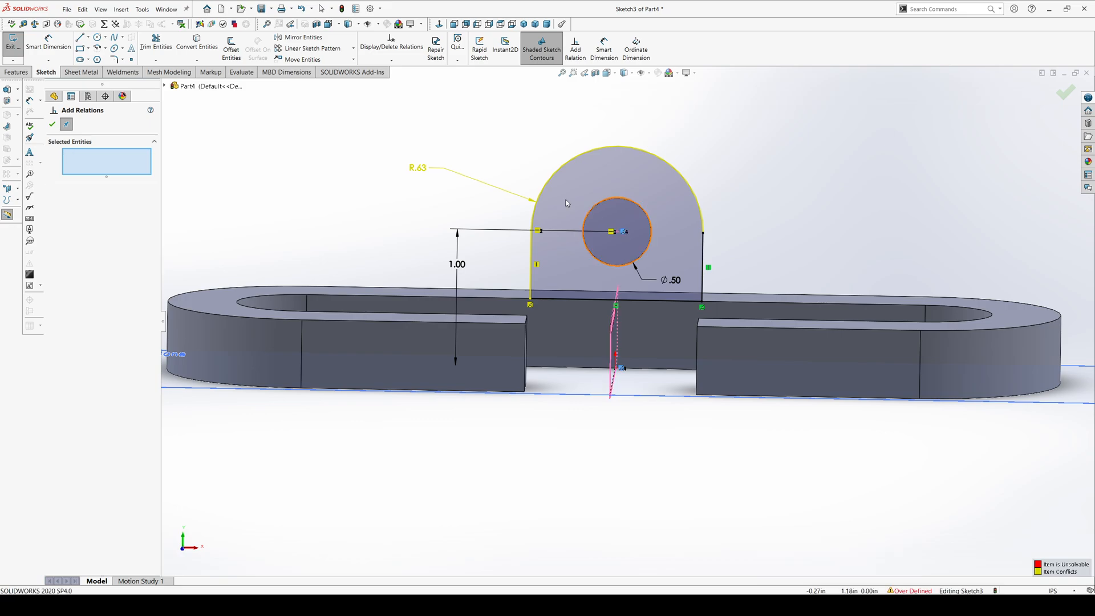
left_click(522, 290)
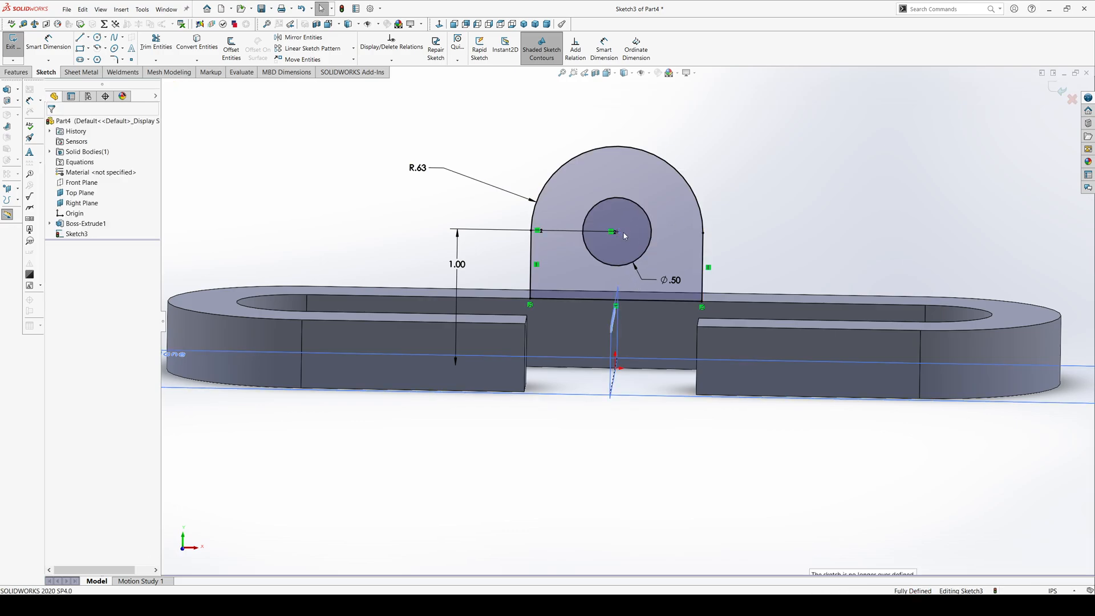
left_click(704, 232)
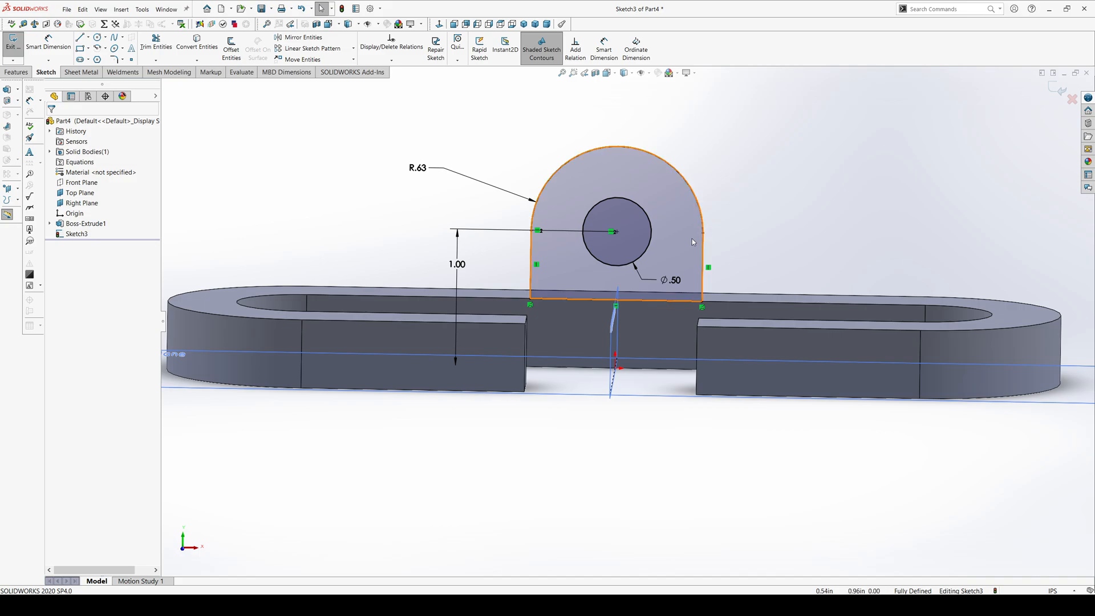
left_click(967, 116)
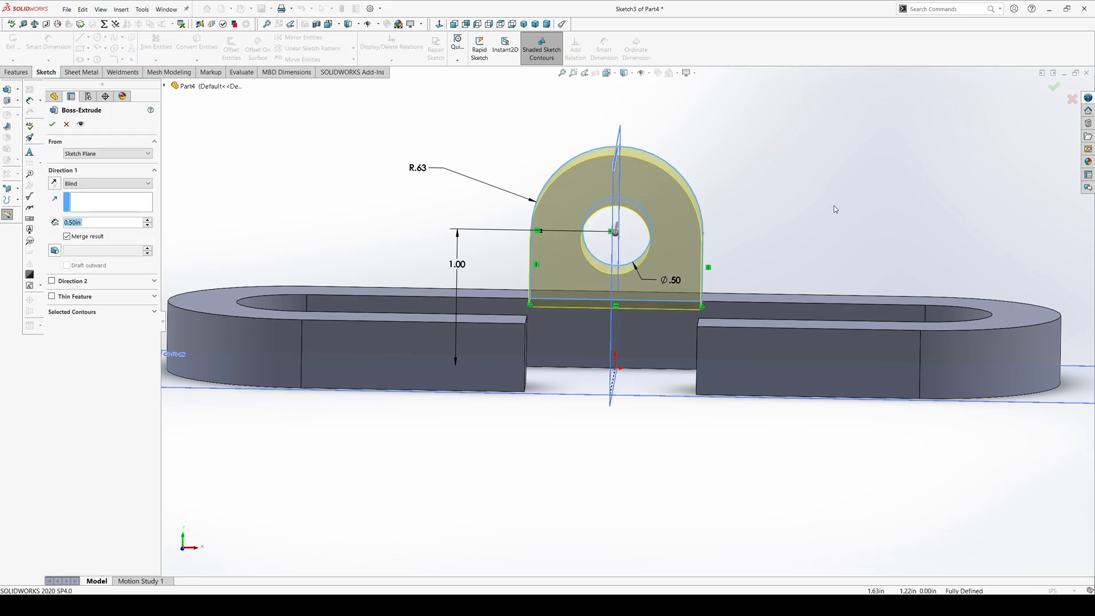
mouse_move(590, 281)
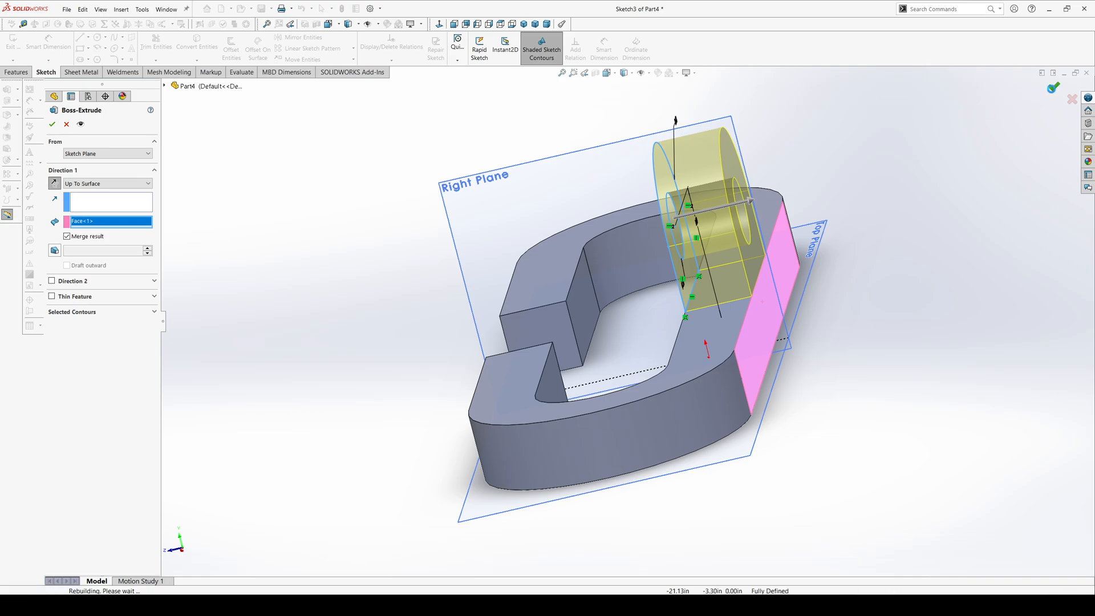
Confirm the Up To Surface tab extrusion merged onto the C-shaped base
left_click(53, 123)
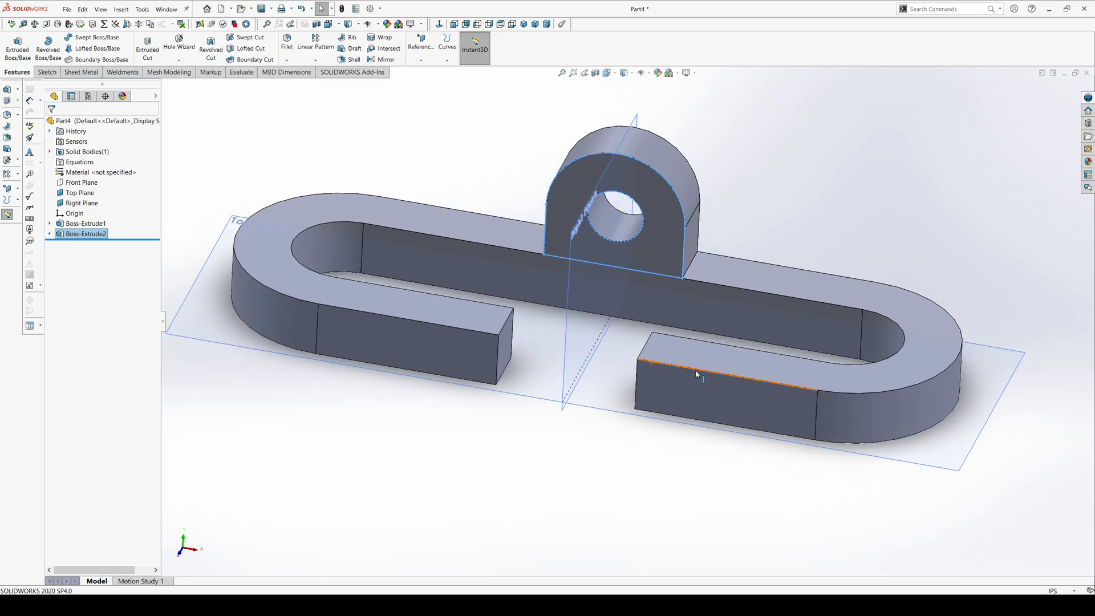
left_click(49, 222)
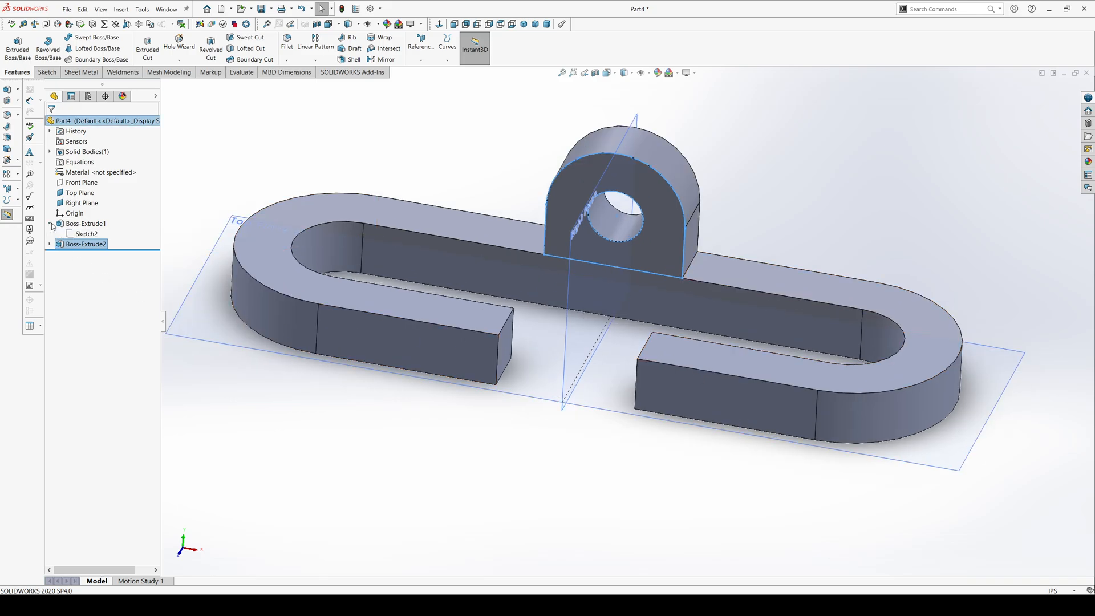
left_click(87, 233)
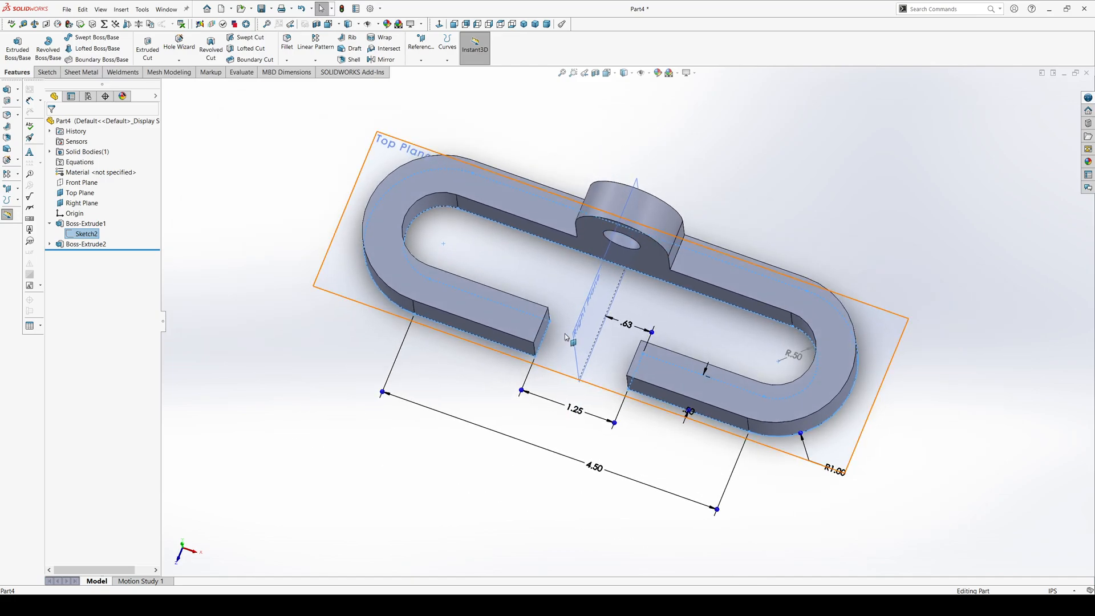
mouse_move(528, 284)
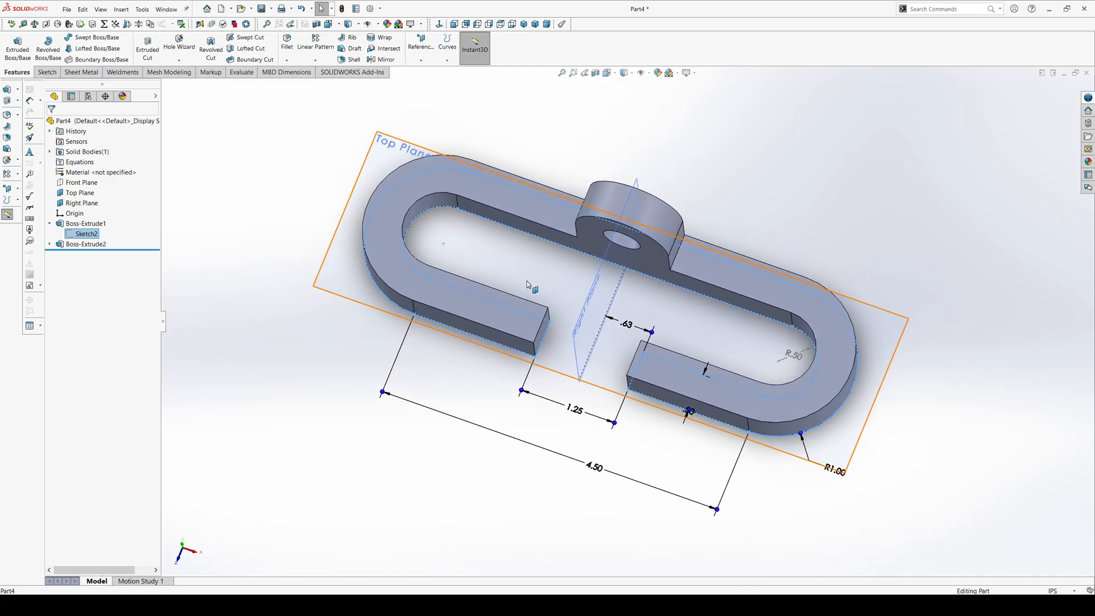
mouse_move(655, 300)
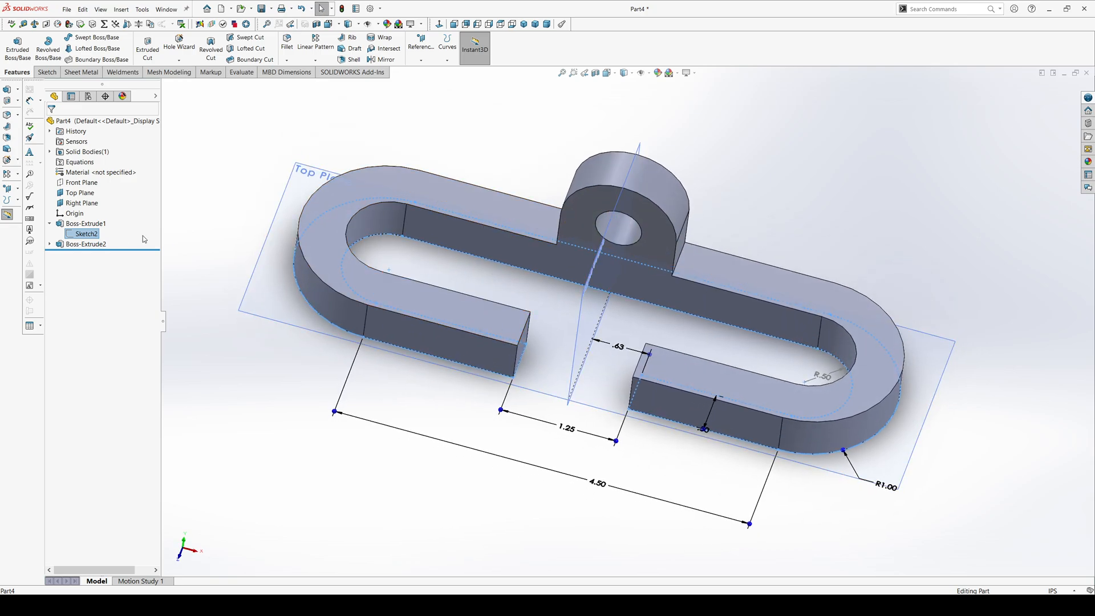
left_click(85, 254)
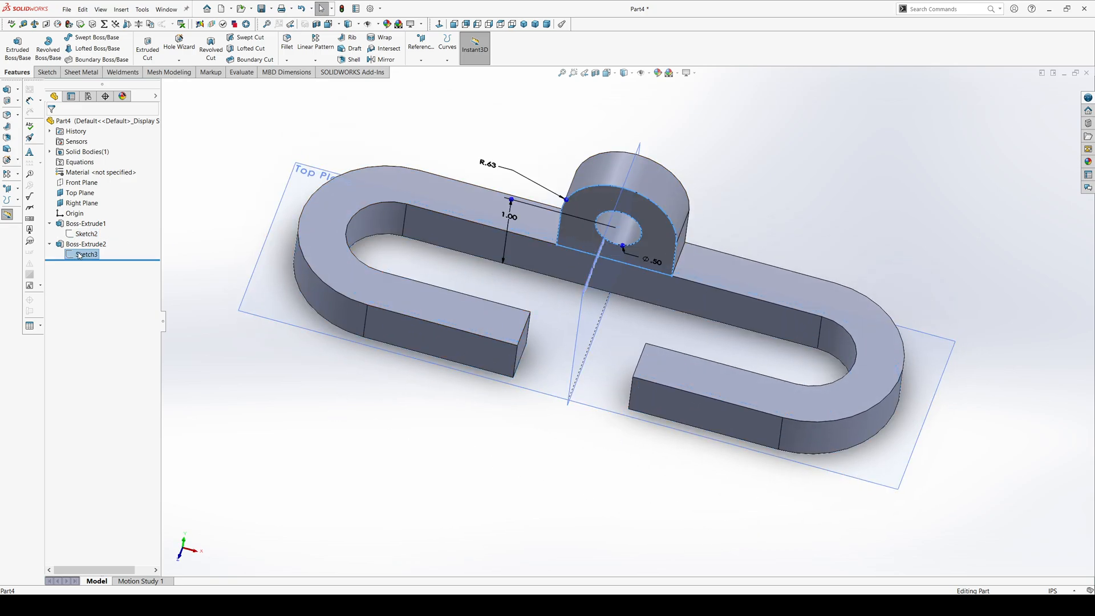